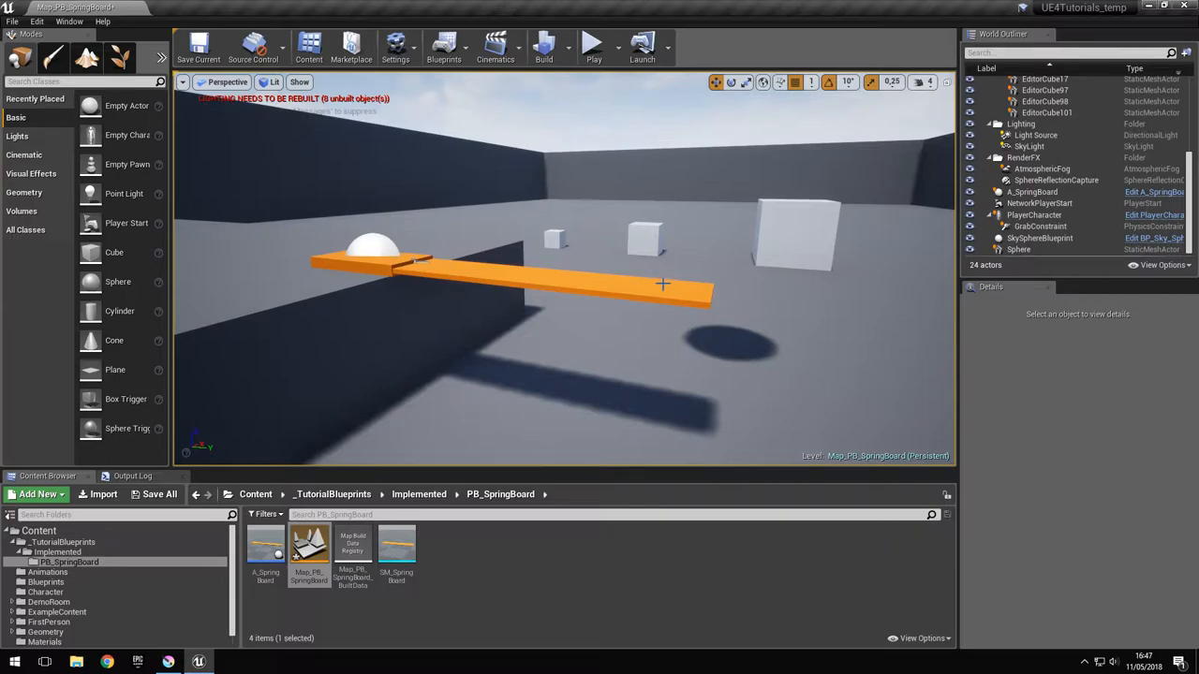
mouse_move(646, 290)
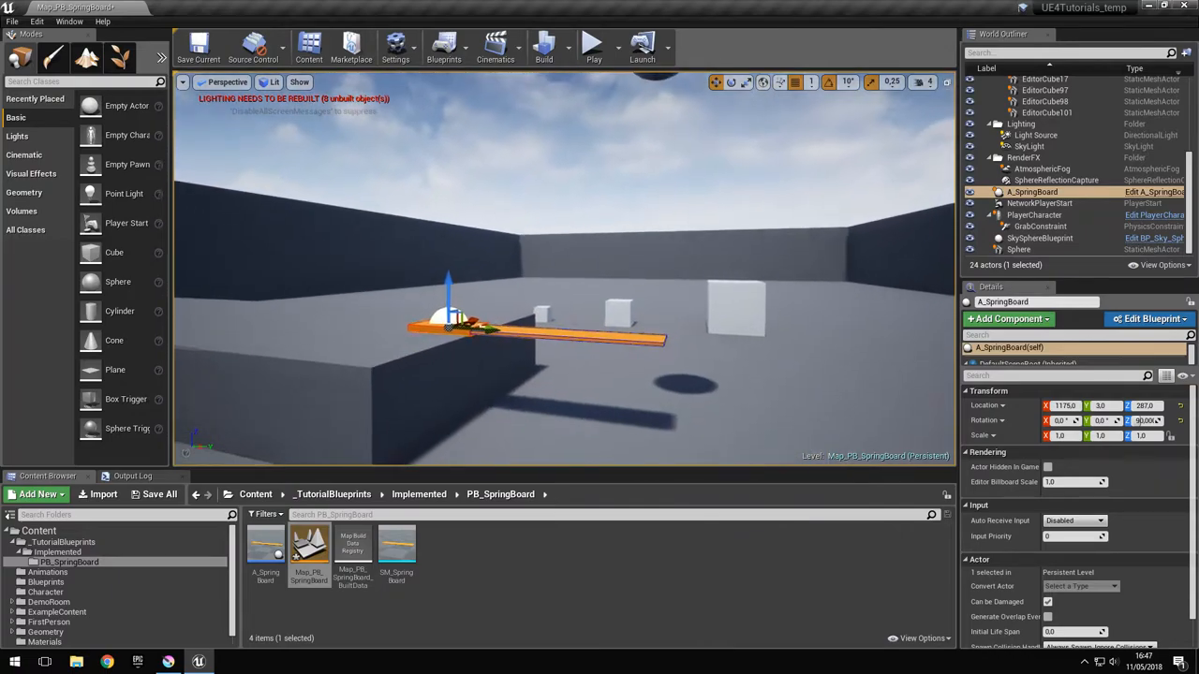
mouse_move(592, 45)
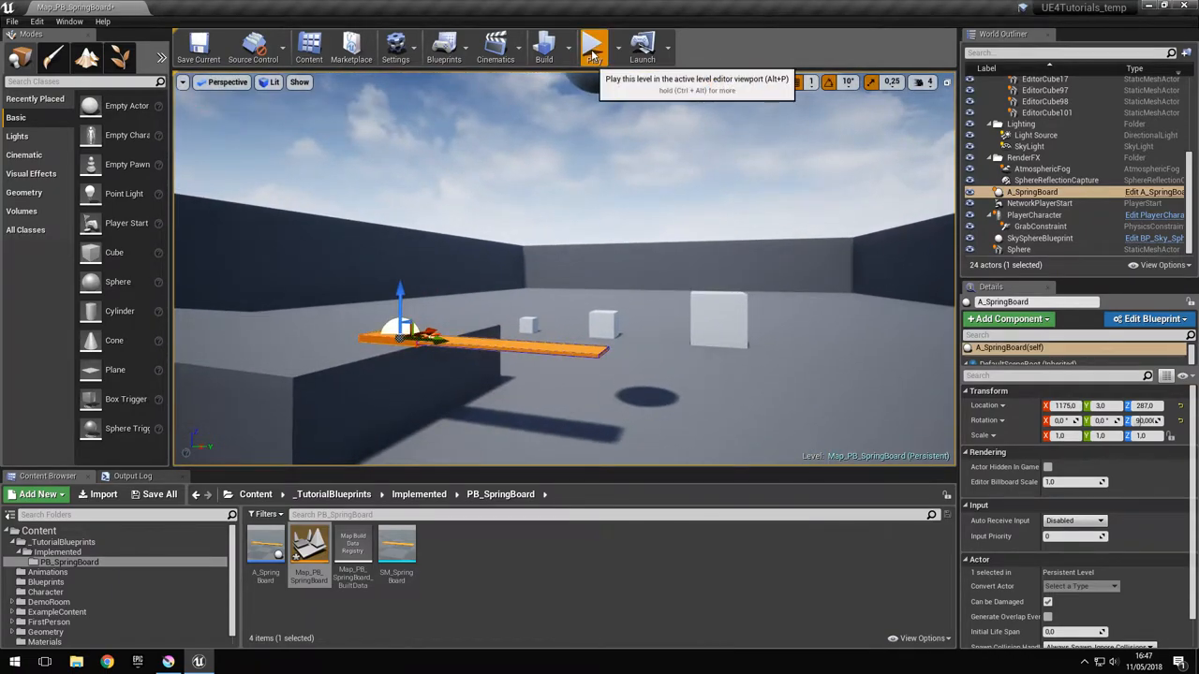
Step: Launch a preview play of the PB_SpringBoard level with A_SpringBoard selected
click(592, 45)
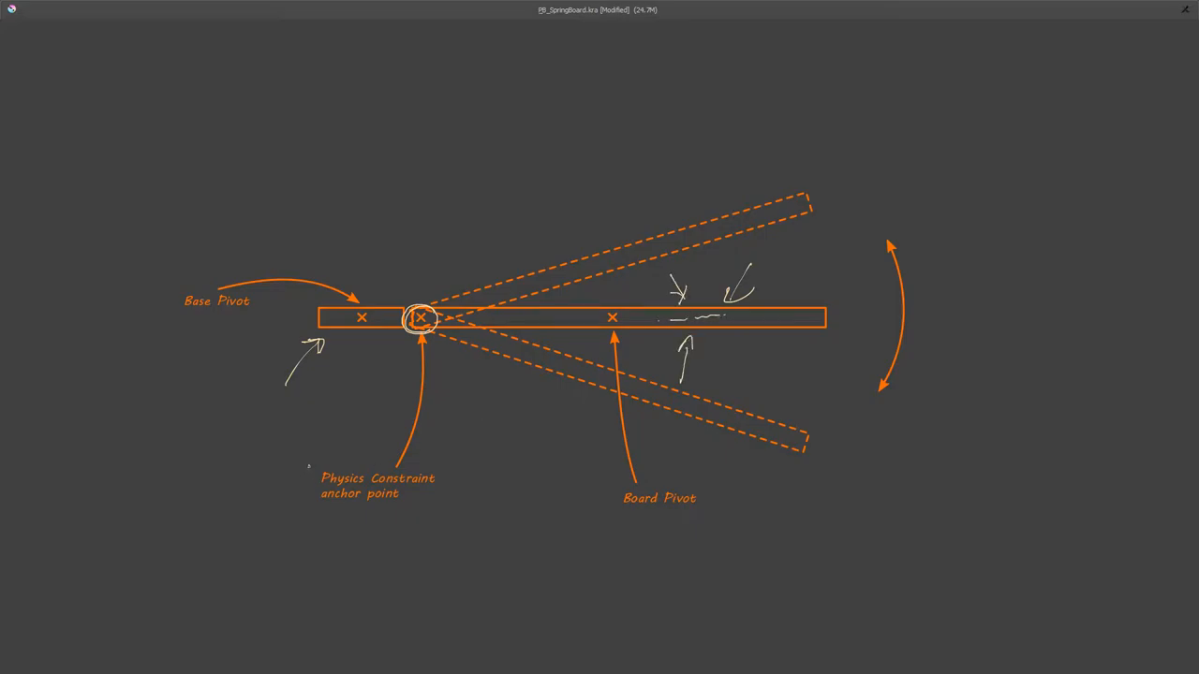
Step: Sketch extra white annotation arrows around the base pivot on the diagram
drag(307, 464, 448, 510)
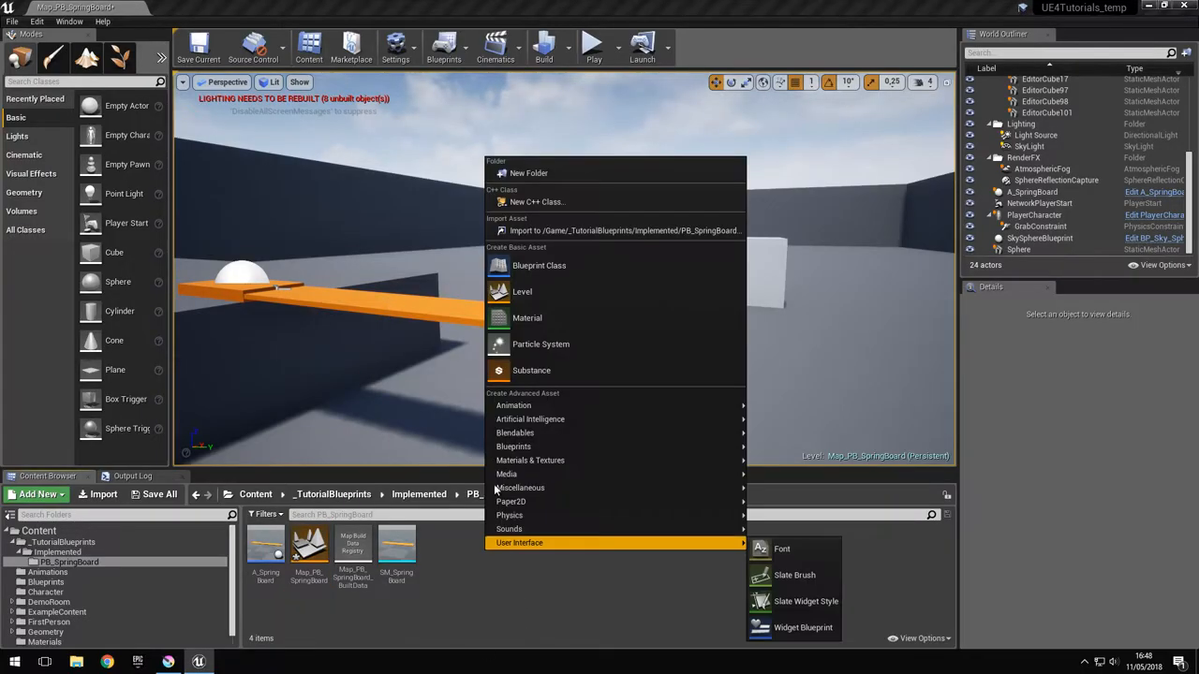
Step: Create a SpringBoard Blueprint class with a Base cube flattened to Z scale 0.5
click(539, 266)
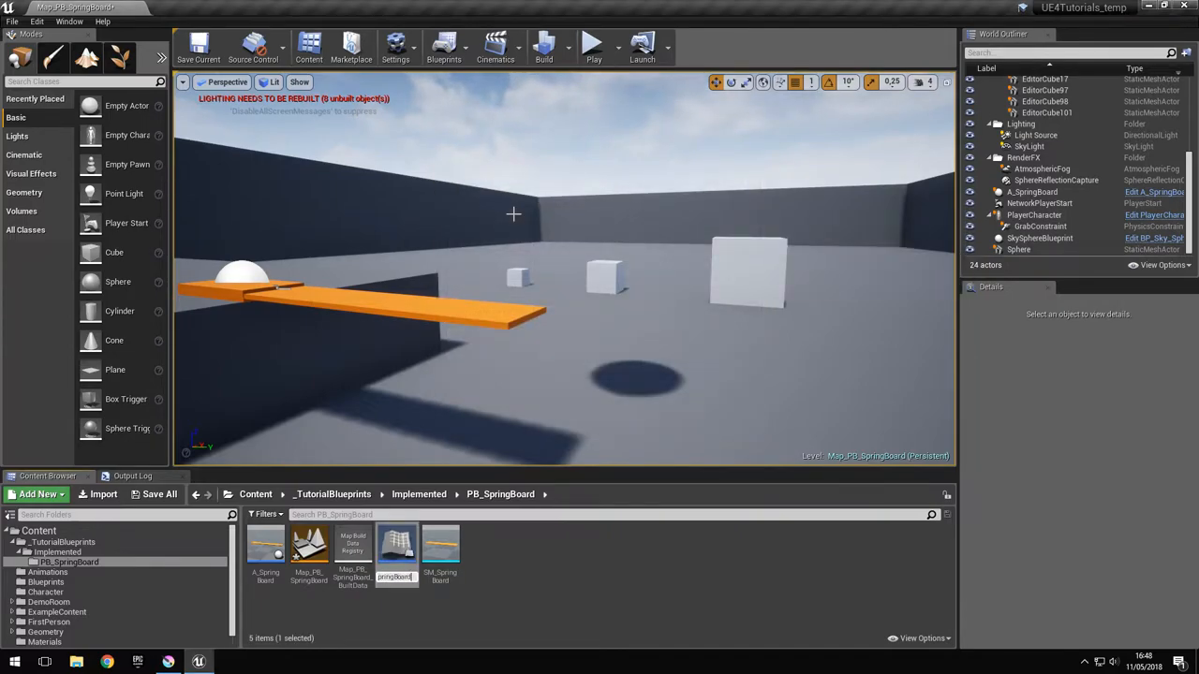
double_click(441, 544)
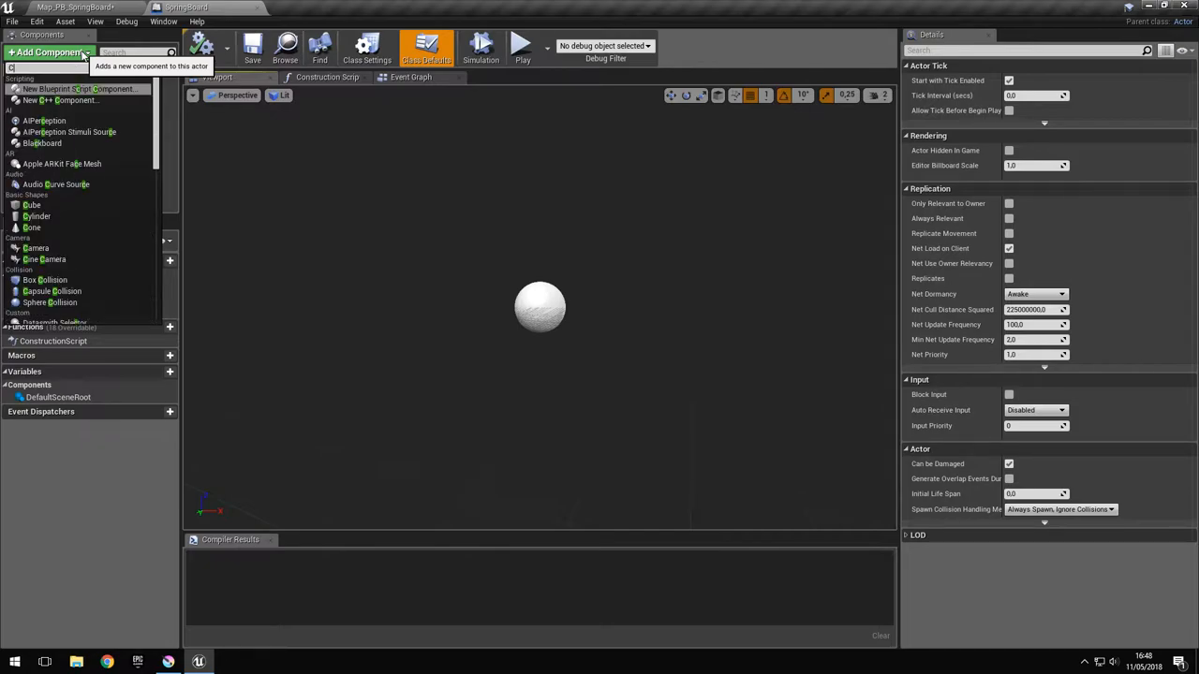
click(32, 204)
text(Base)
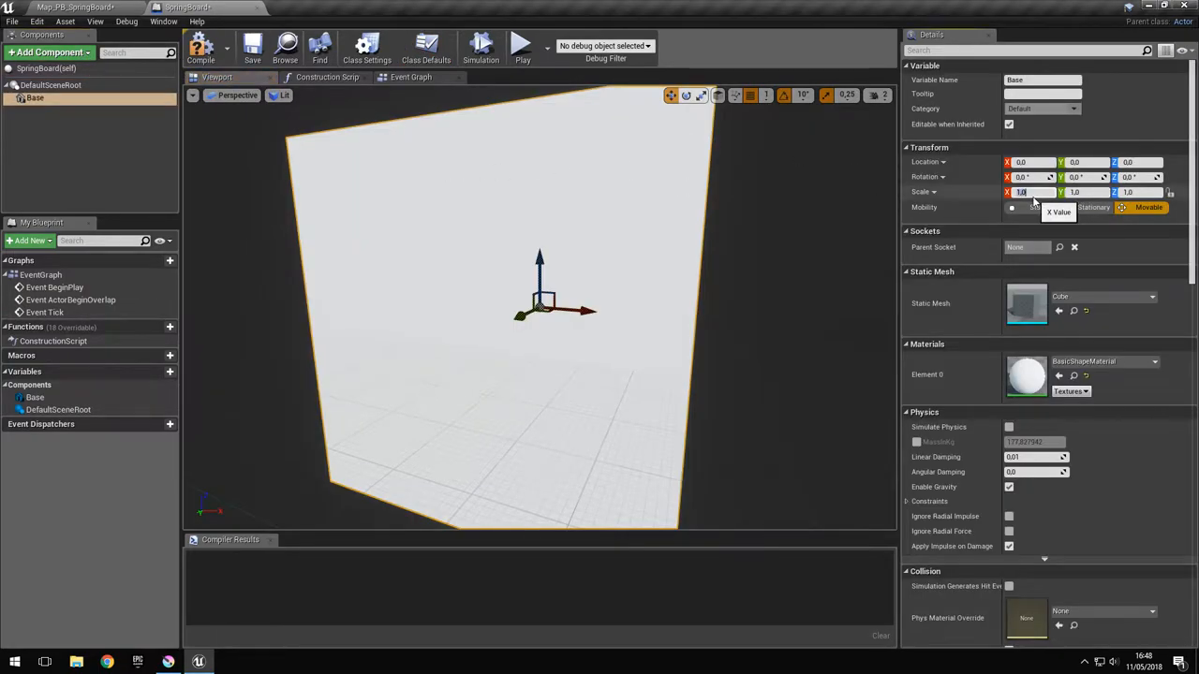
text(0.5)
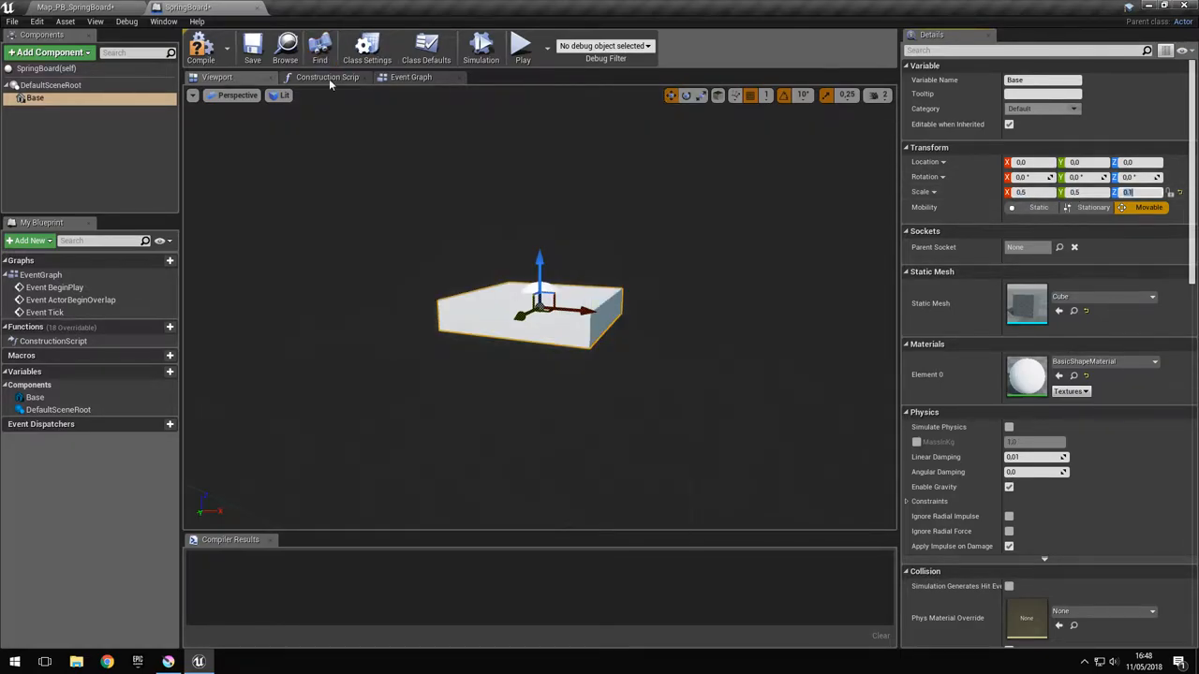
Step: Duplicate Base as a Board with M_DefaultMaterial, moved to extend from the base
right_click(33, 97)
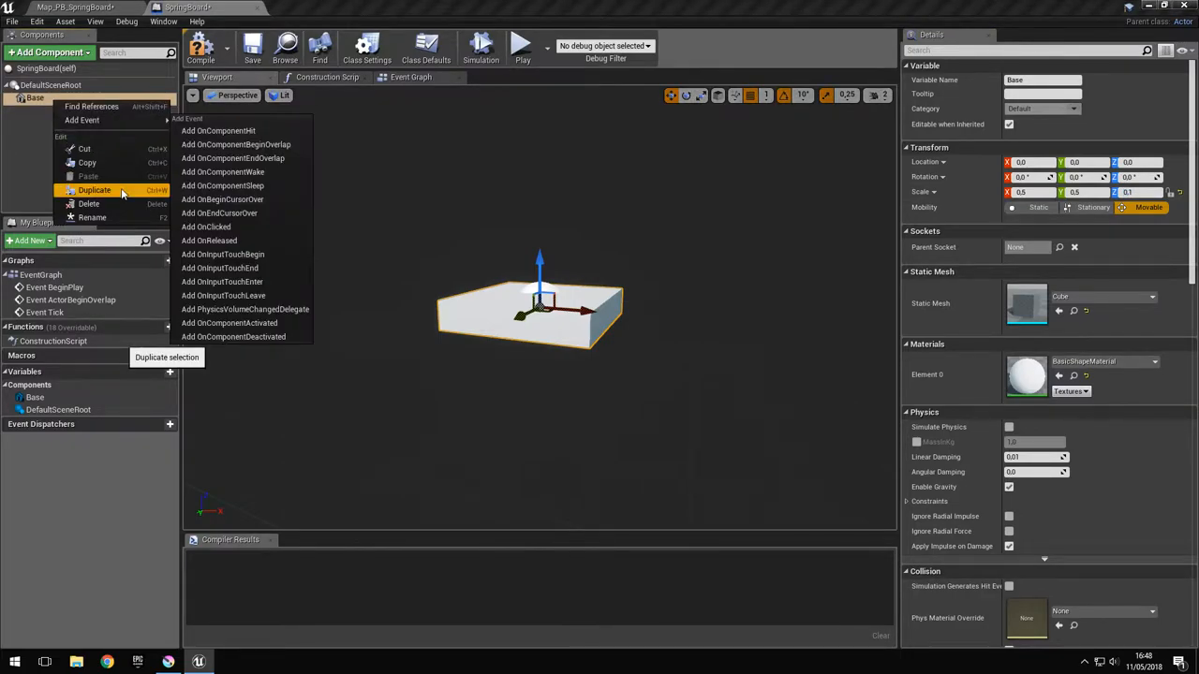
click(94, 191)
text(3)
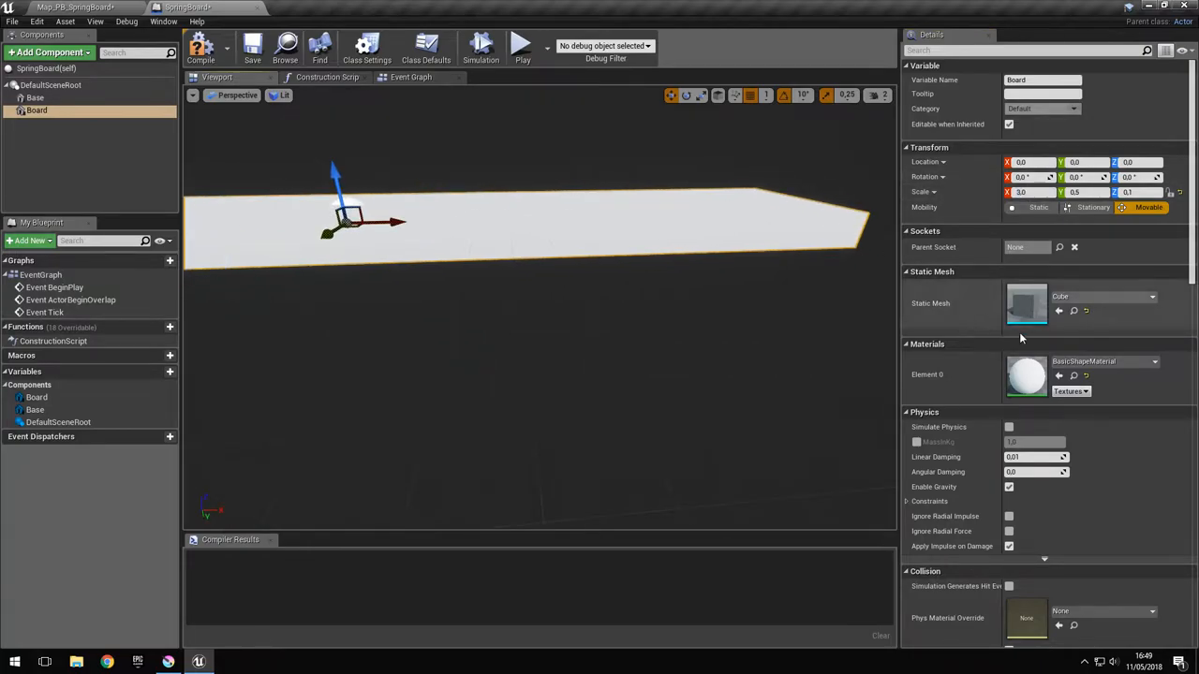
click(1154, 361)
text(defau)
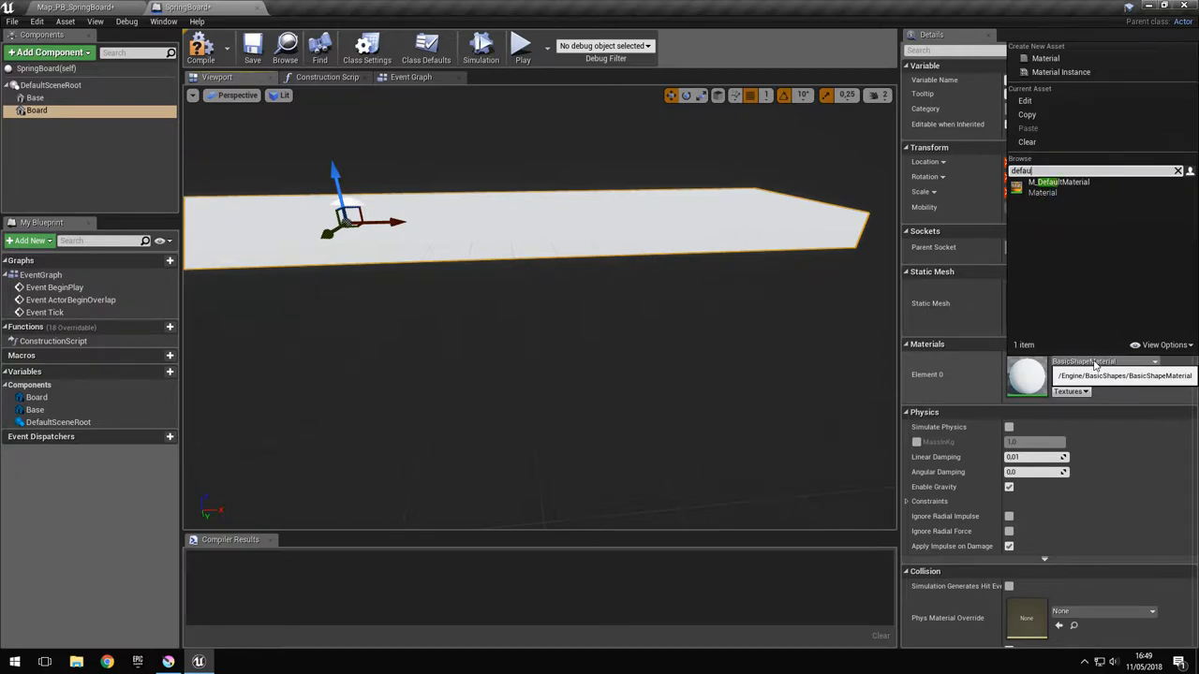
click(1058, 182)
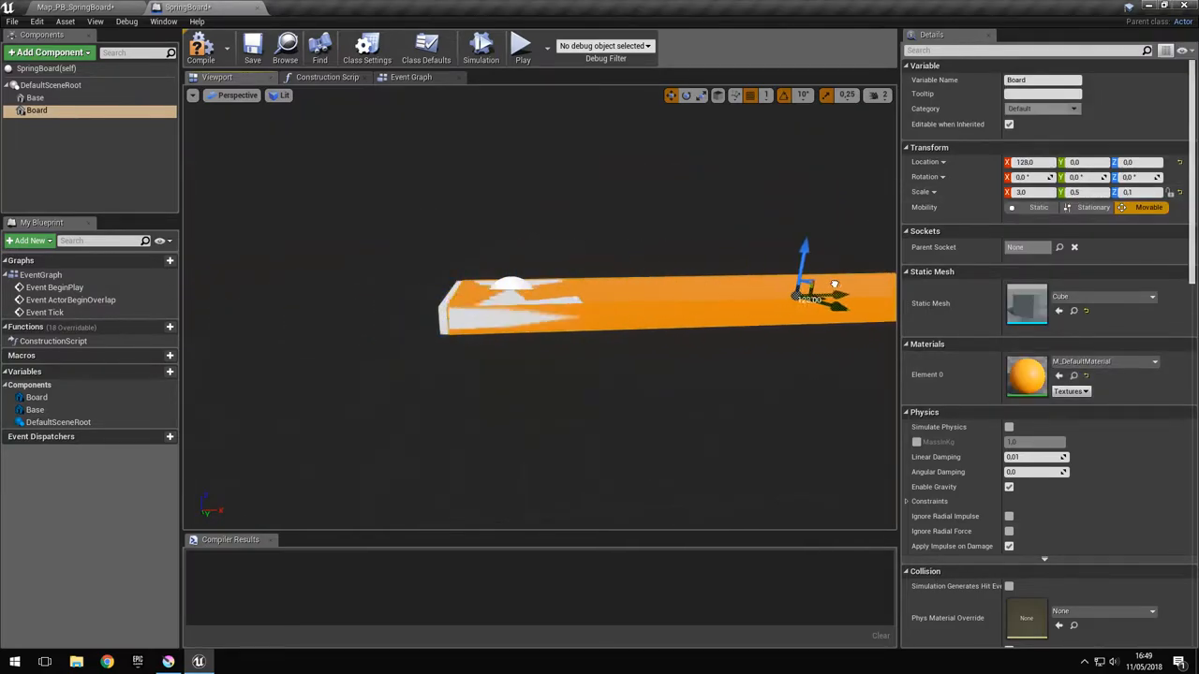
drag(839, 298, 884, 298)
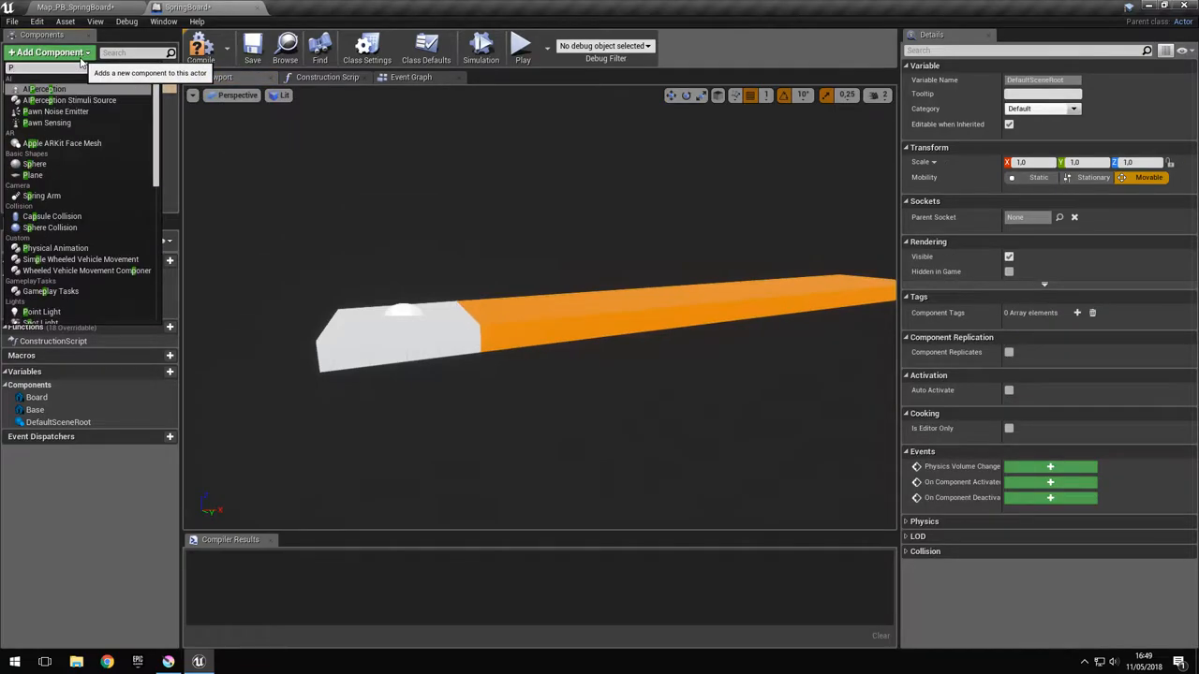
Step: Add a Physics Constraint component named Spring and make Board simulate physics
text(Physics)
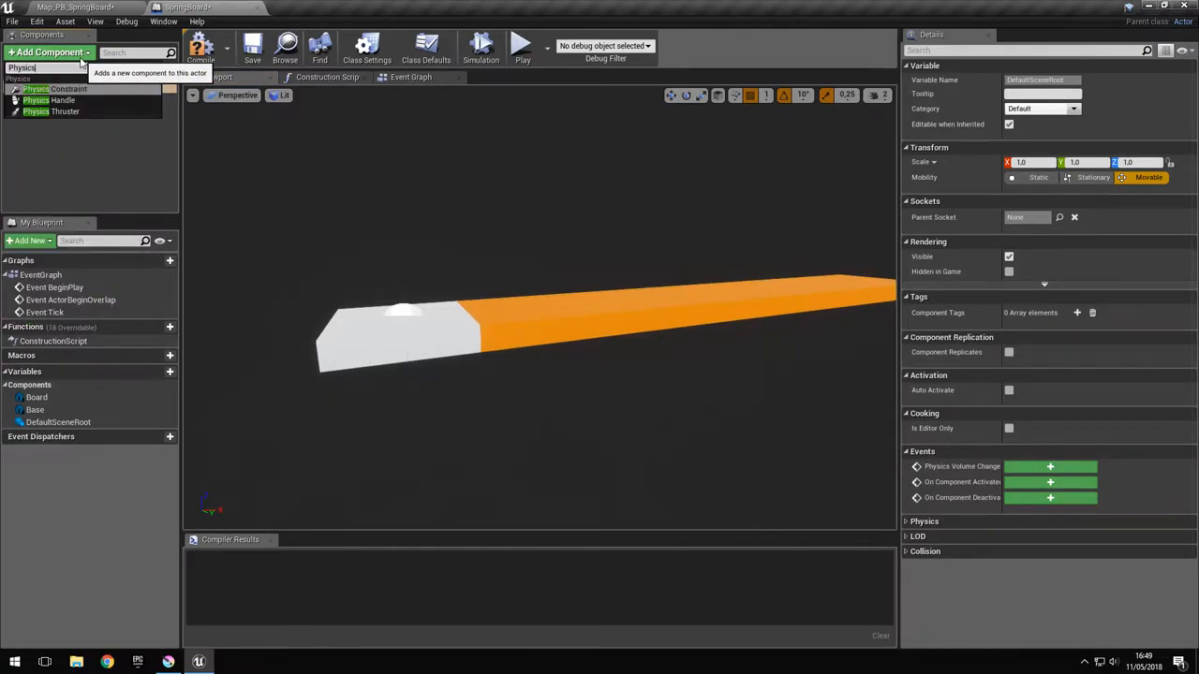
click(53, 88)
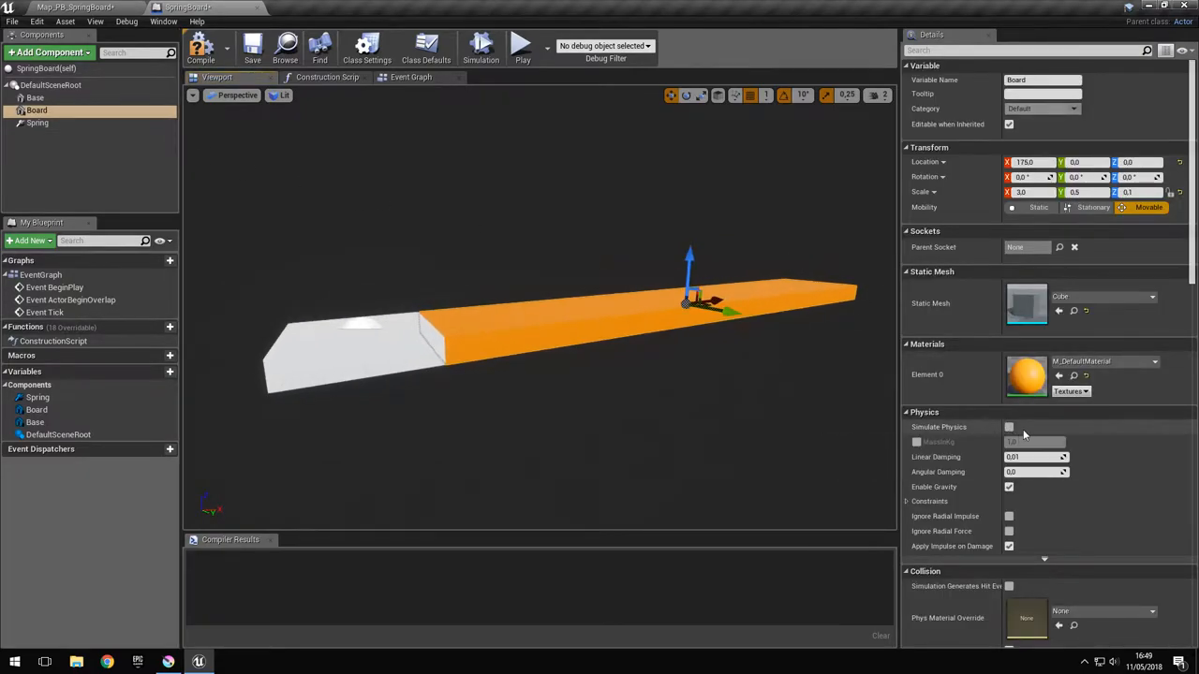
click(1008, 427)
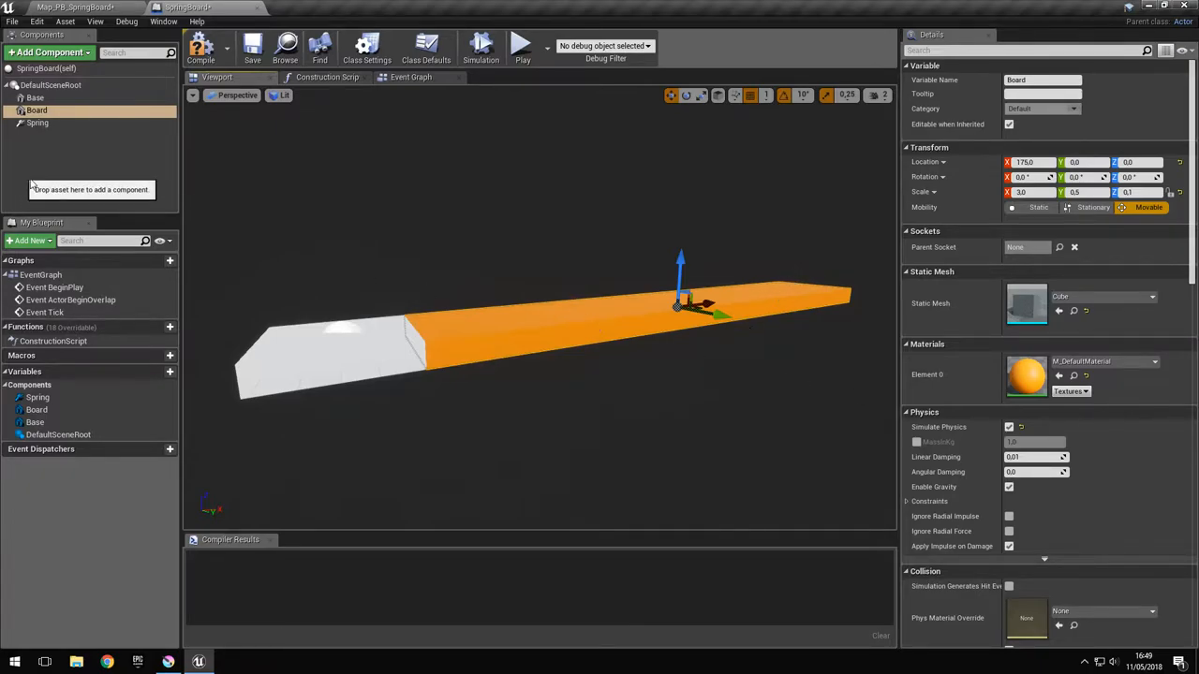
mouse_move(38, 124)
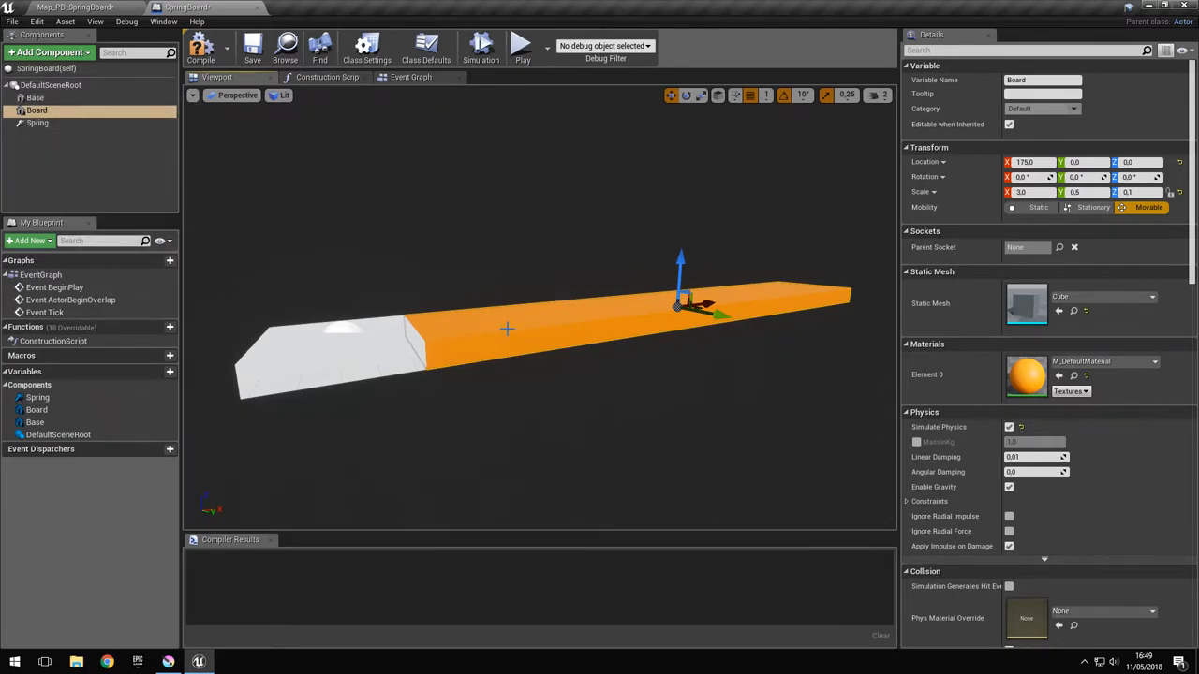
Step: Set the Spring constraint's component names to Base and Board
click(38, 124)
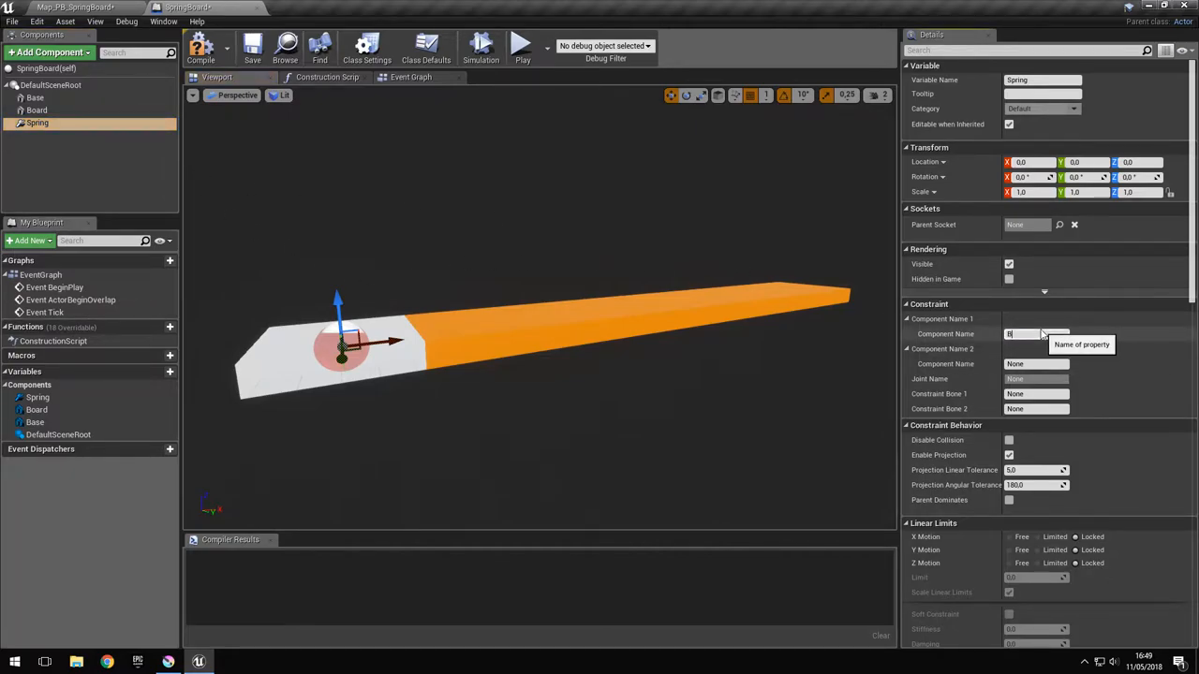
text(Base)
click(1036, 363)
text(Board)
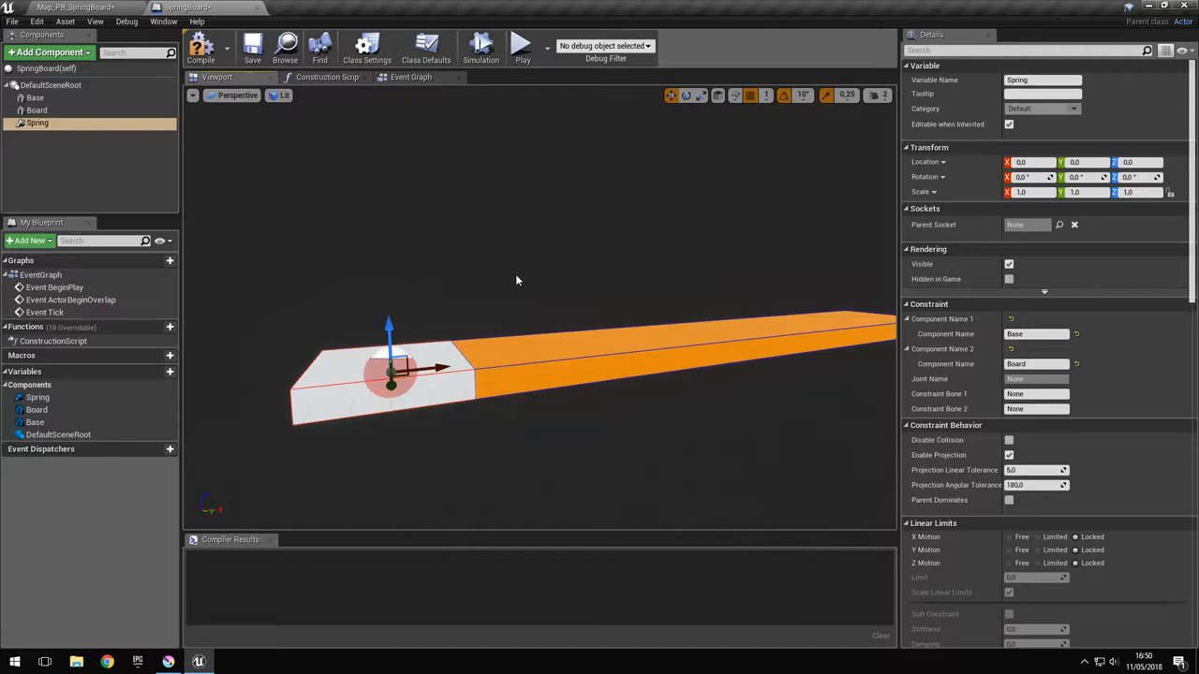
click(1026, 49)
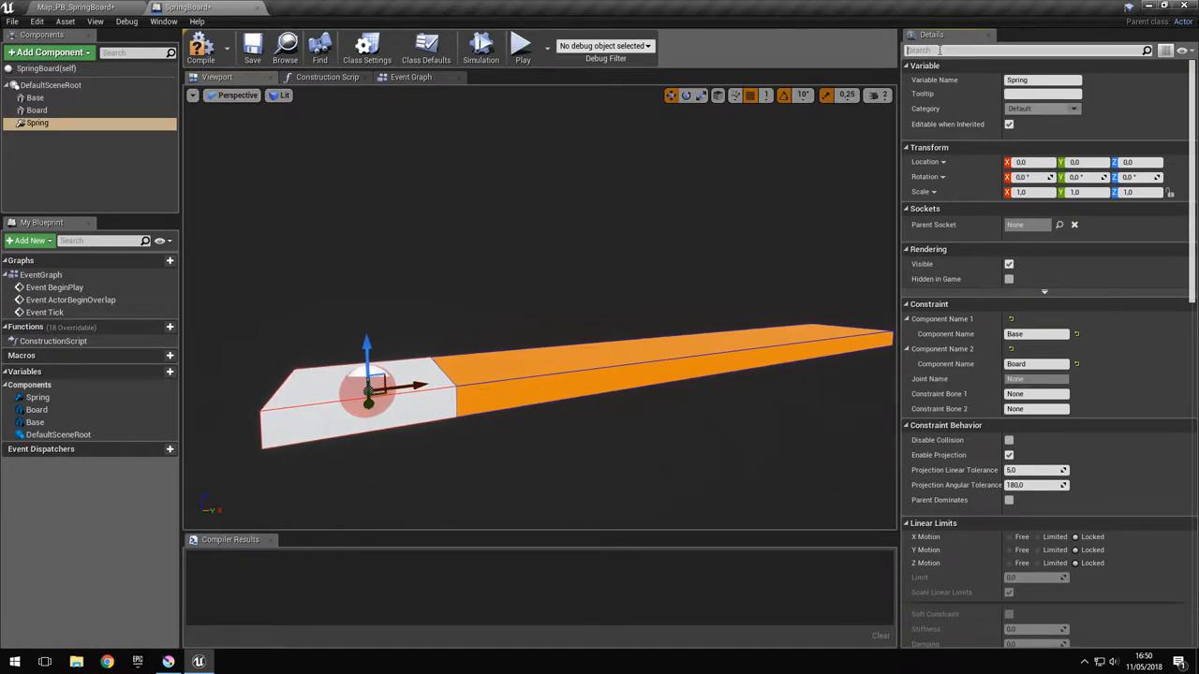
Step: Tick Disable Collision on the Spring constraint between Base and Board
text(coll)
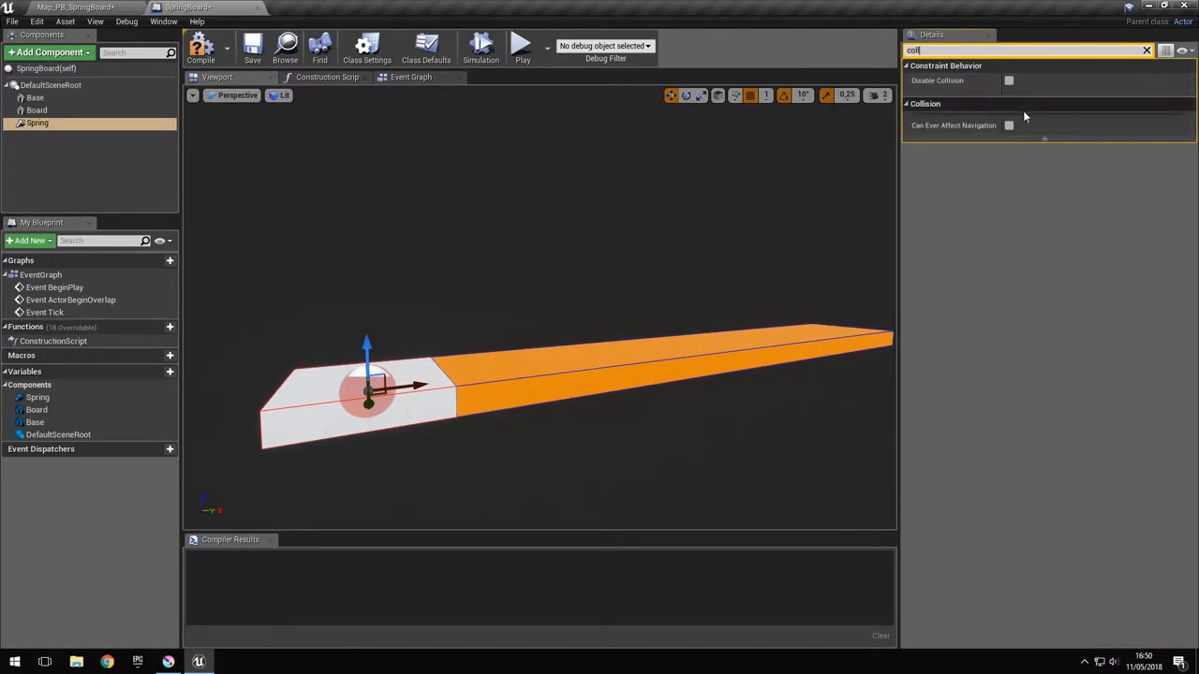
click(1008, 80)
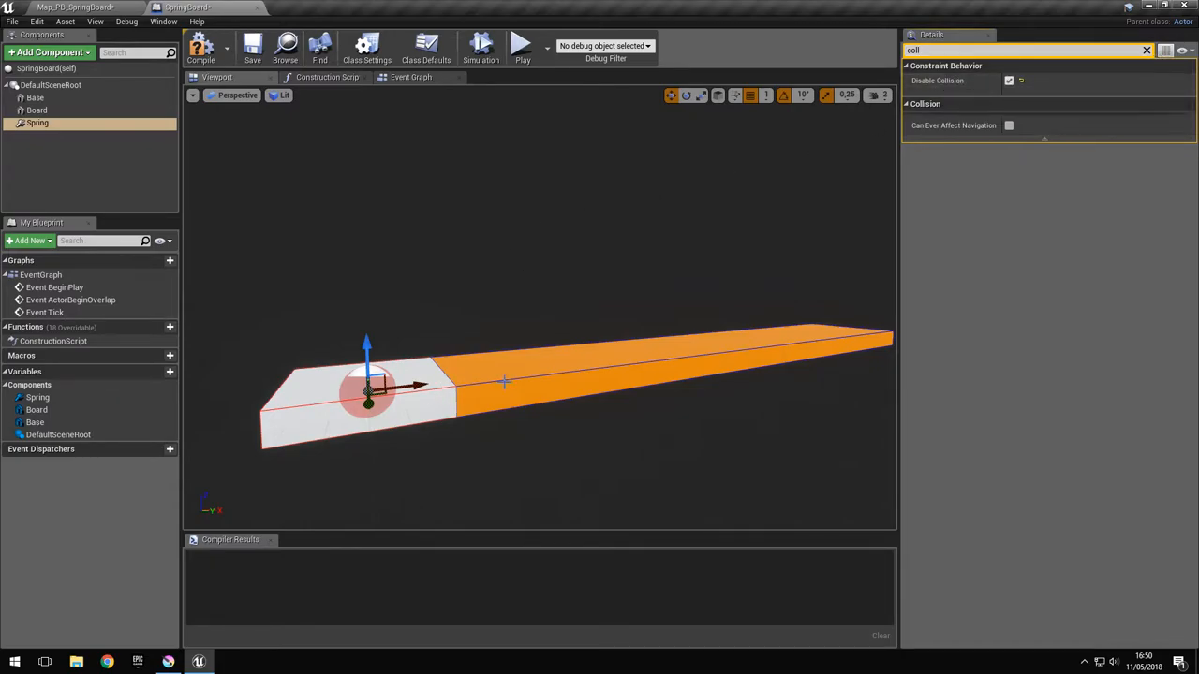
mouse_move(420, 362)
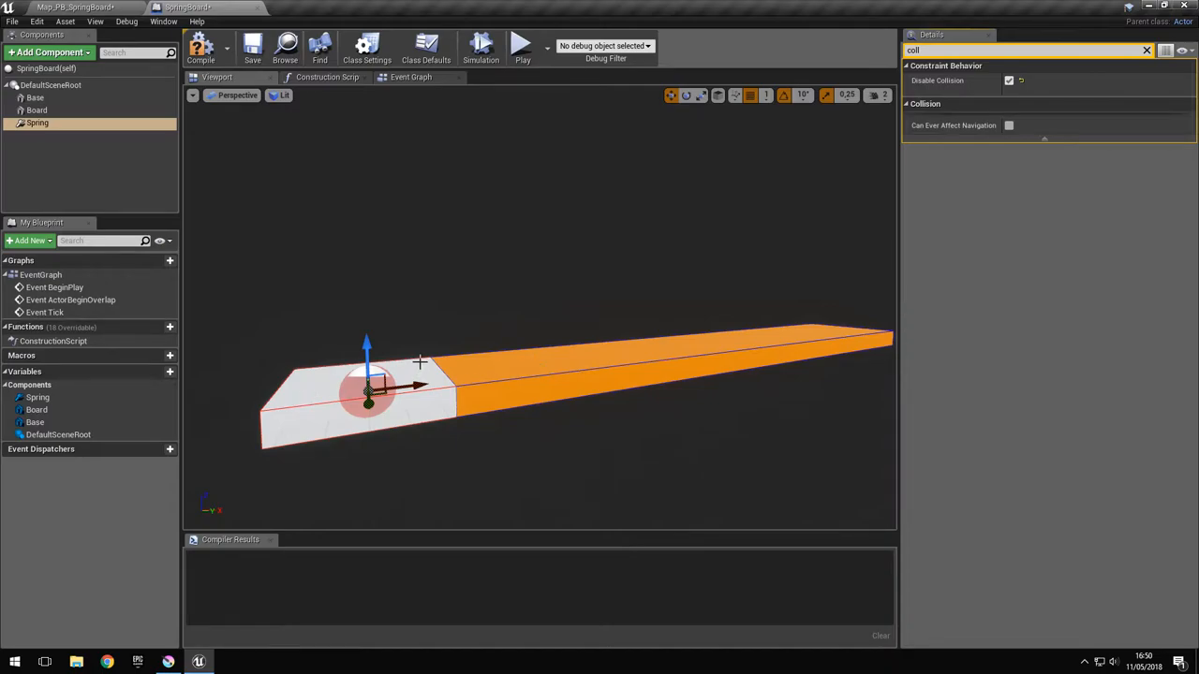
mouse_move(764, 153)
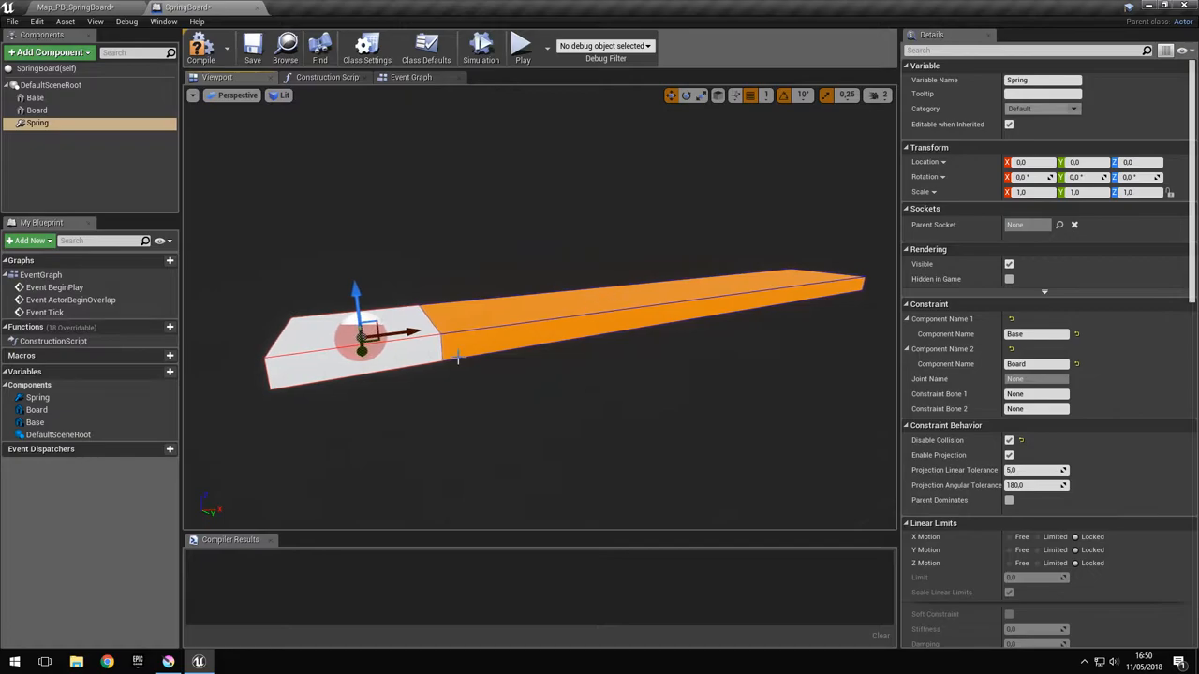
mouse_move(615, 311)
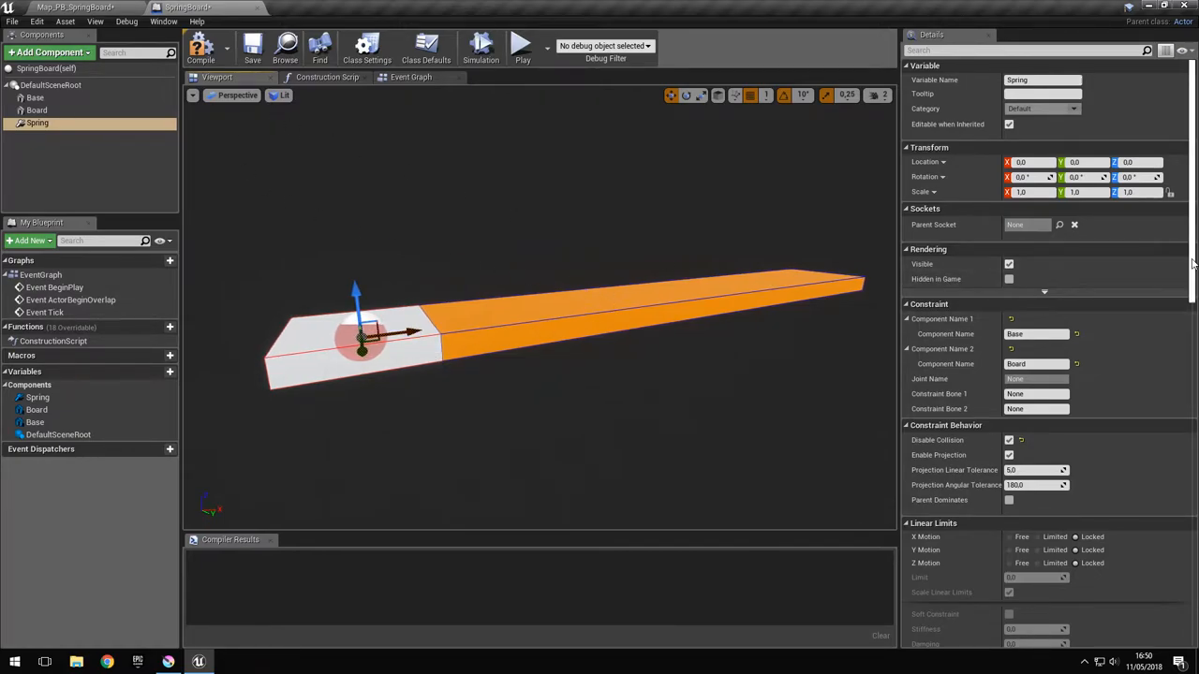
scroll(down, 3)
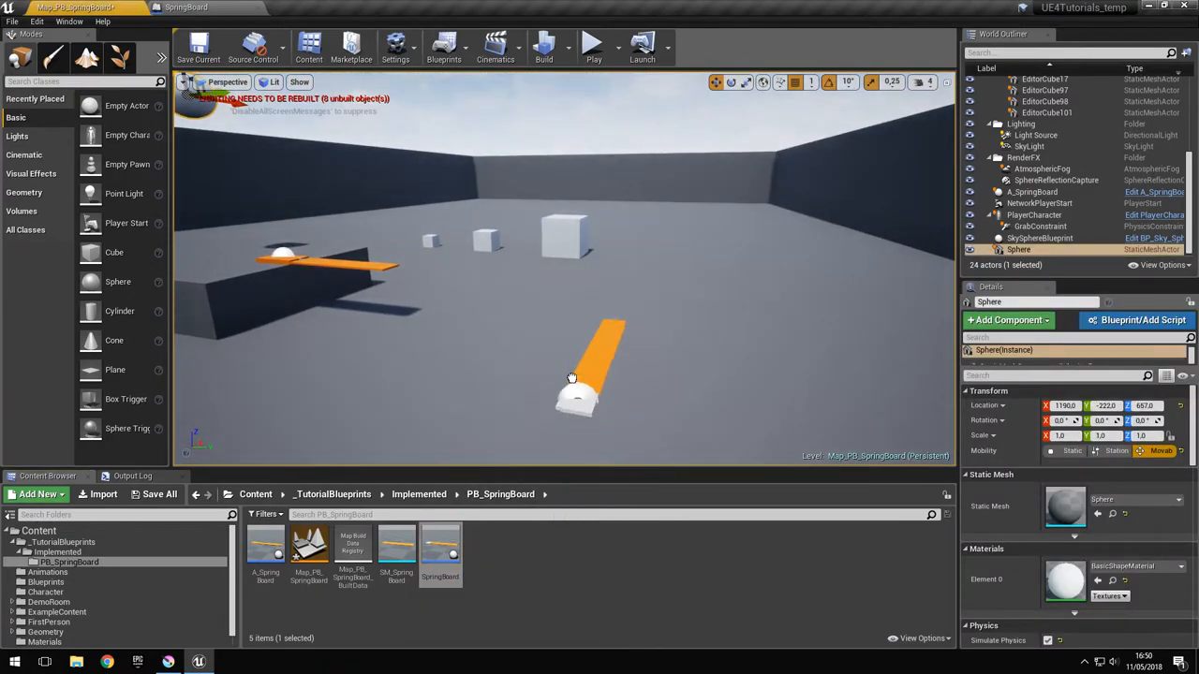
Step: Select the placed SpringBoard, run a test play of the level and stop it
click(573, 360)
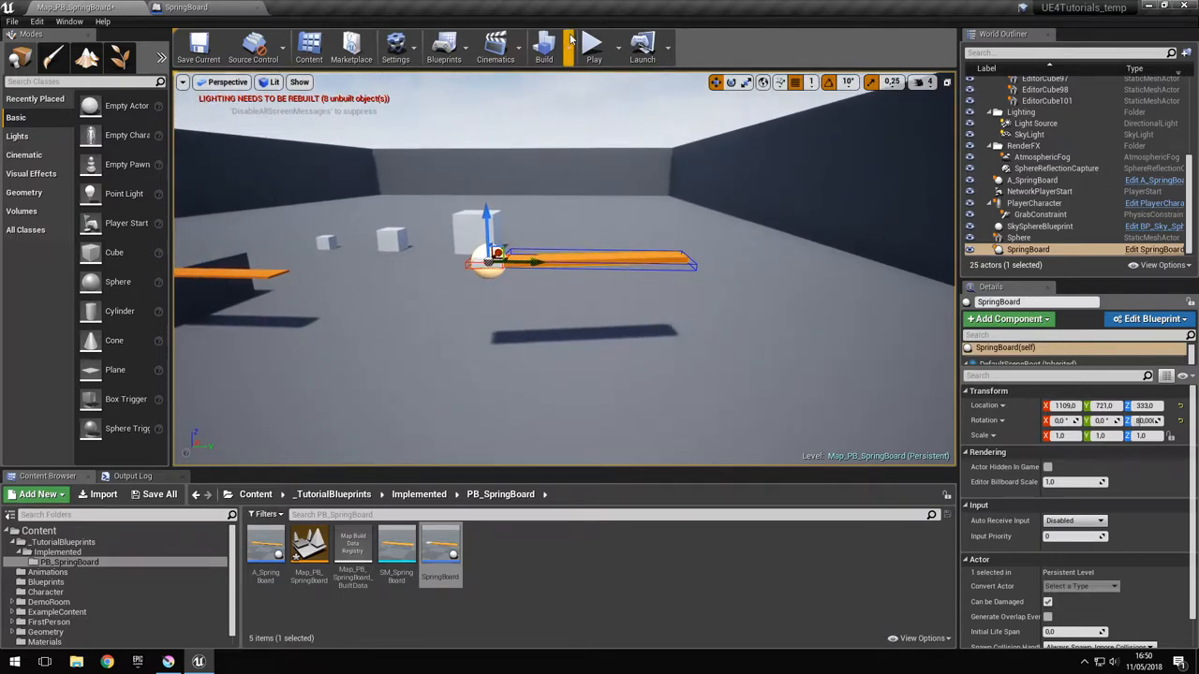
click(592, 45)
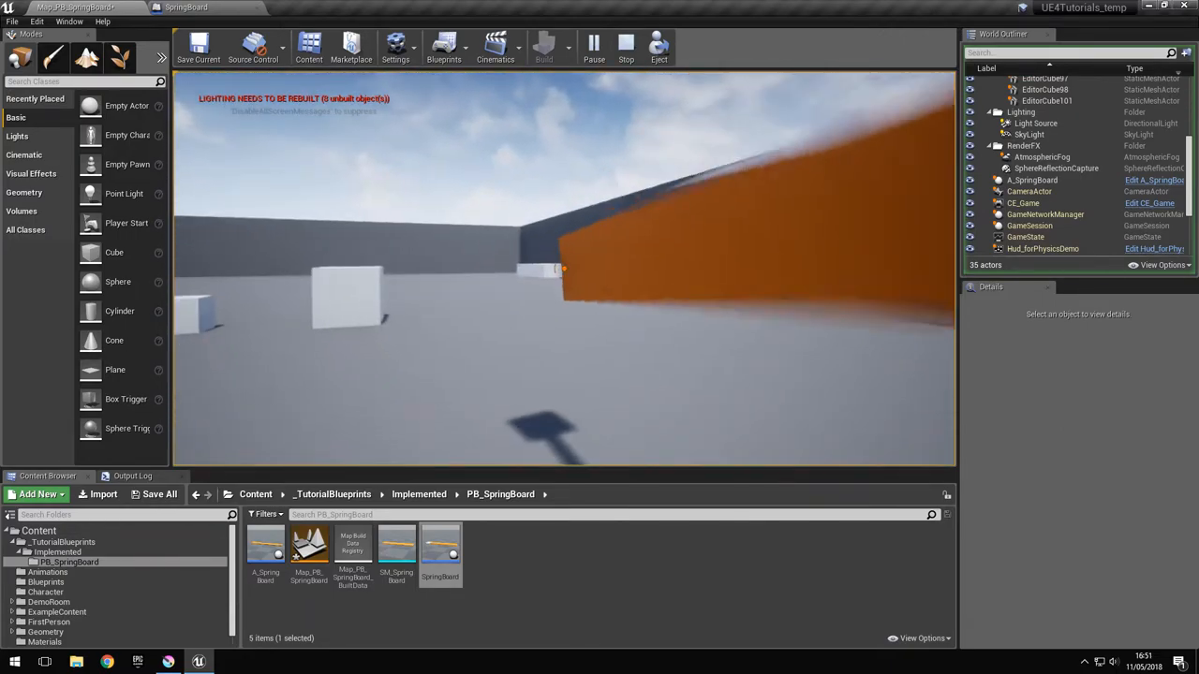
click(626, 45)
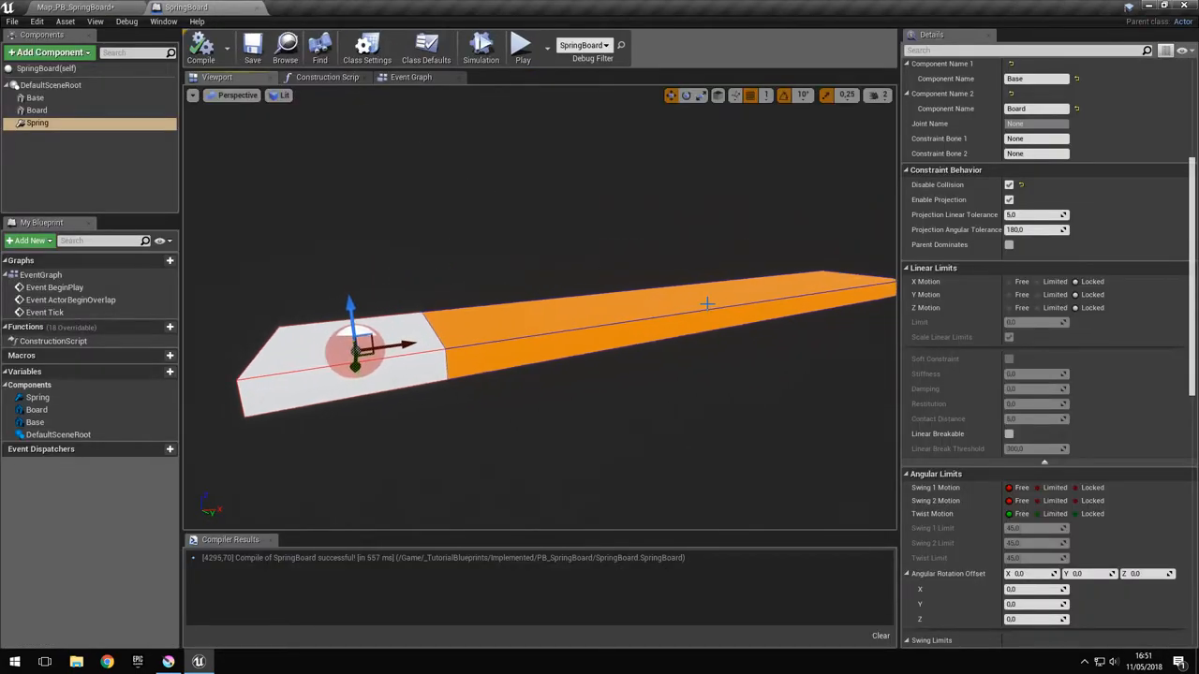
Step: Select Board then the Spring component to show its constraint limits in Details
click(37, 109)
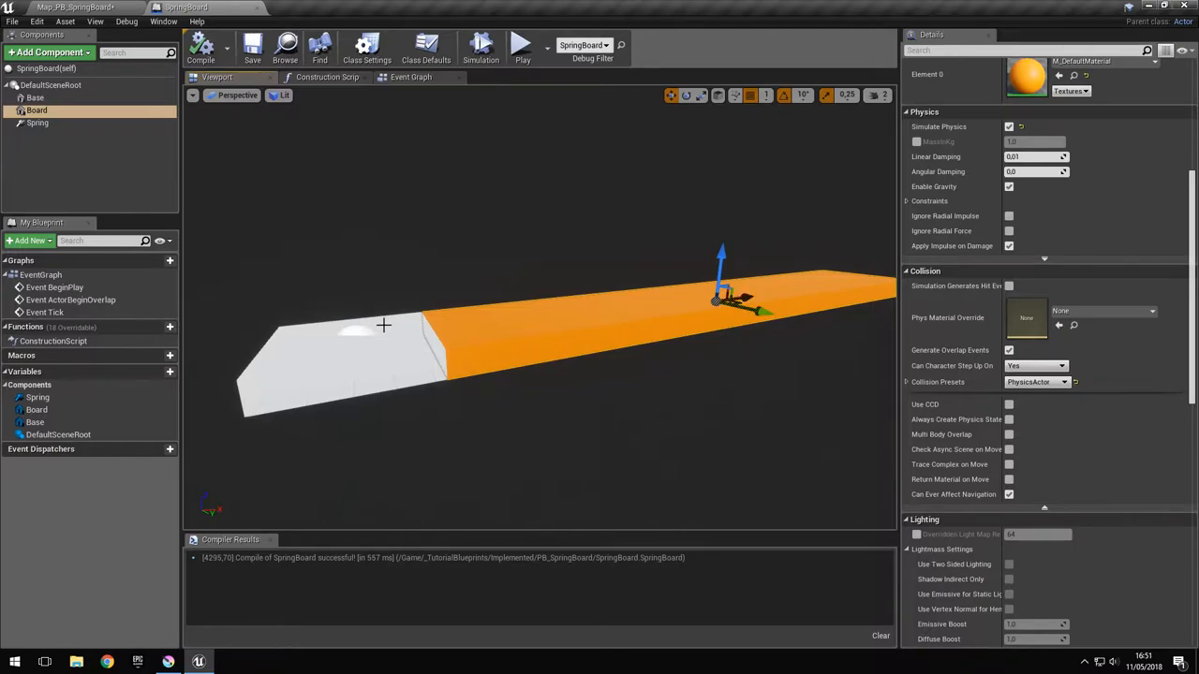
click(37, 123)
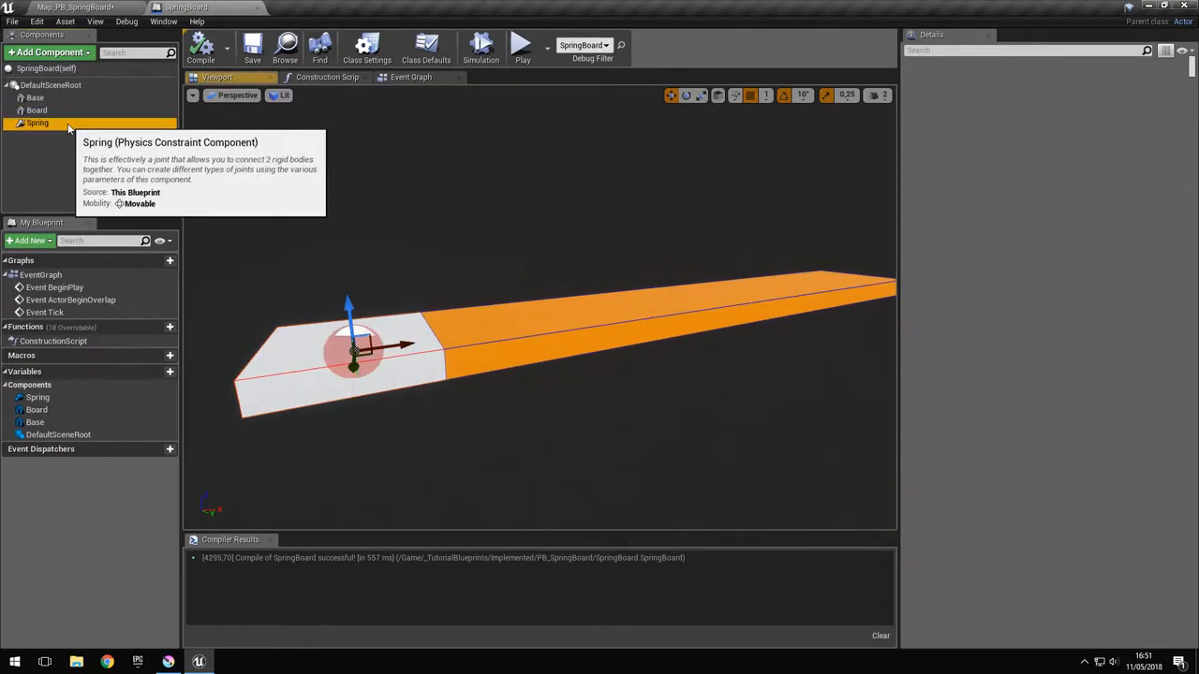
click(38, 124)
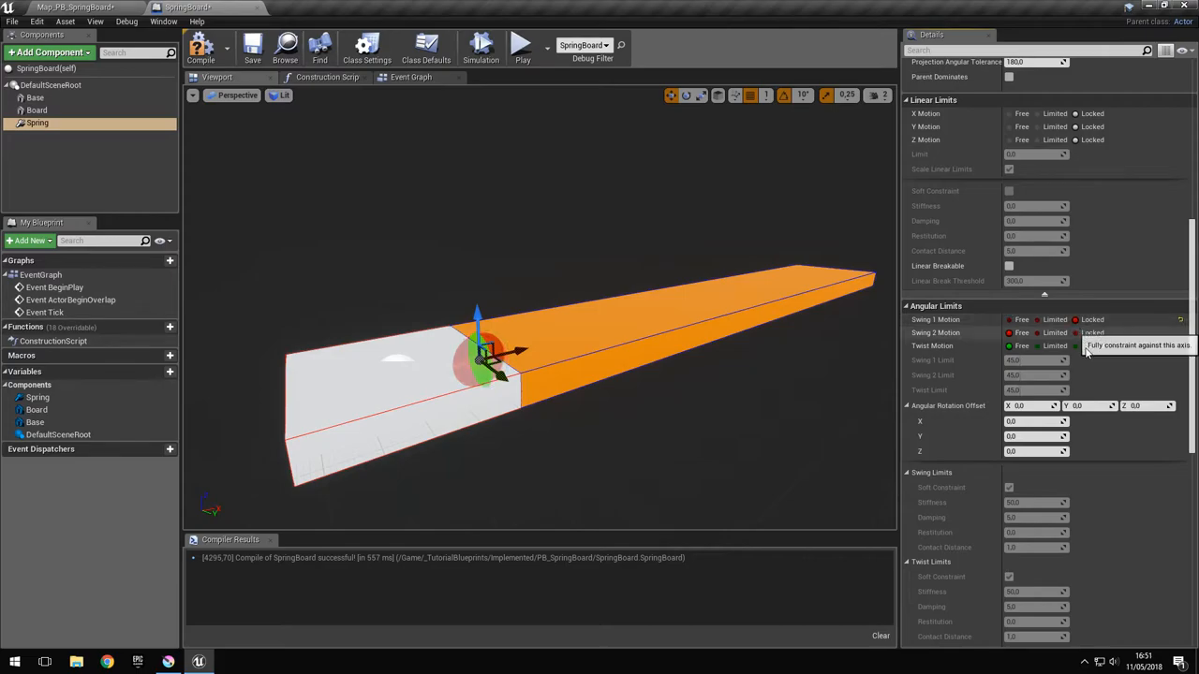
Step: Lock Swing 1 and set Swing 2 Motion to Limited with a 60° limit
click(1092, 344)
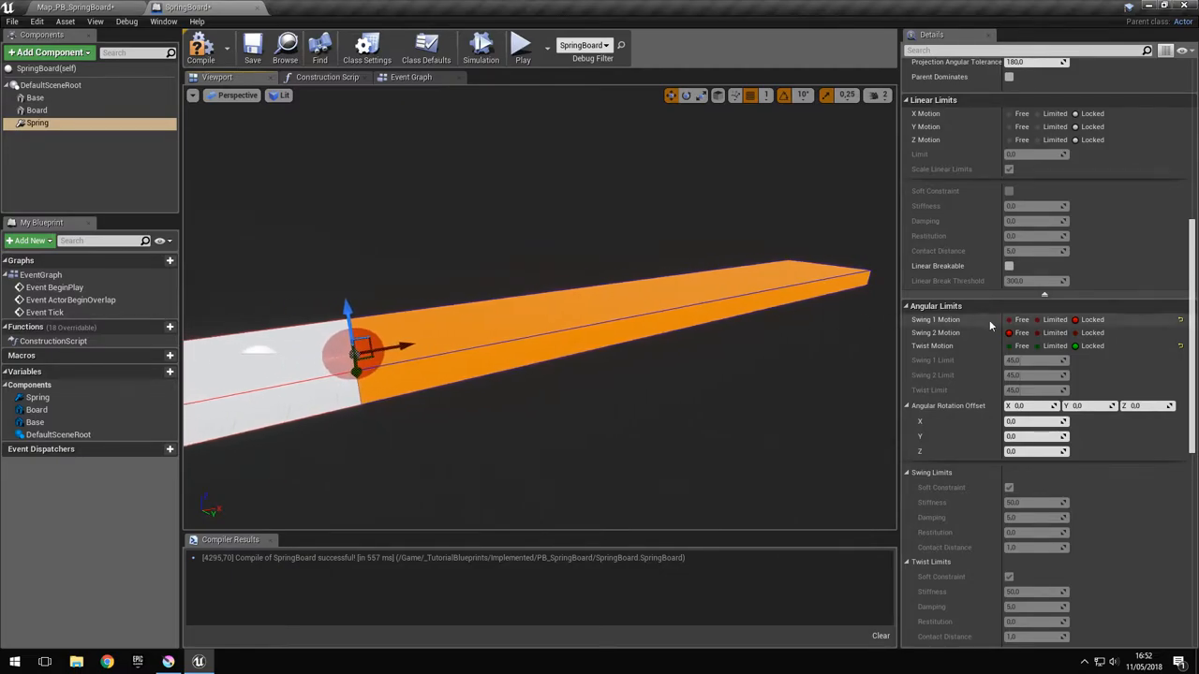
mouse_move(1139, 384)
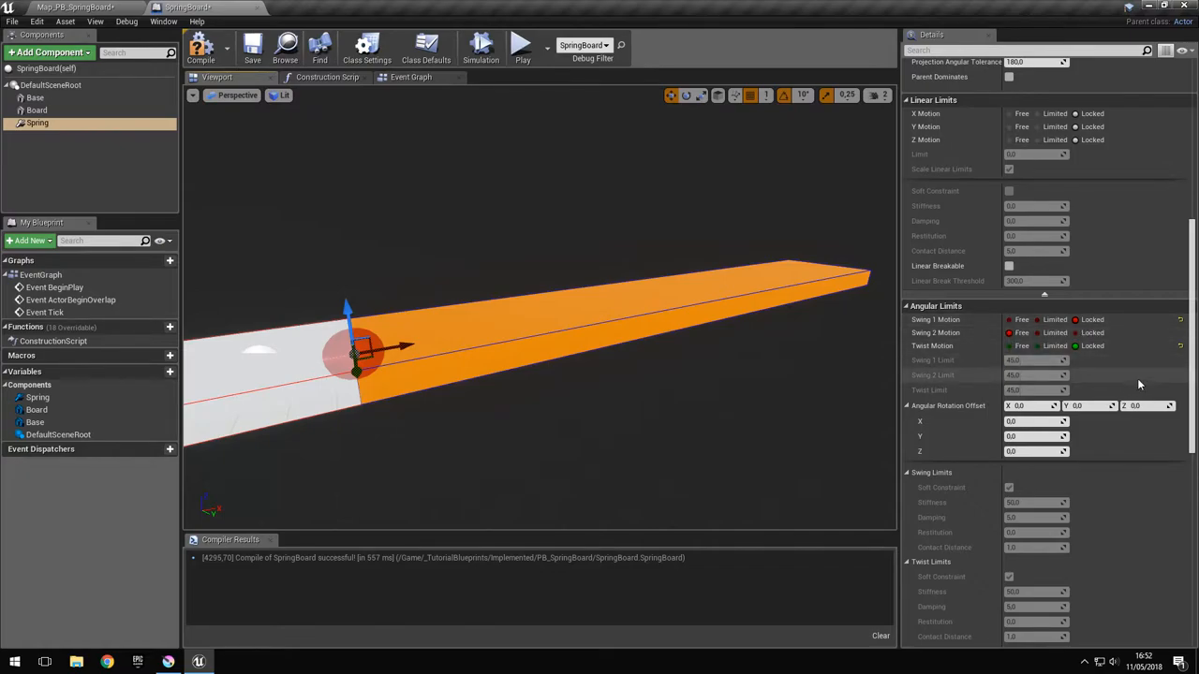
scroll(down, 3)
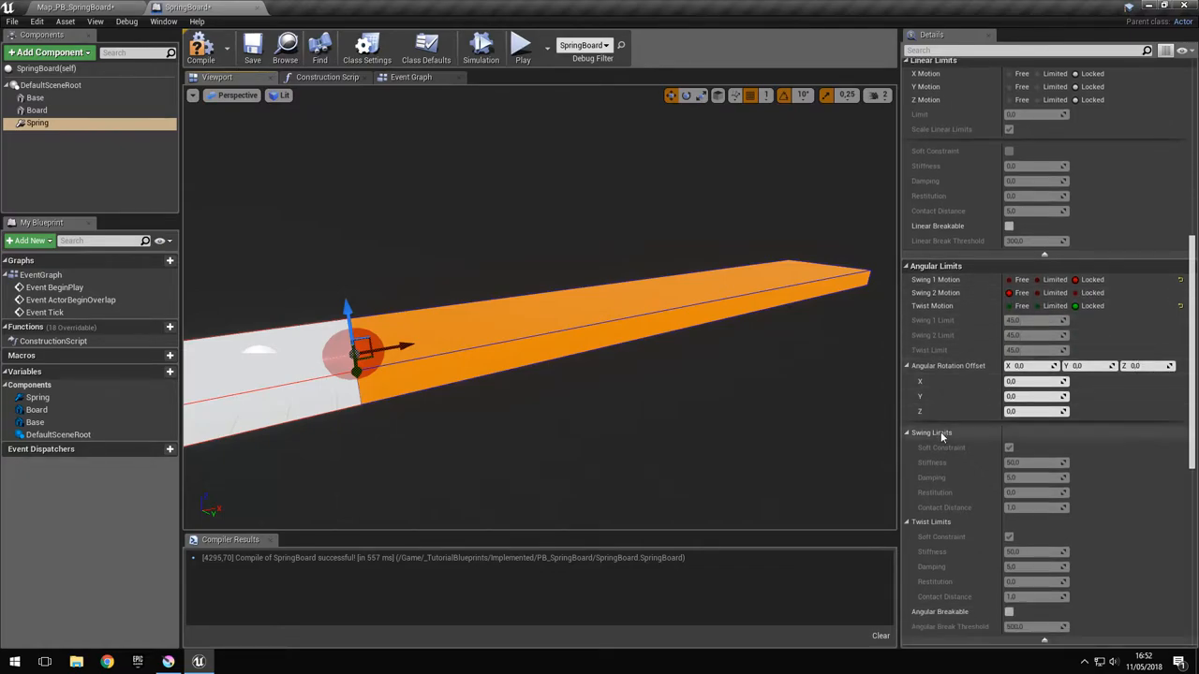
scroll(down, 3)
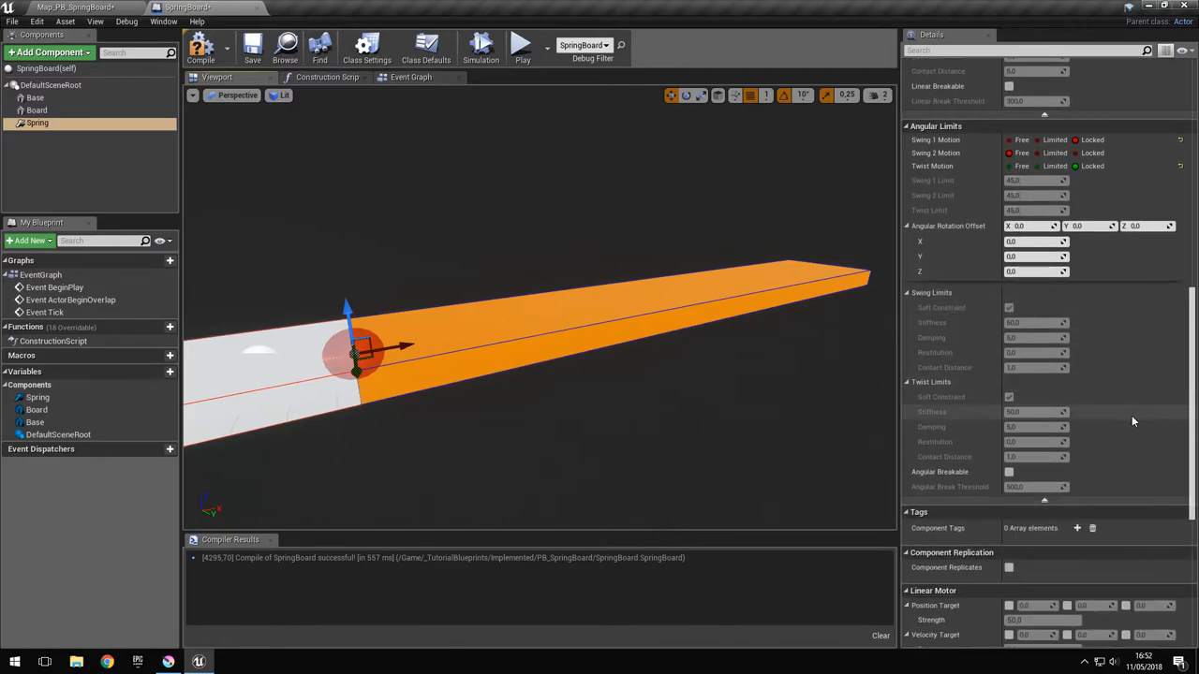
scroll(down, 3)
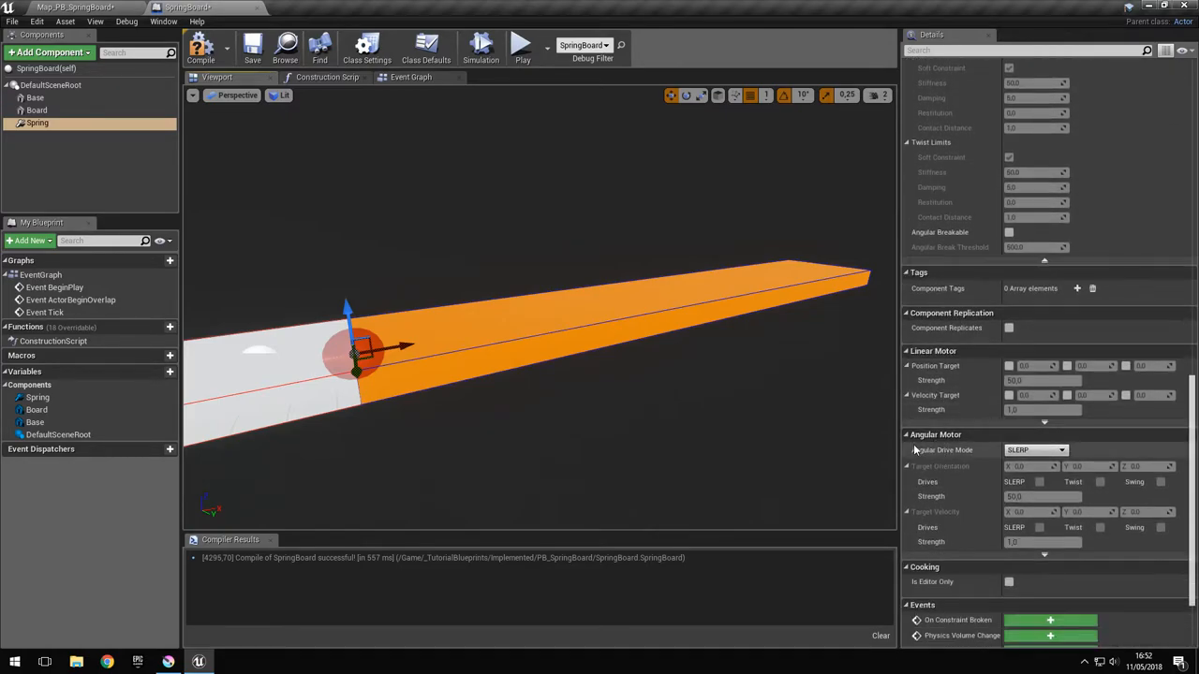
scroll(up, 3)
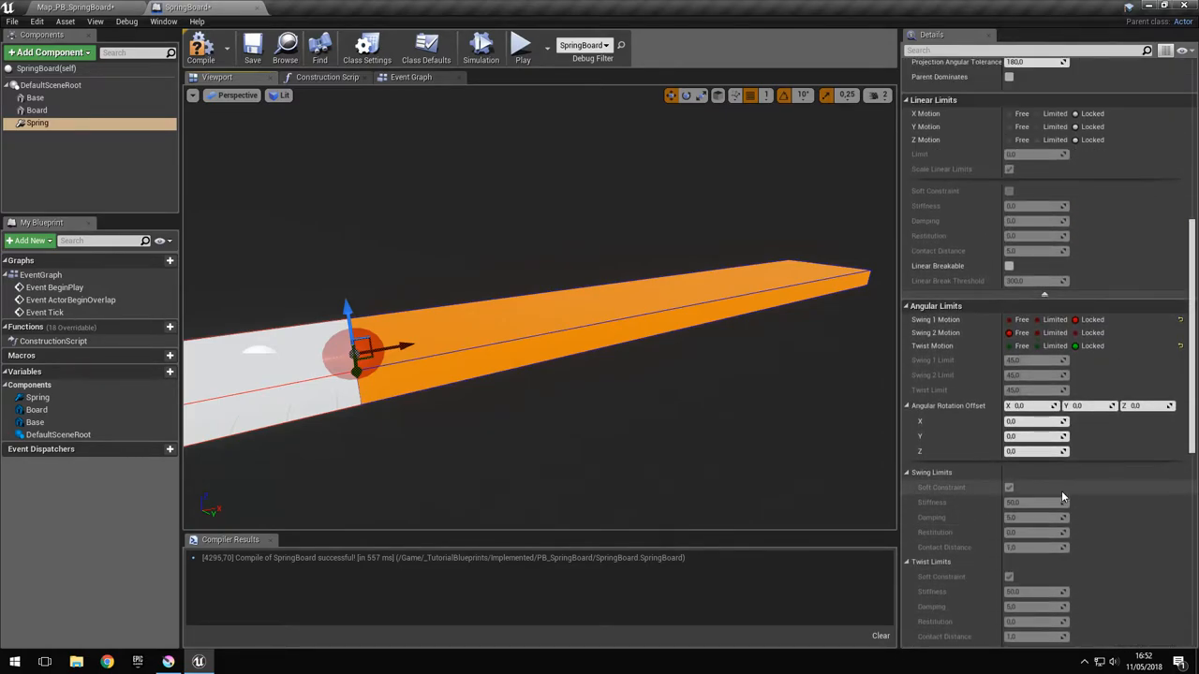
scroll(up, 3)
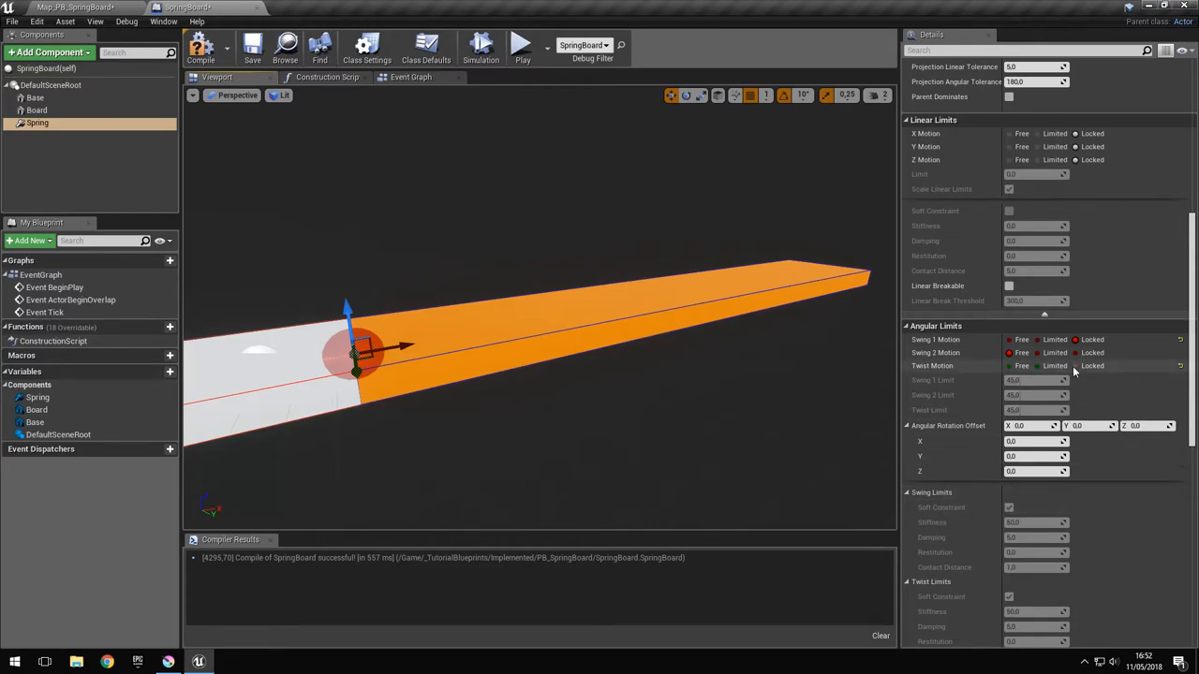
mouse_move(1053, 359)
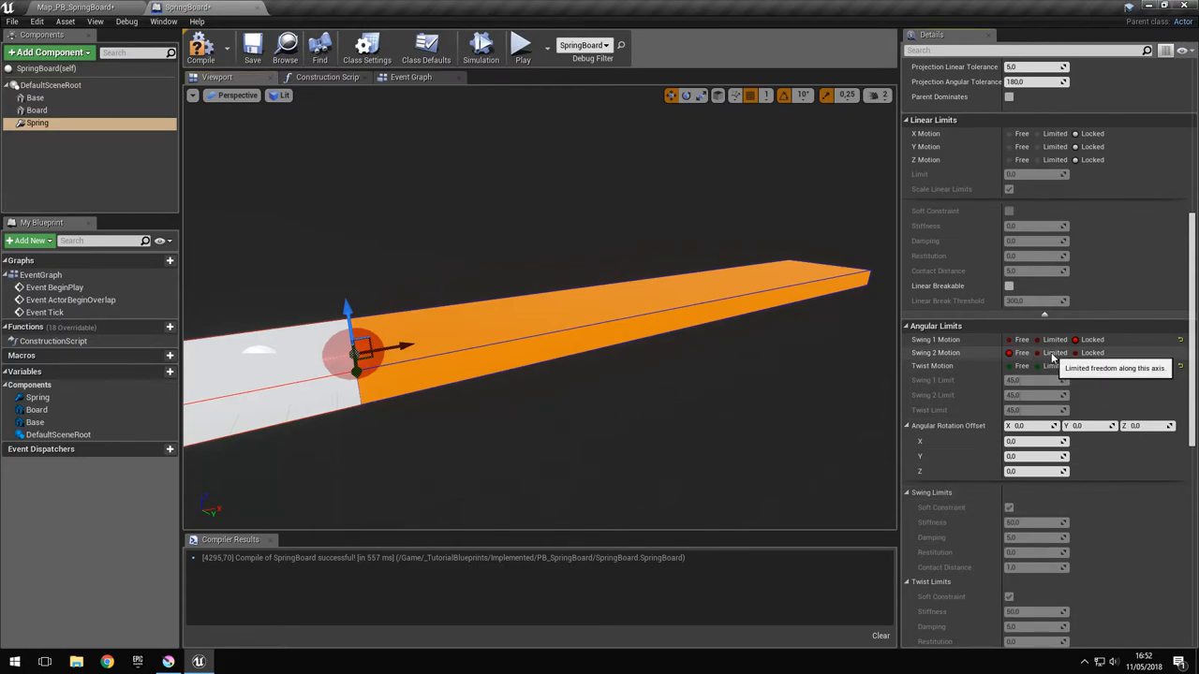
click(1090, 352)
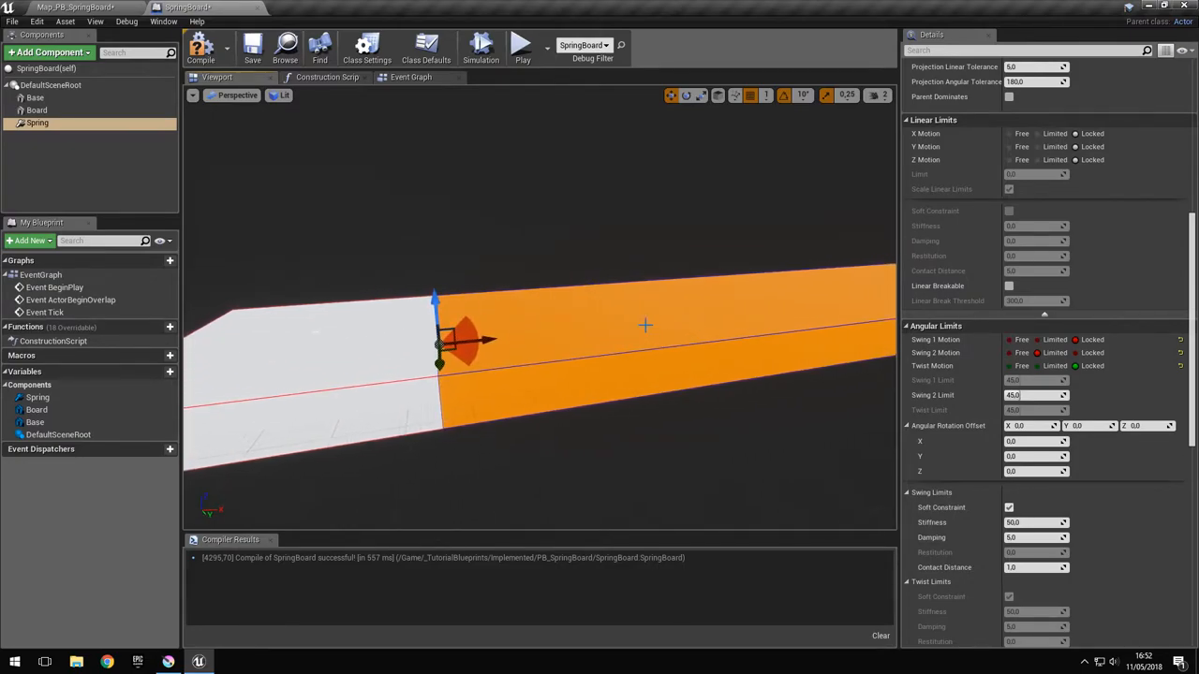
mouse_move(974, 394)
text(0)
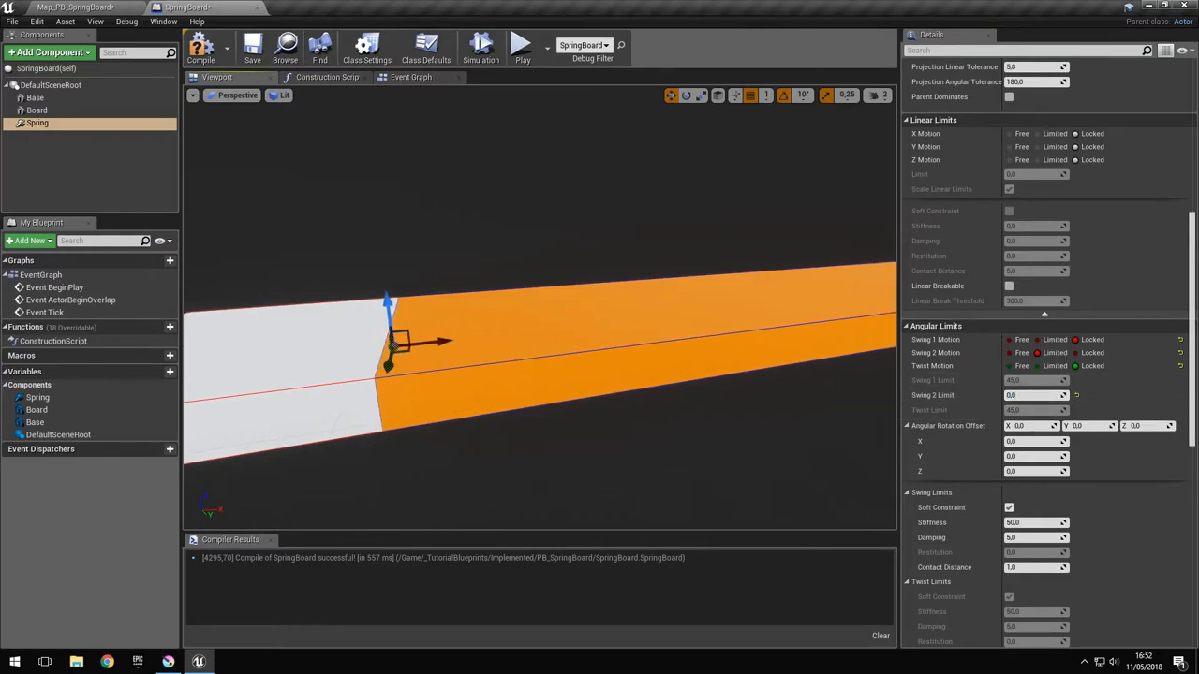
mouse_move(1009, 506)
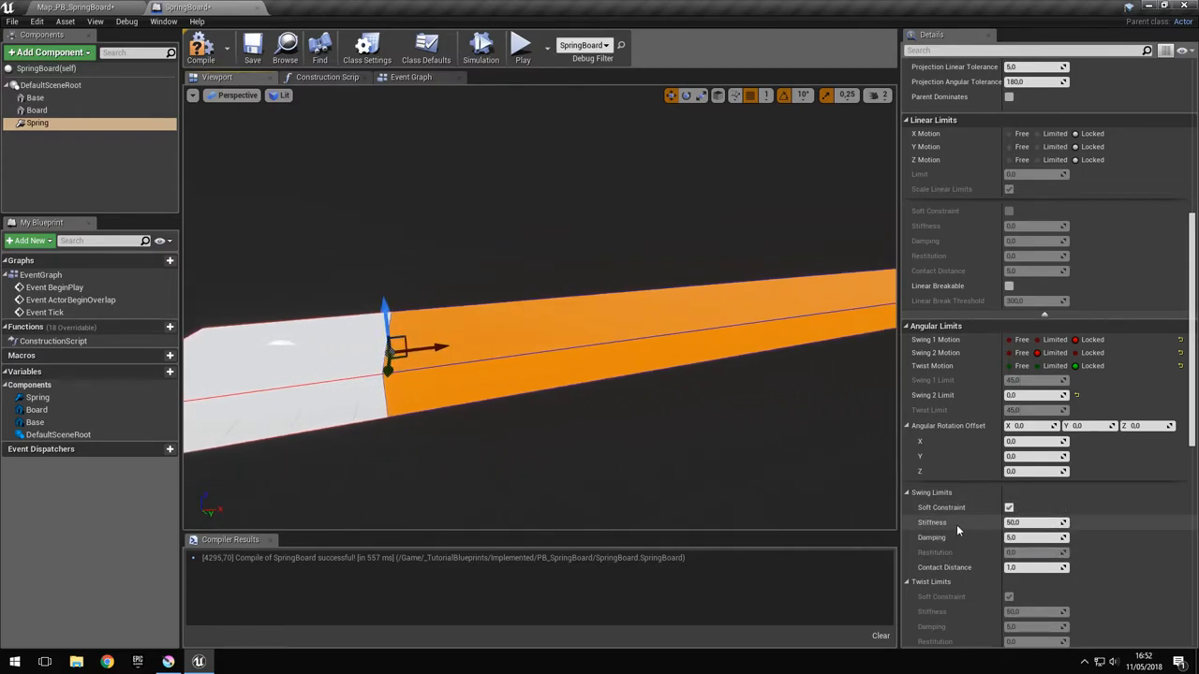
Step: Raise the soft swing limit stiffness on the Spring constraint
click(1008, 506)
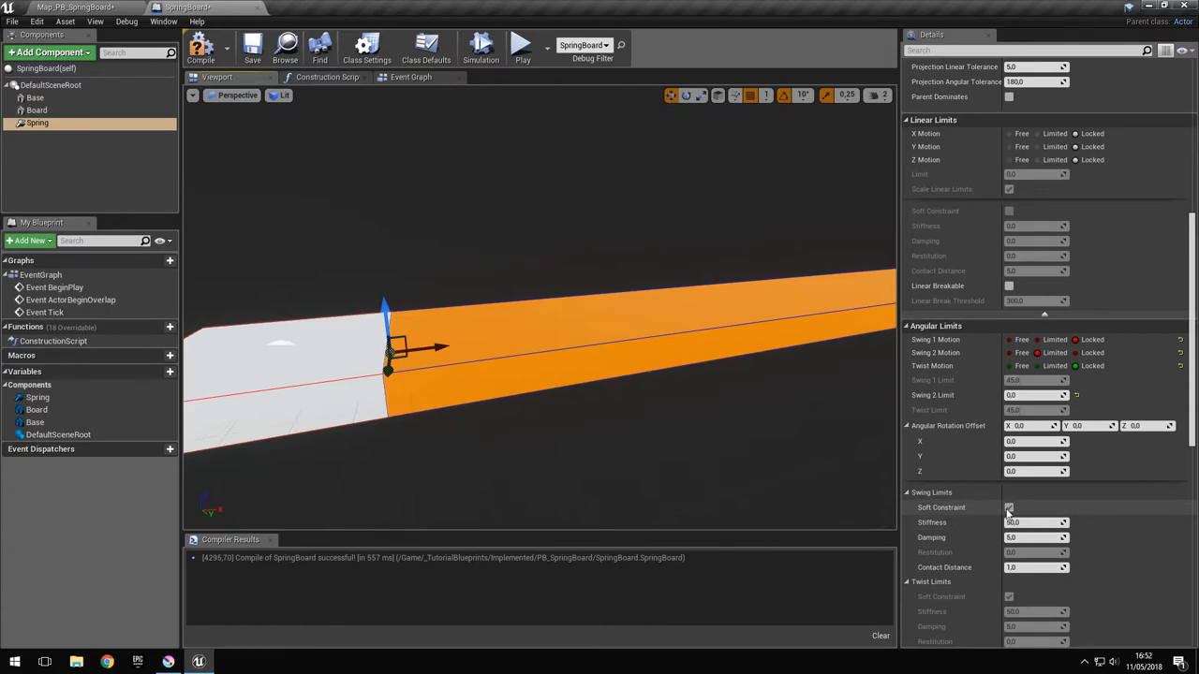
click(1008, 506)
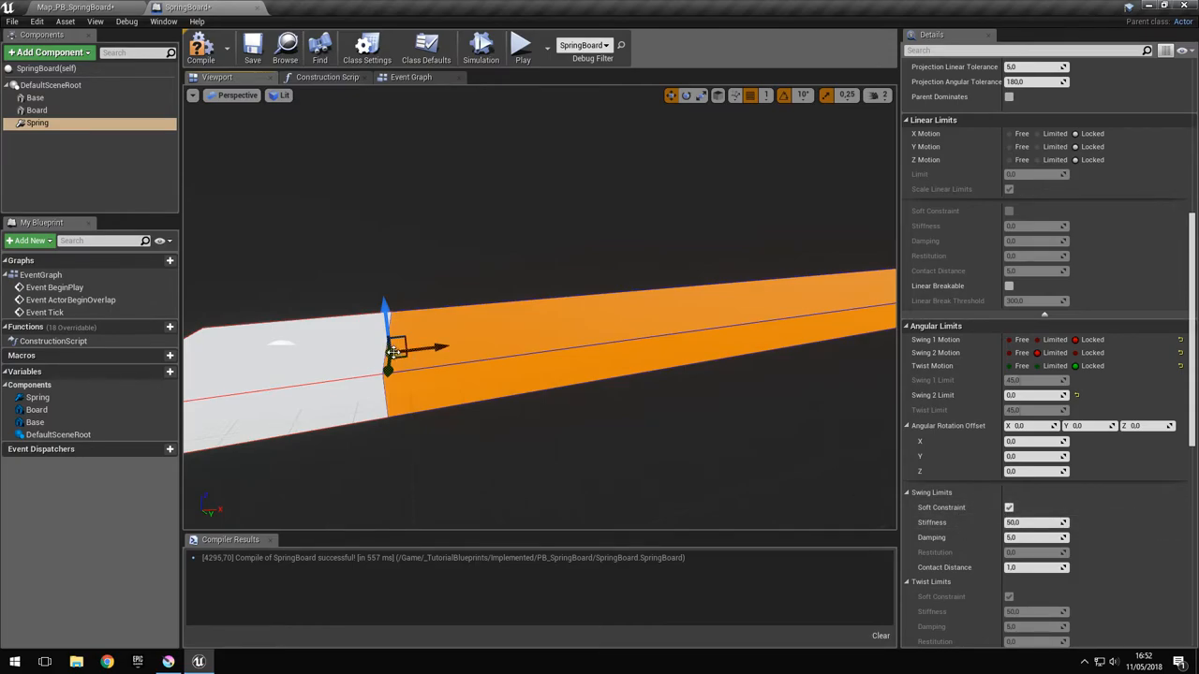
mouse_move(674, 337)
text(1500)
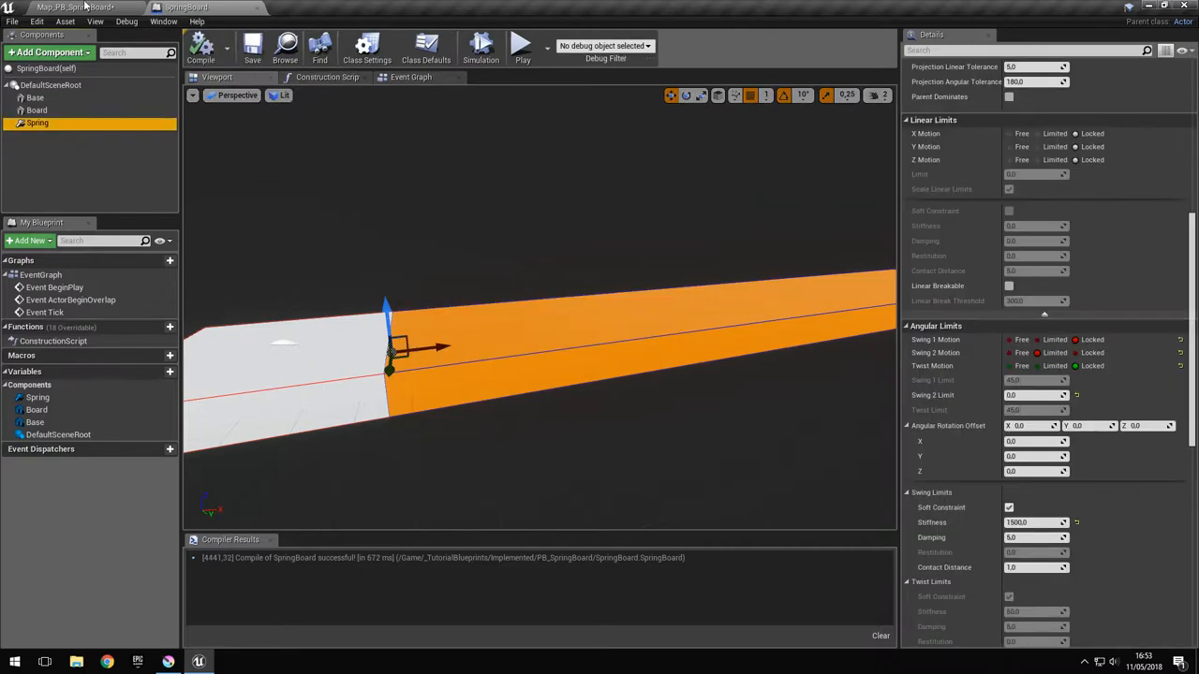
click(72, 7)
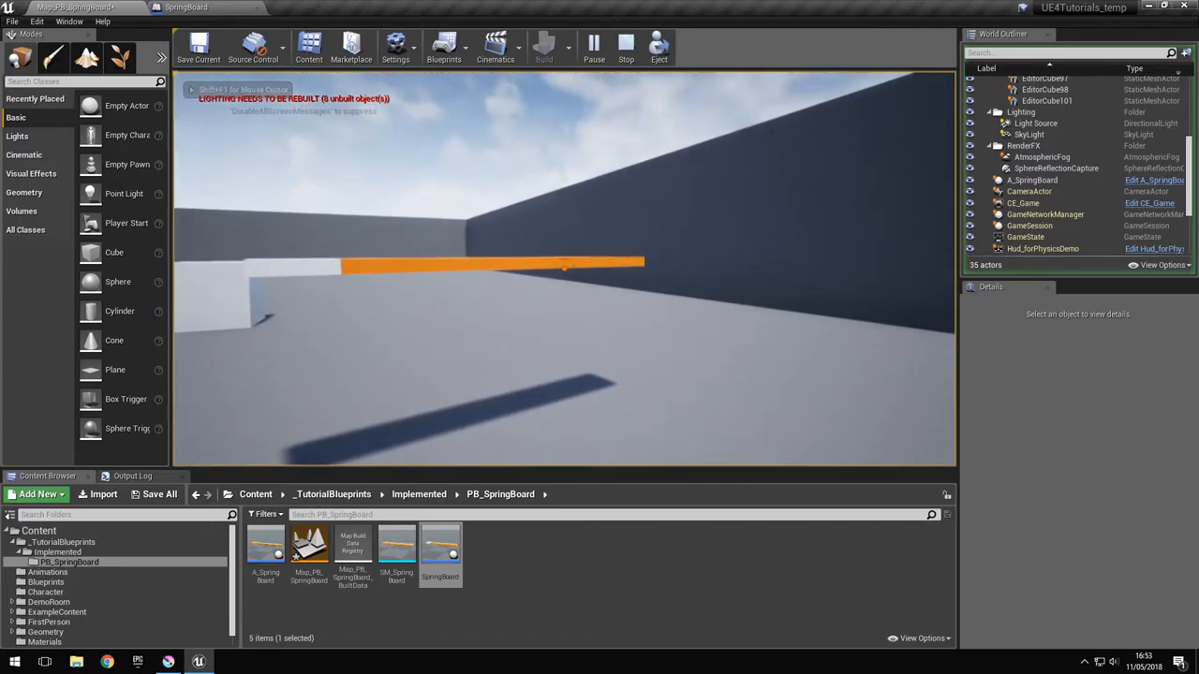
drag(562, 272, 561, 187)
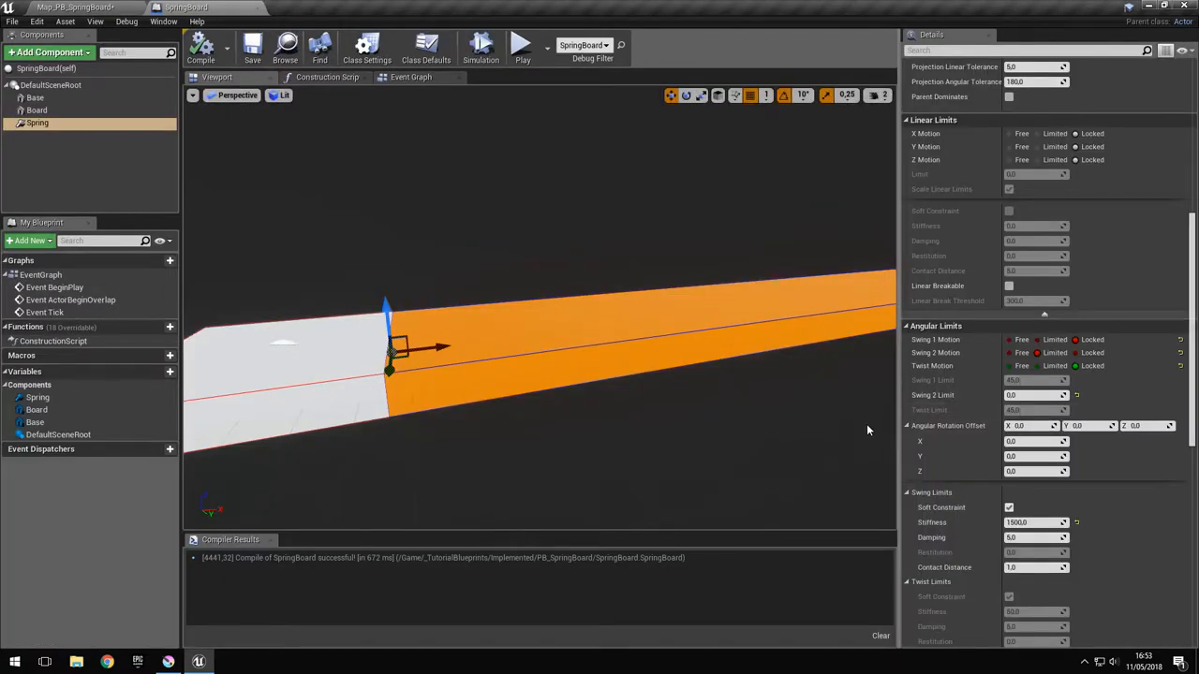
Step: Scroll the Details panel past the soft swing limit stiffness of 10000
scroll(down, 3)
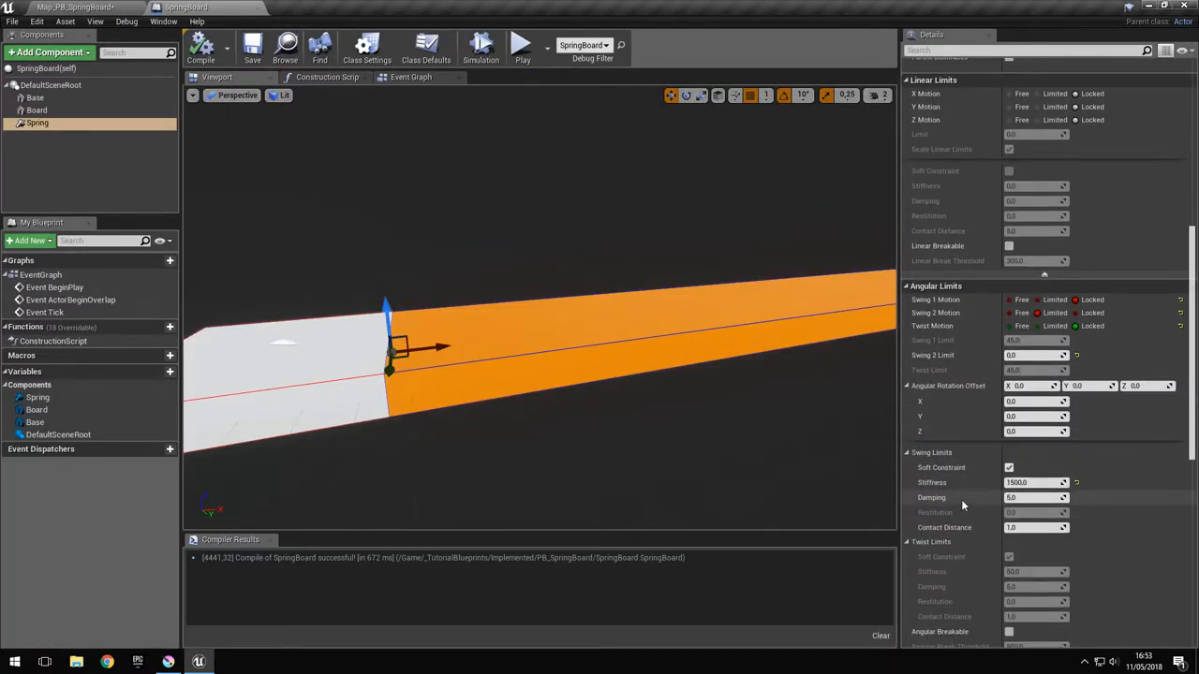
mouse_move(1027, 498)
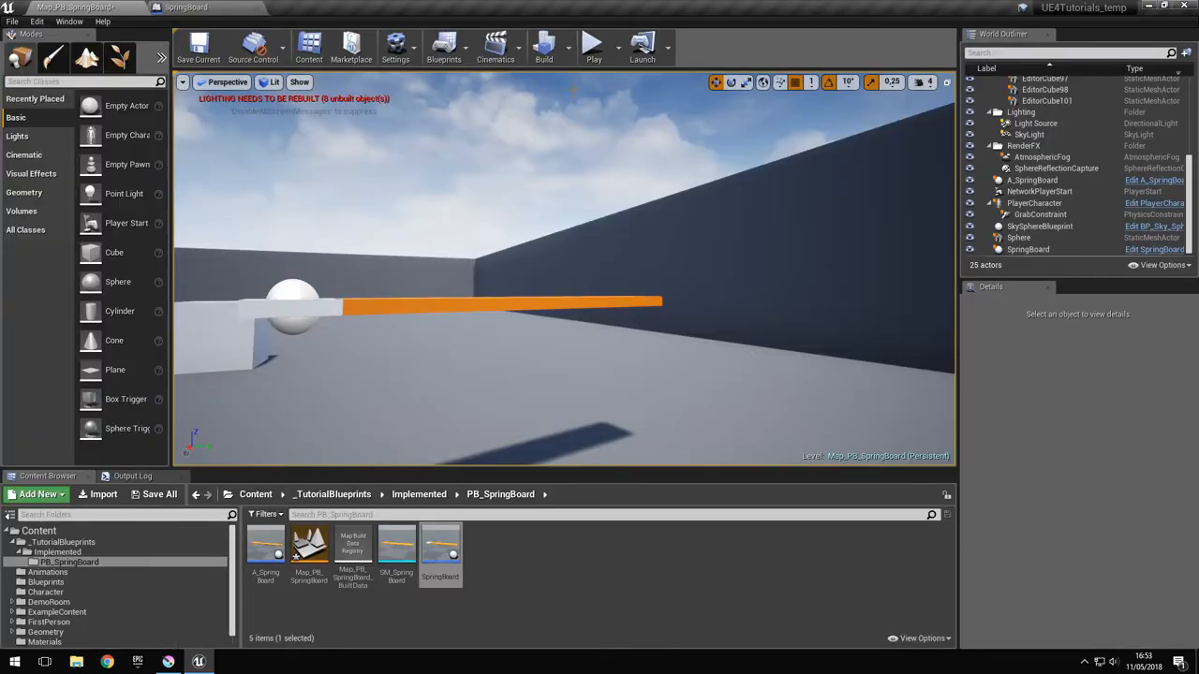
Step: Play-test the springboard with the ball twice, then return to the SpringBoard Blueprint
click(592, 45)
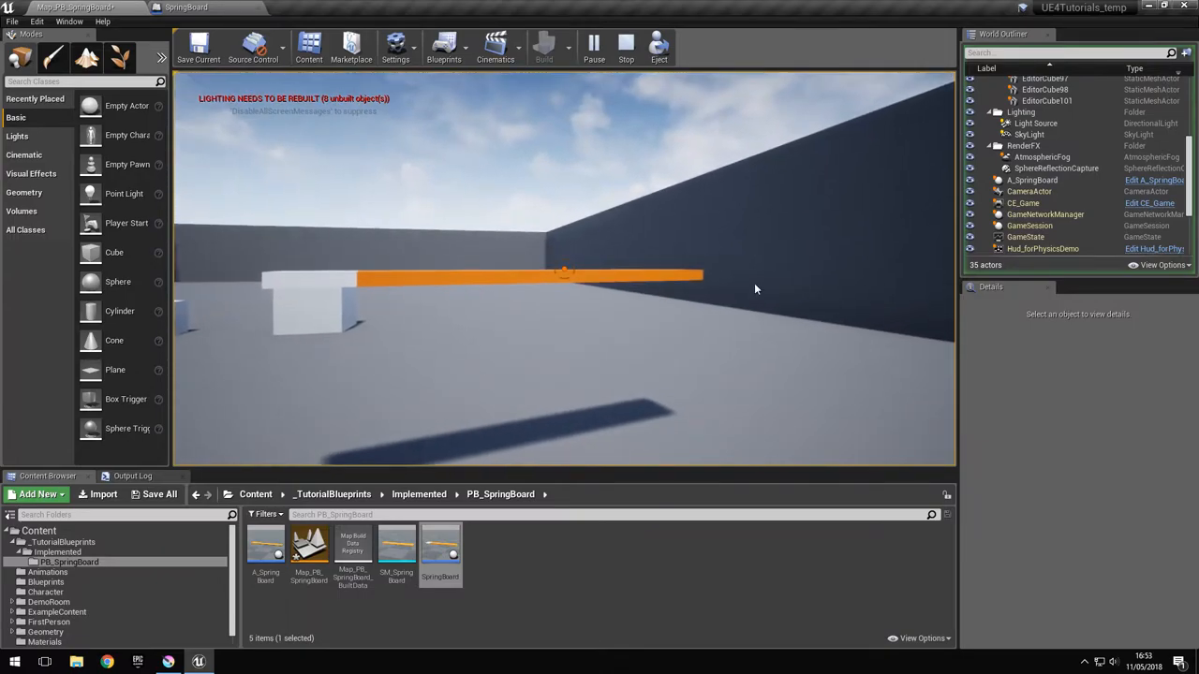
click(626, 45)
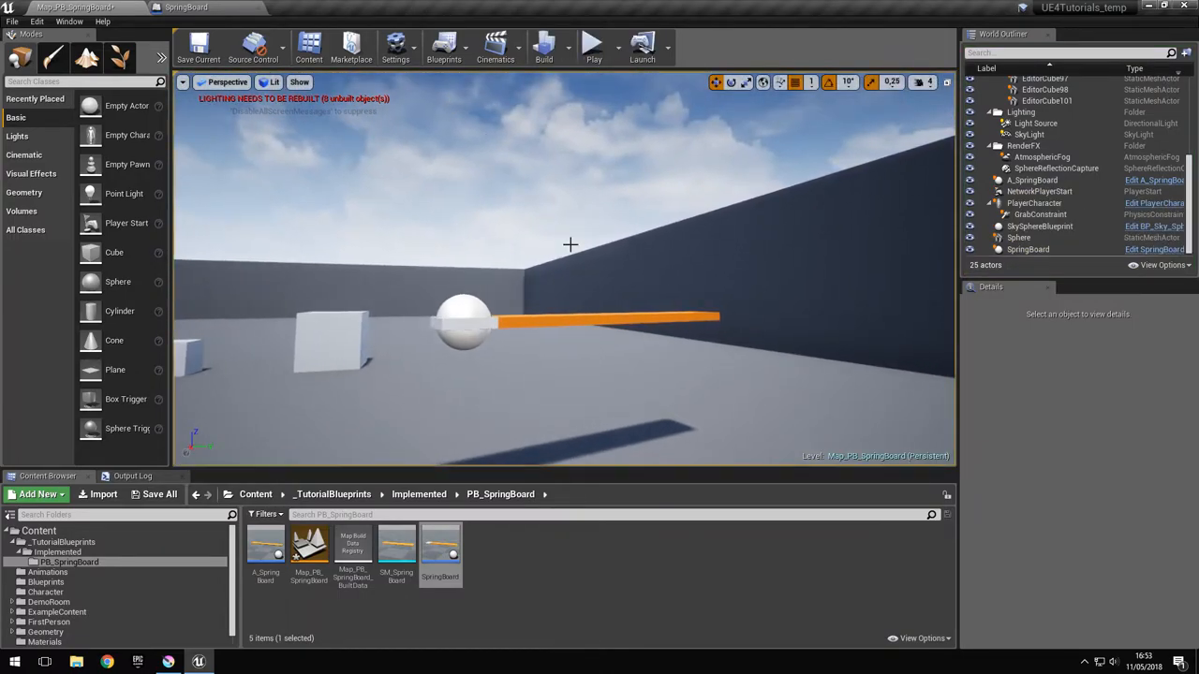
click(592, 45)
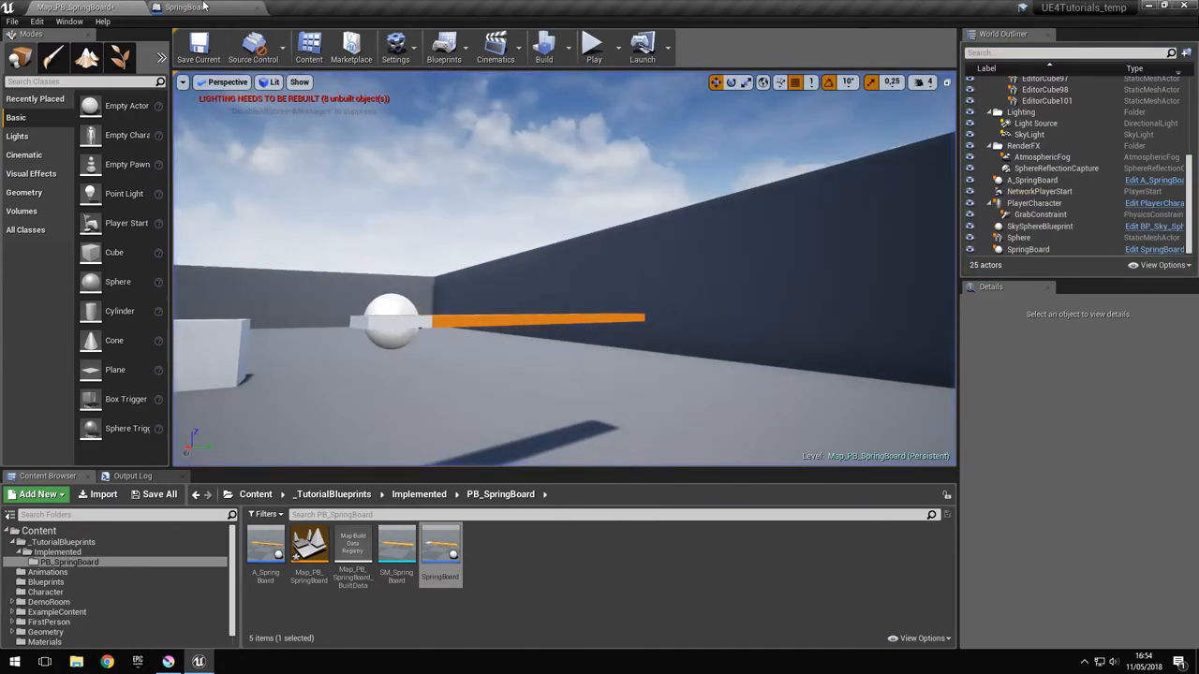
click(183, 7)
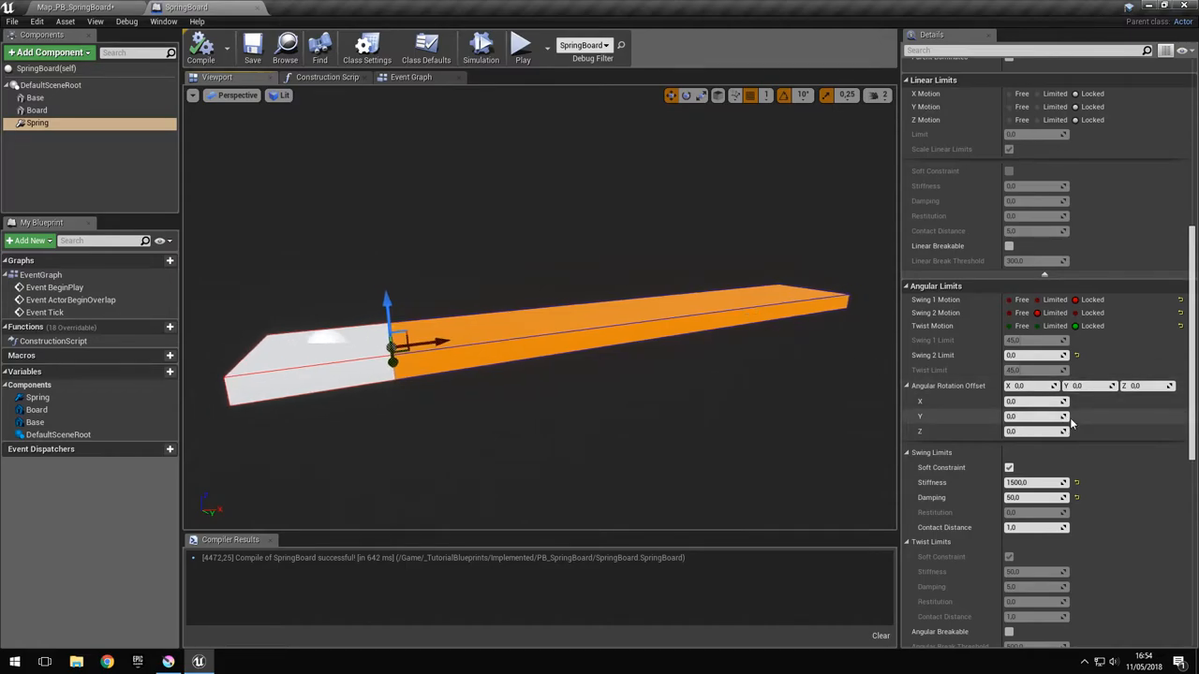
mouse_move(1009, 469)
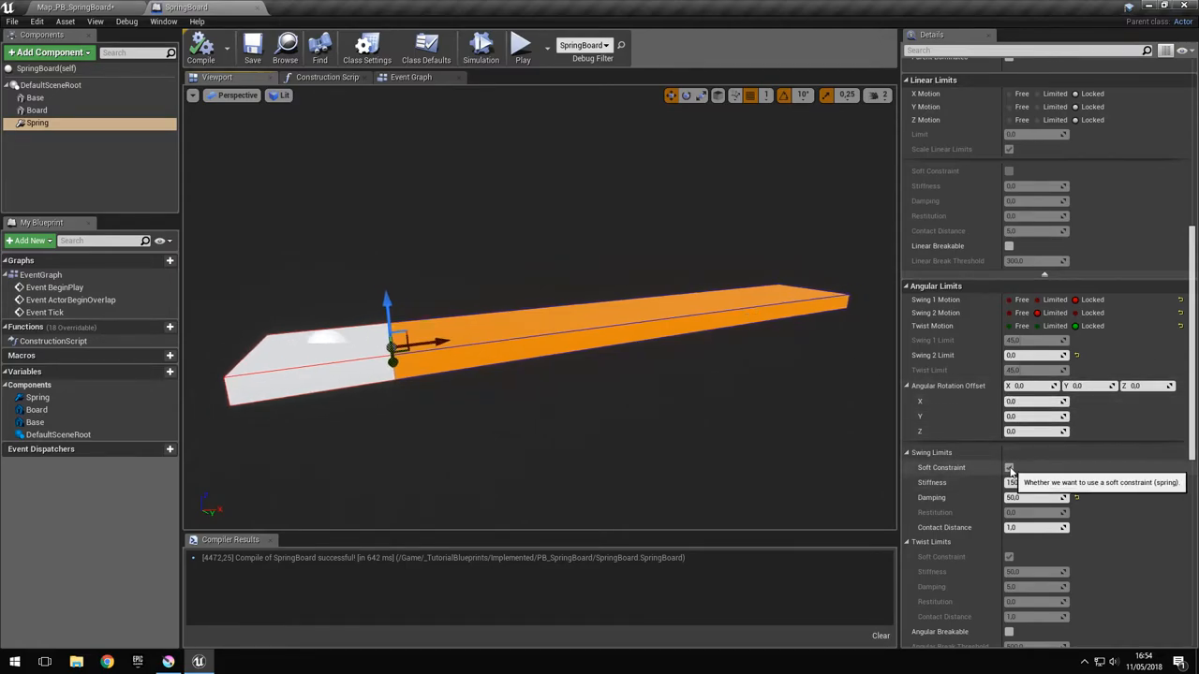
Step: Turn off Soft Constraint under Swing Limits so the 40° swing limit is hard with restitution
click(1008, 469)
text(40)
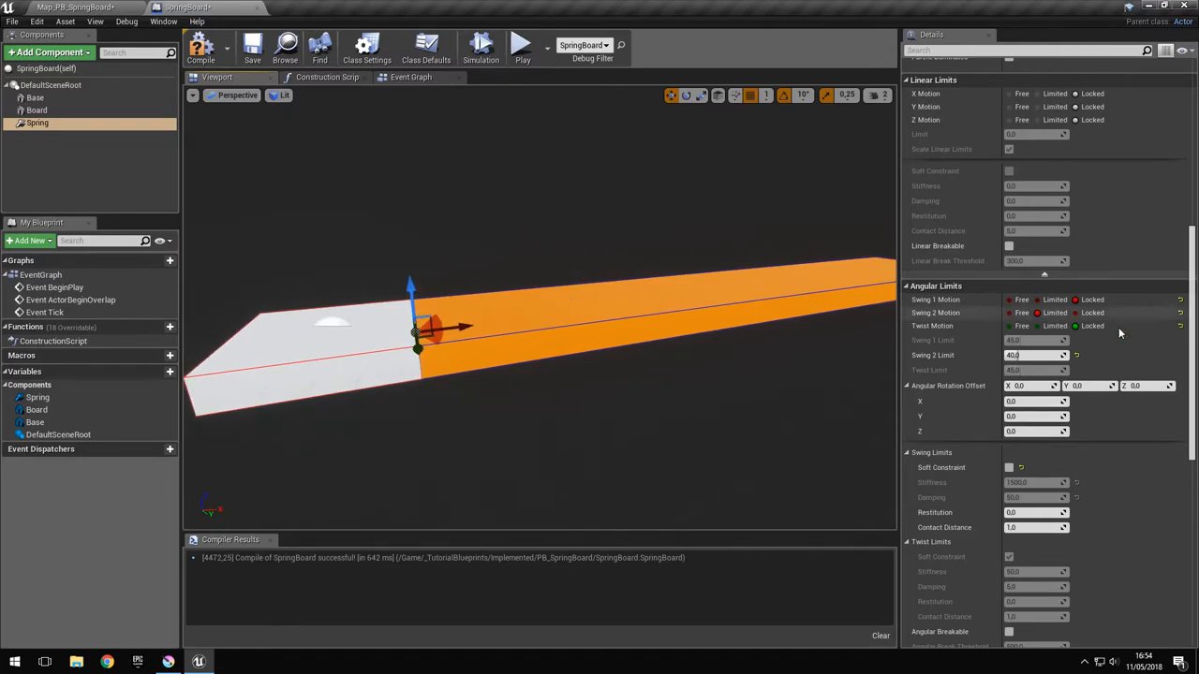
Step: Set the angular motor's Angular Drive Mode to Twist and Swing
scroll(down, 3)
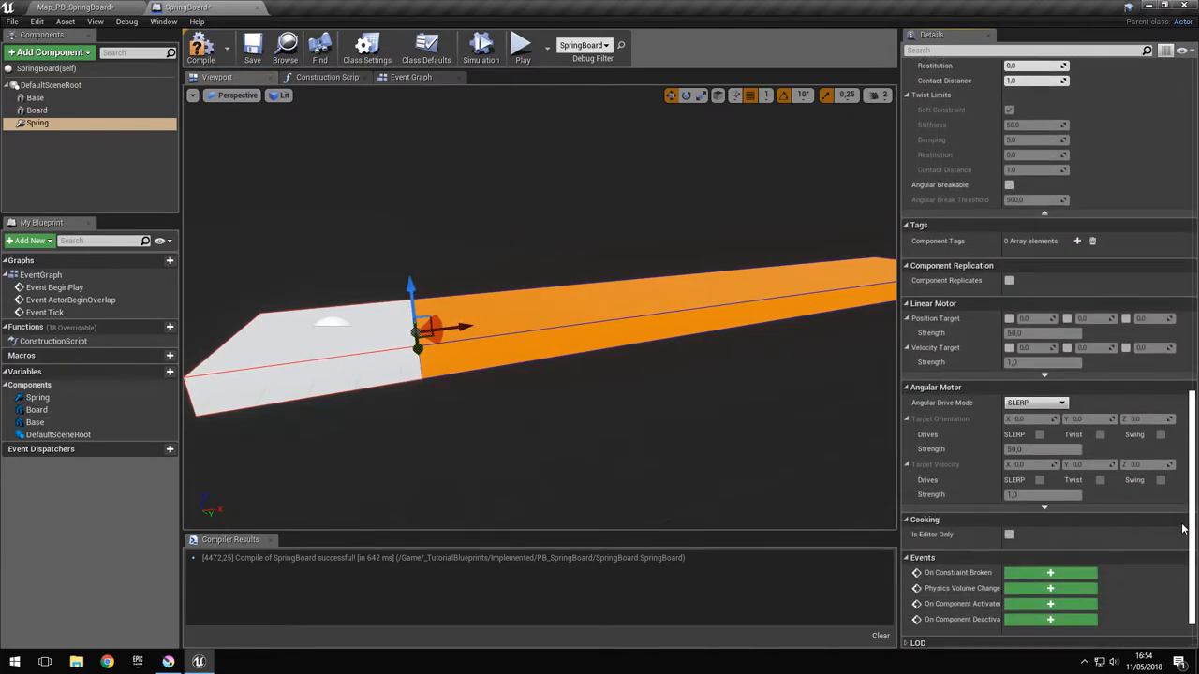
scroll(up, 3)
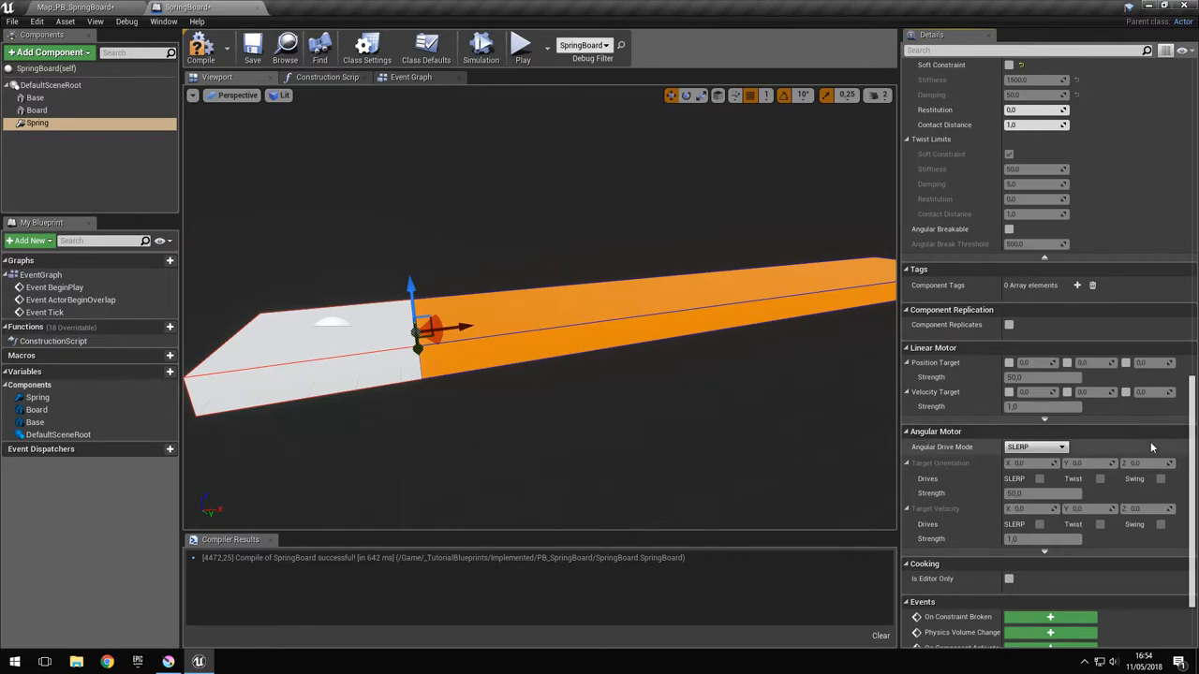
scroll(down, 3)
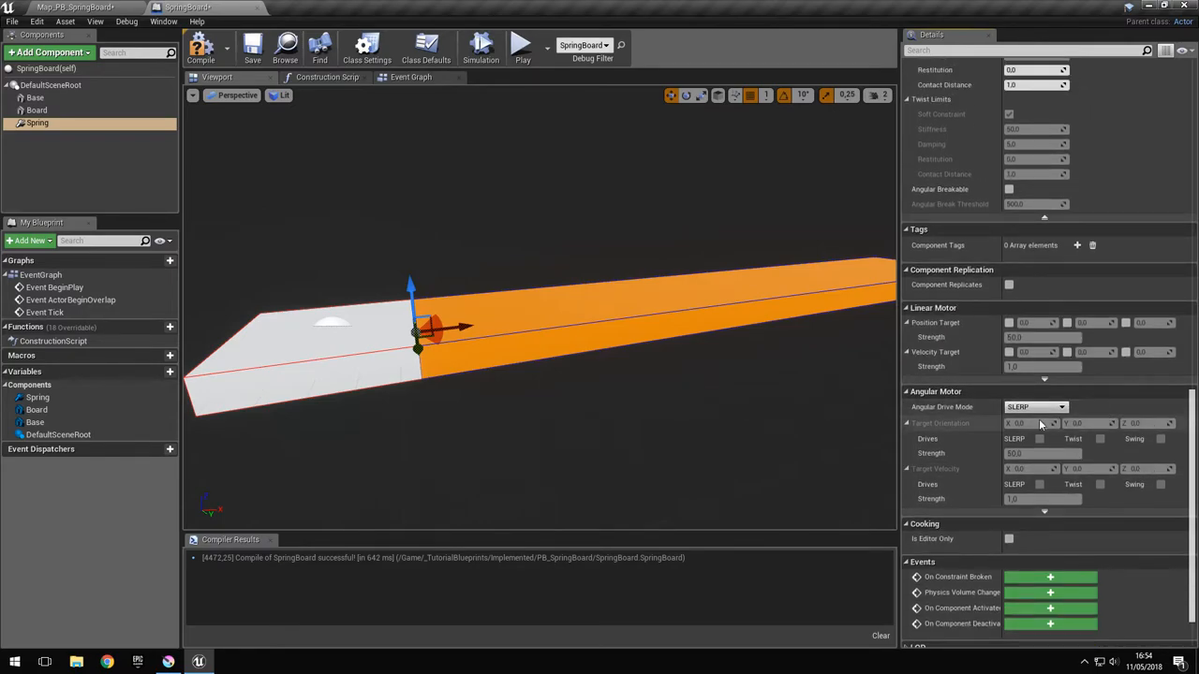
scroll(up, 3)
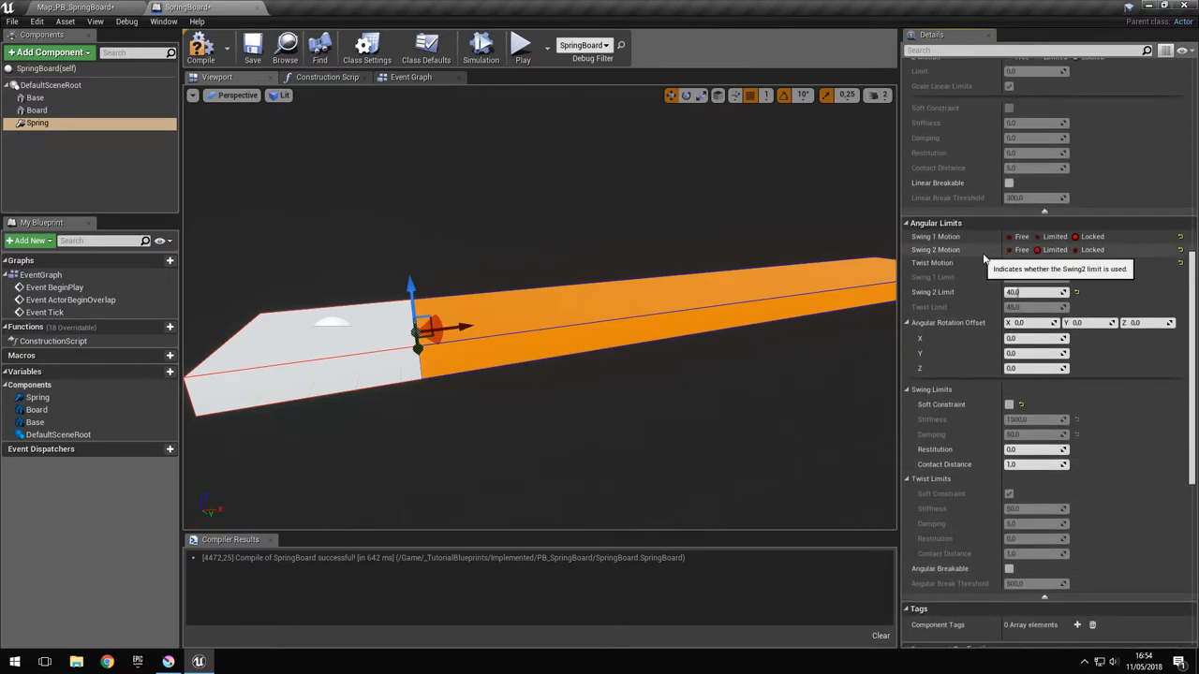
scroll(down, 3)
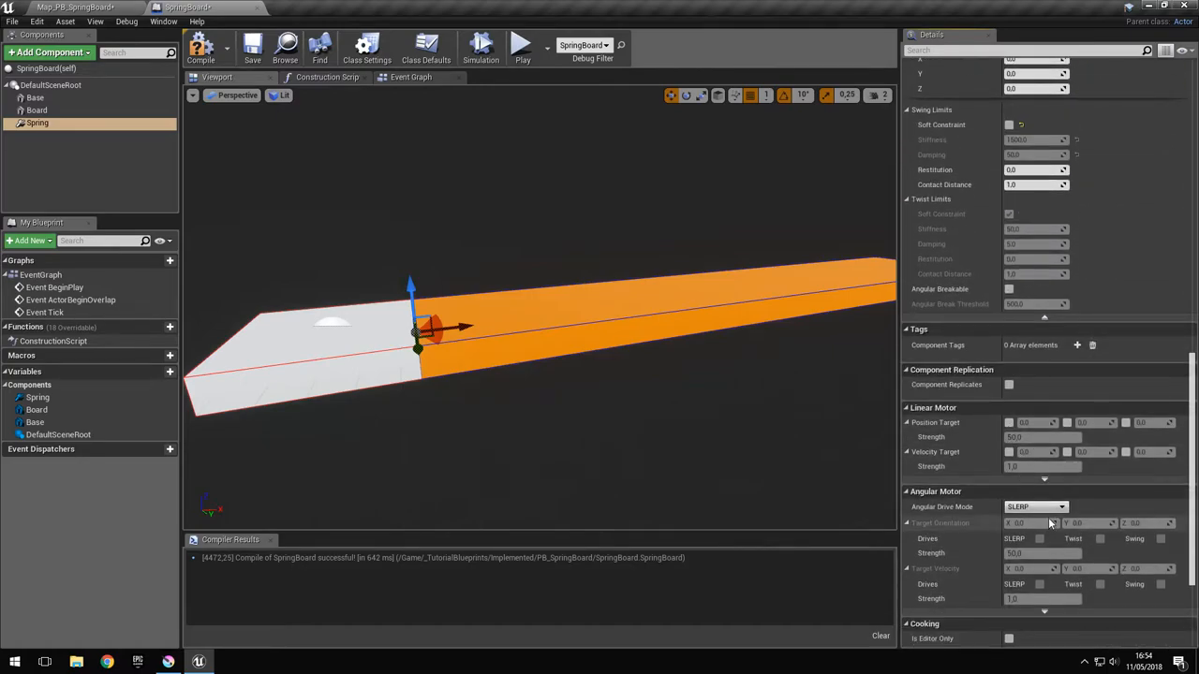
click(1034, 505)
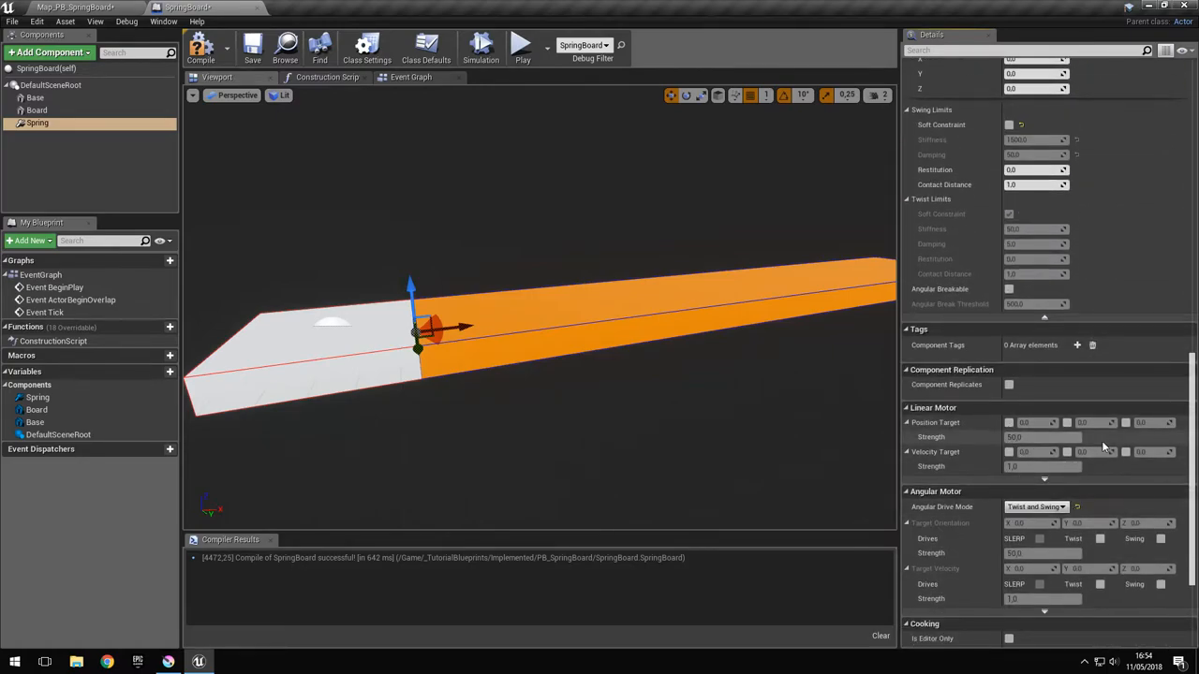
Step: Enable the Swing target orientation drive and give it an orientation and strength
scroll(down, 3)
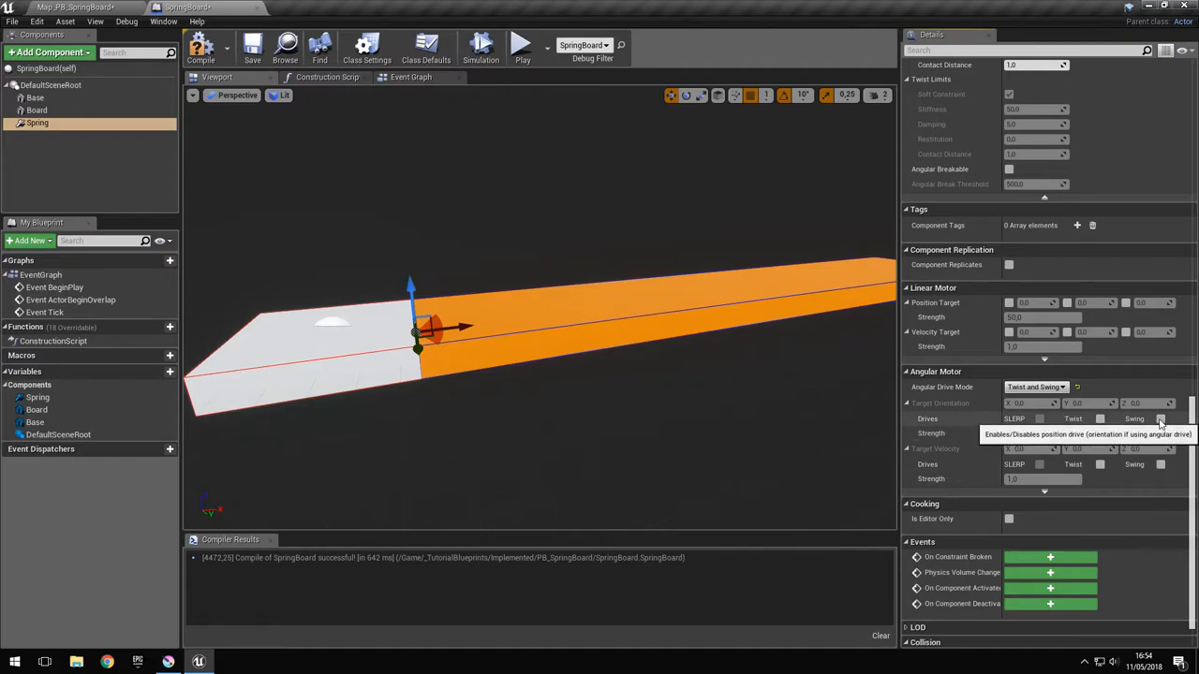
click(1161, 420)
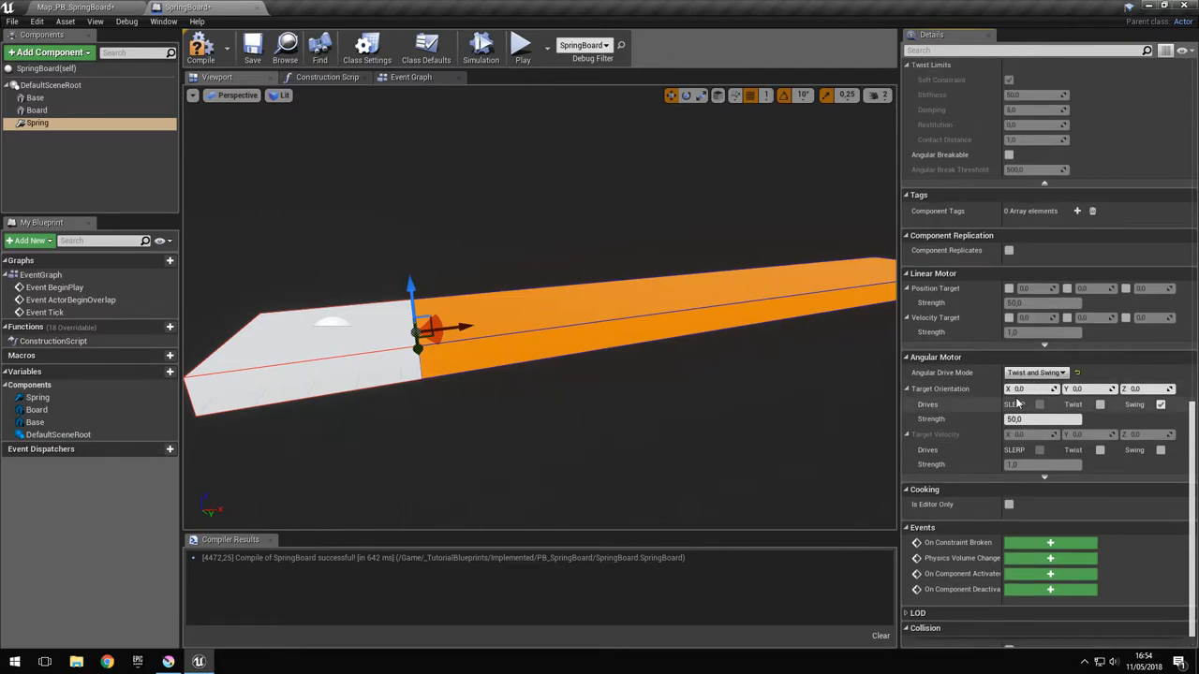
mouse_move(941, 388)
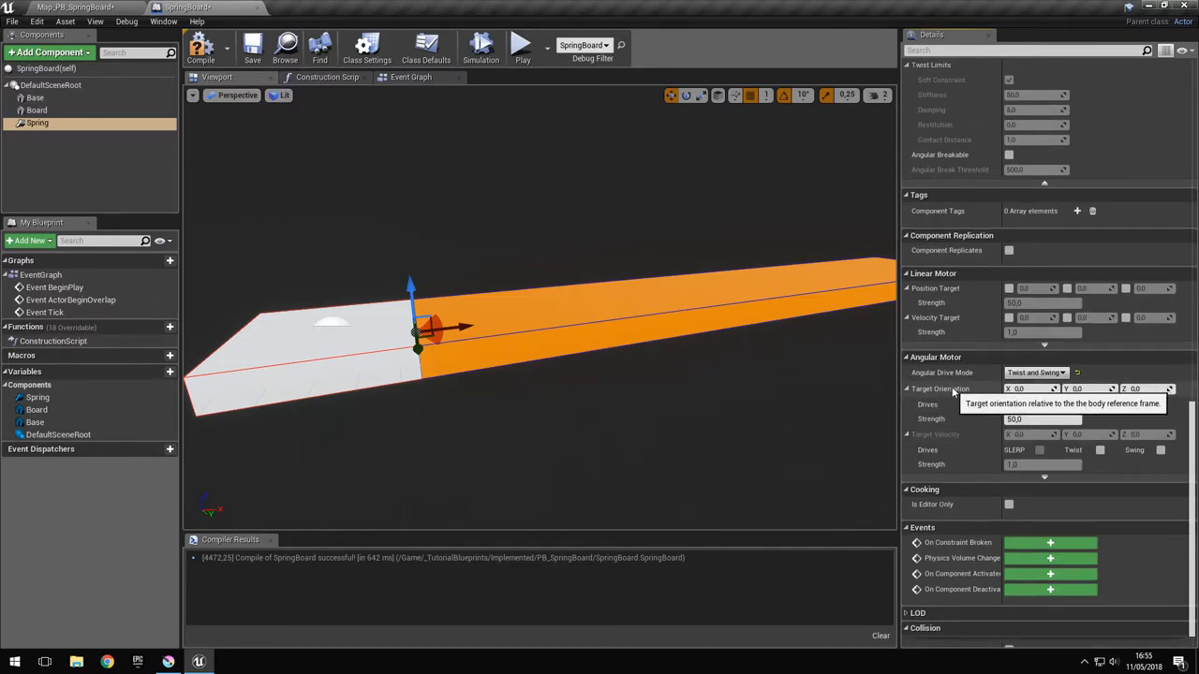
click(1160, 405)
text(1500)
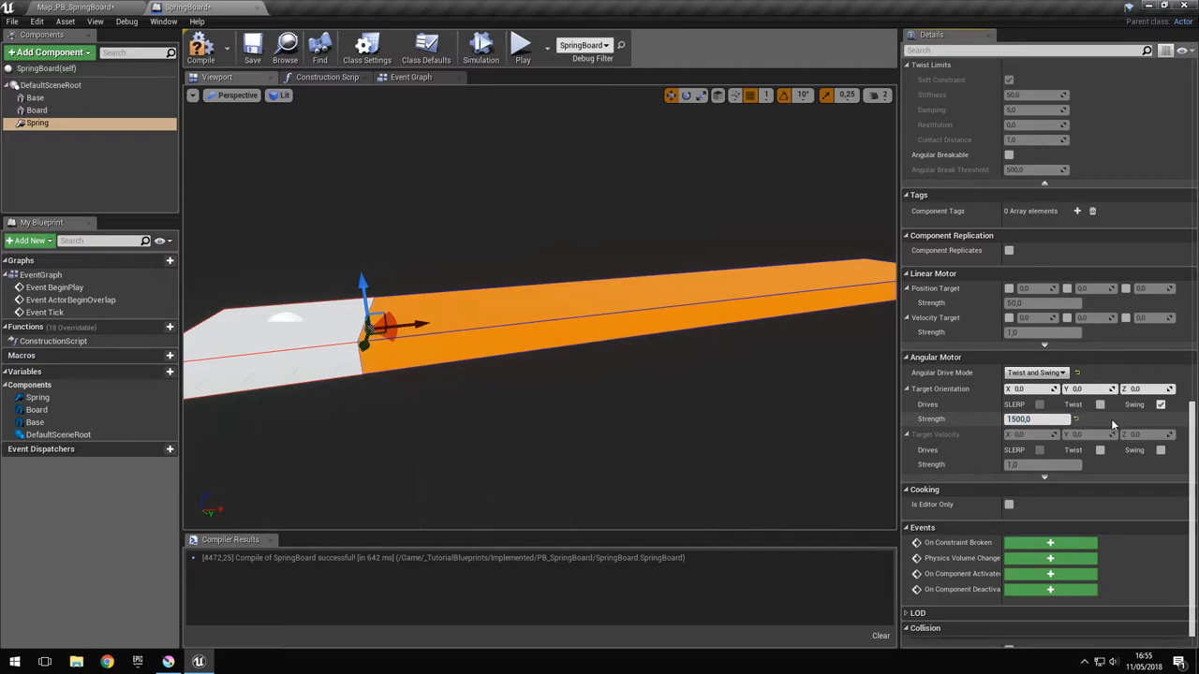
scroll(up, 3)
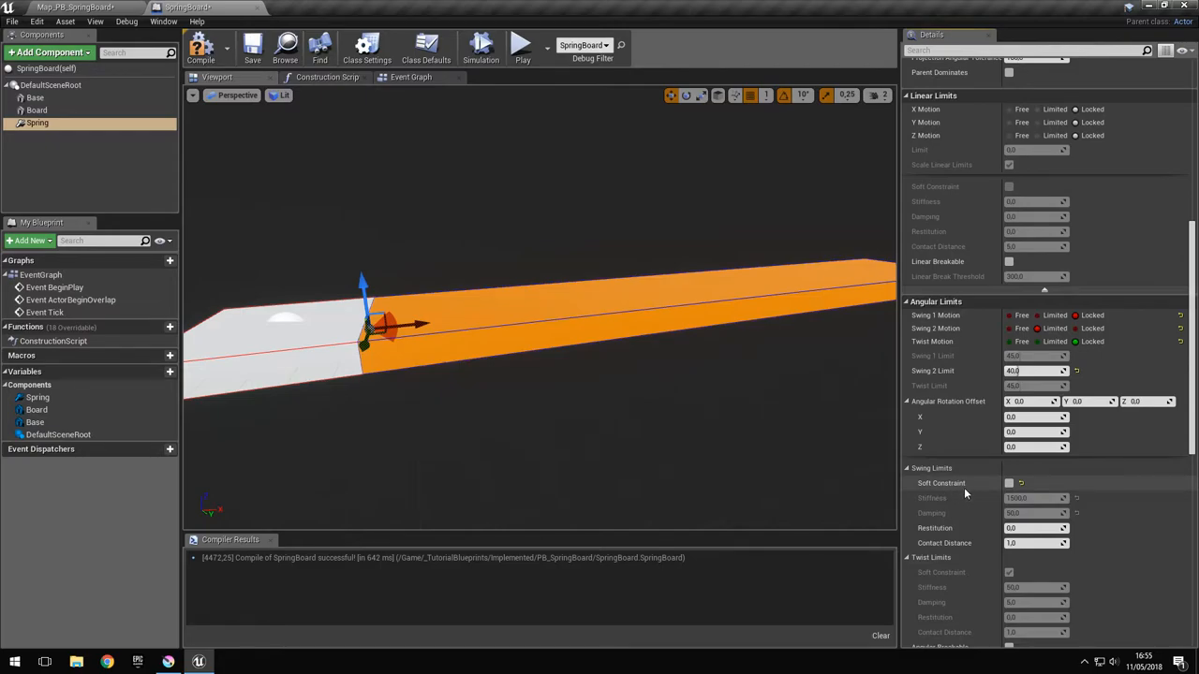
scroll(down, 3)
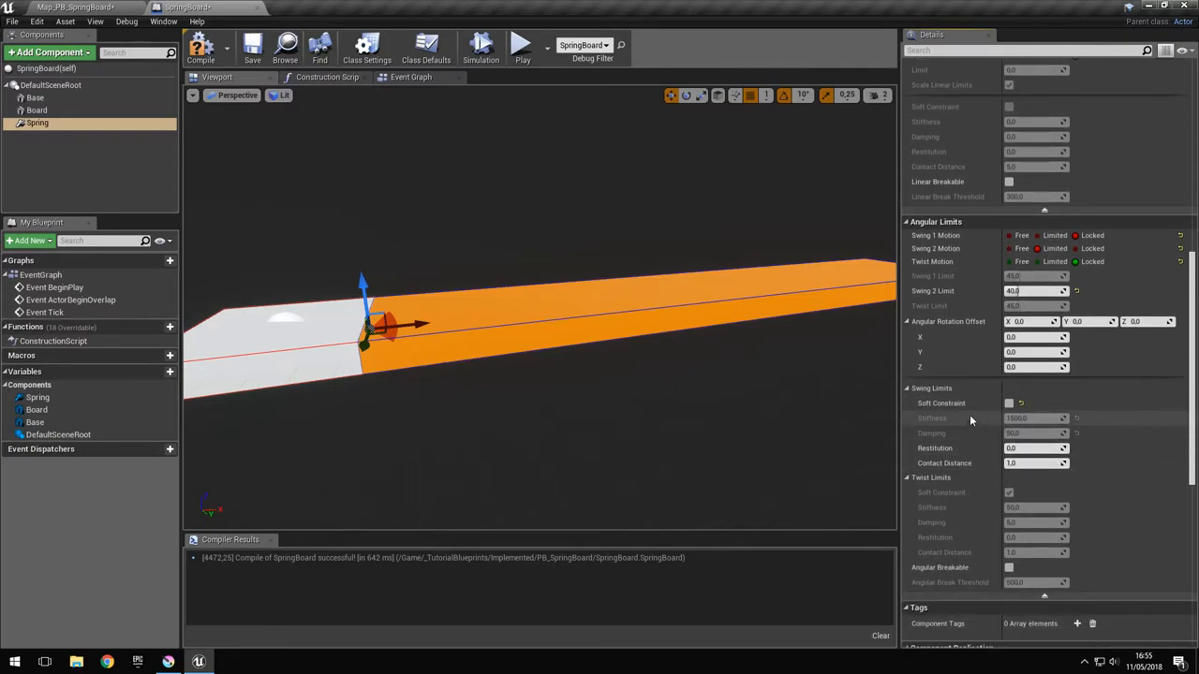
mouse_move(963, 420)
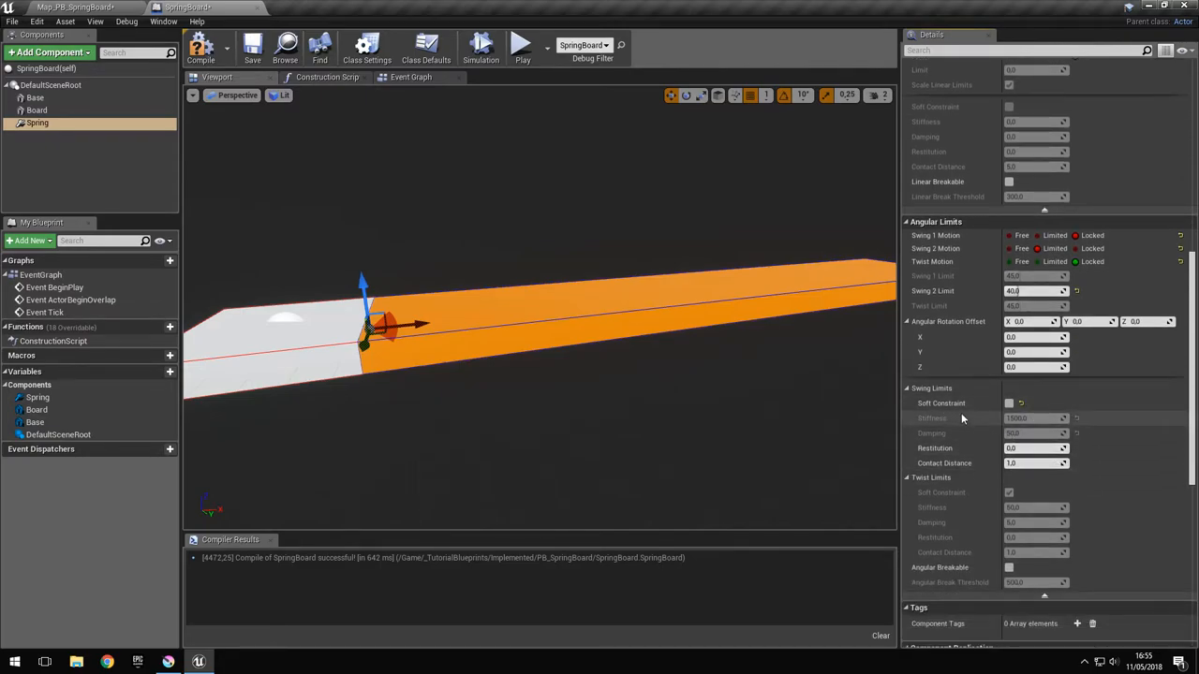
mouse_move(981, 419)
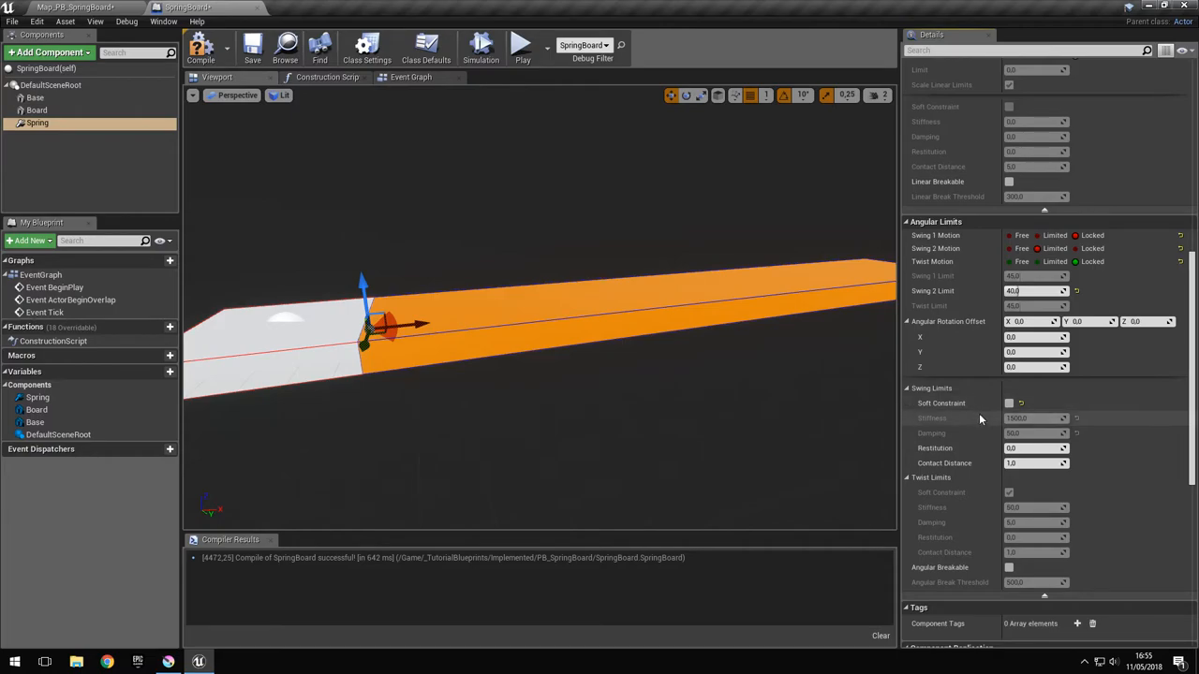
scroll(down, 3)
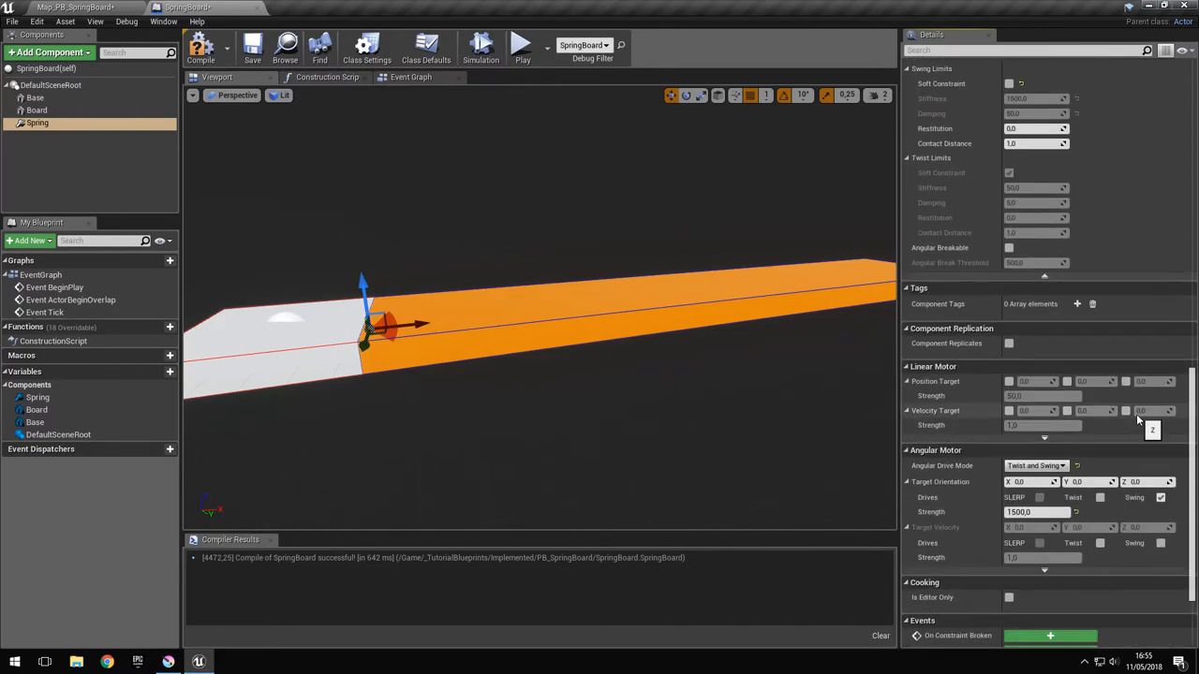
scroll(down, 3)
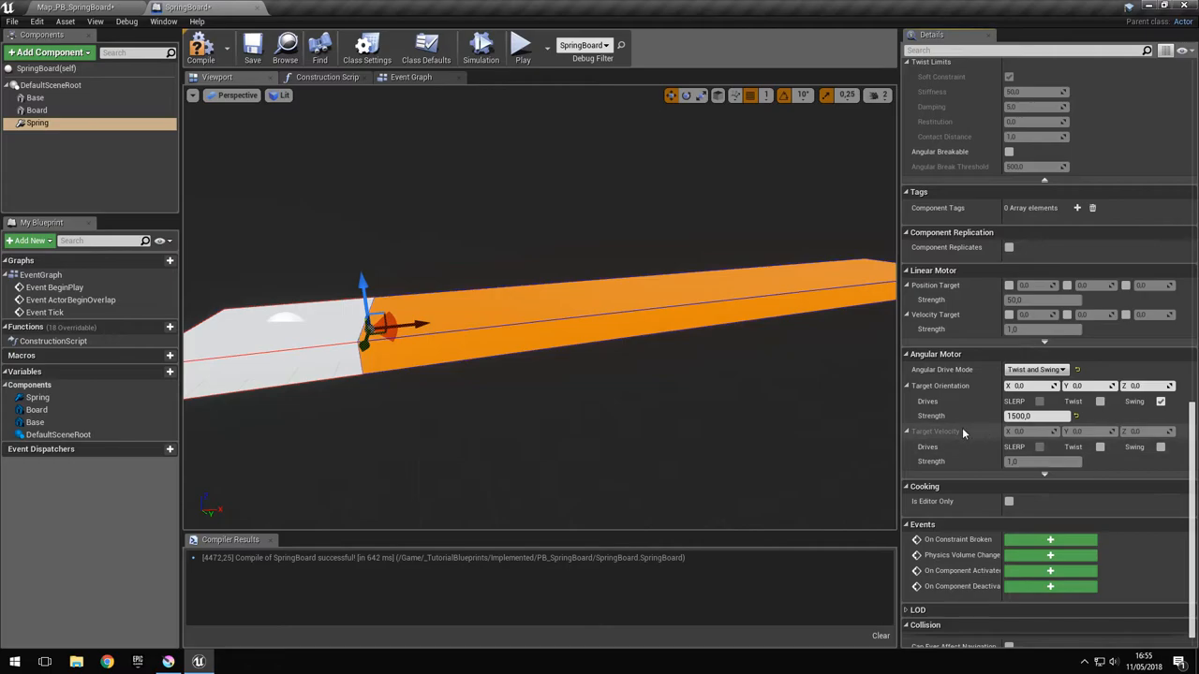
mouse_move(956, 431)
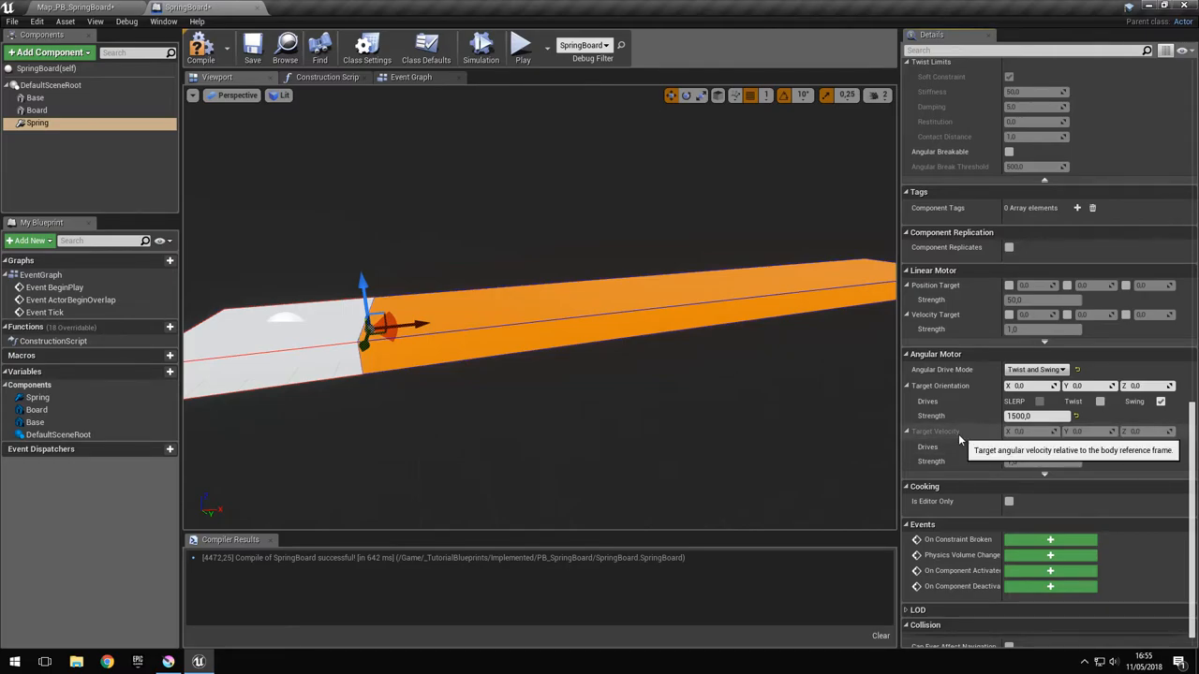
mouse_move(656, 394)
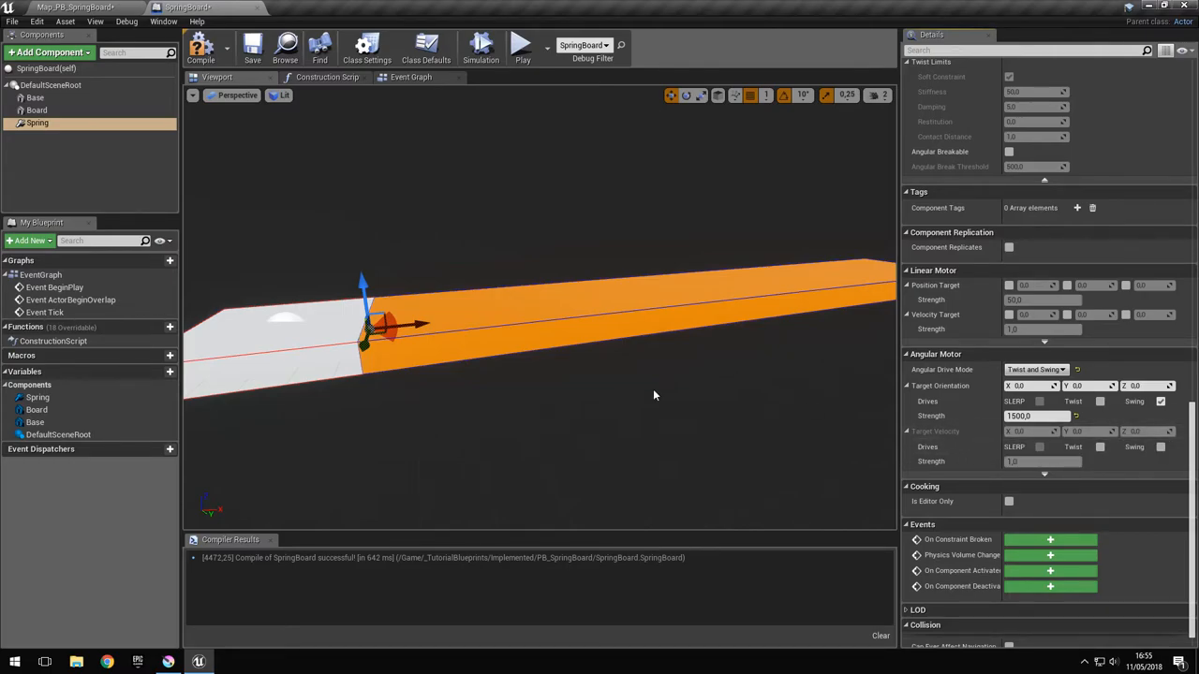
mouse_move(927, 434)
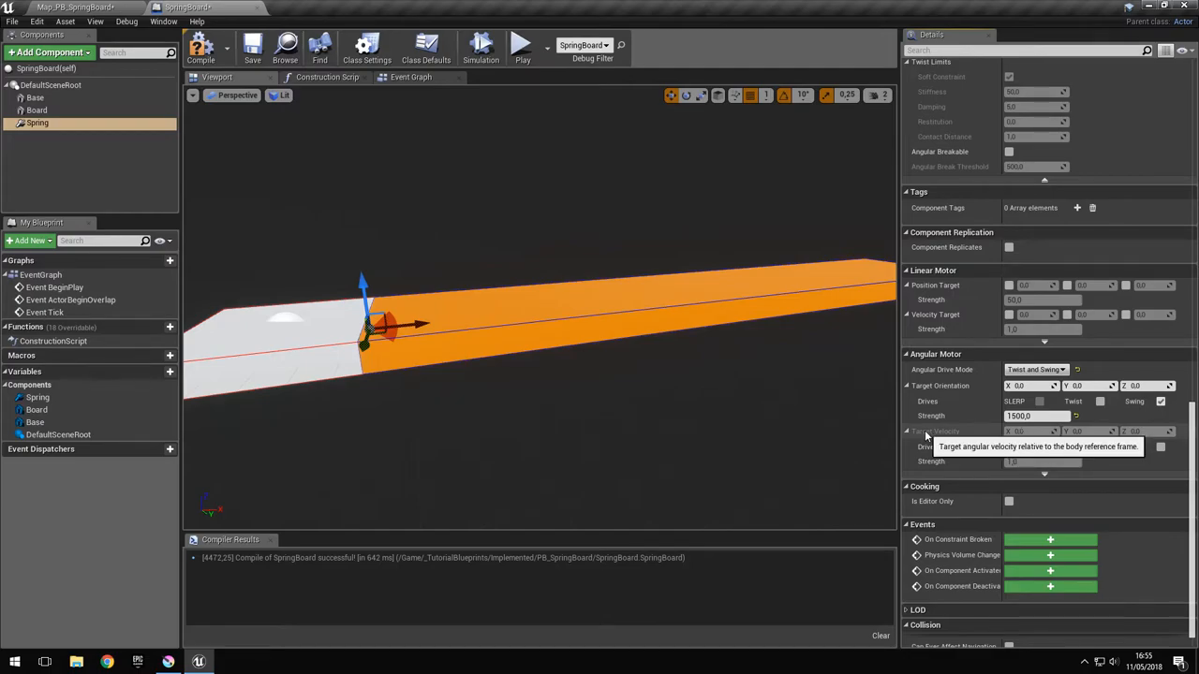
mouse_move(963, 440)
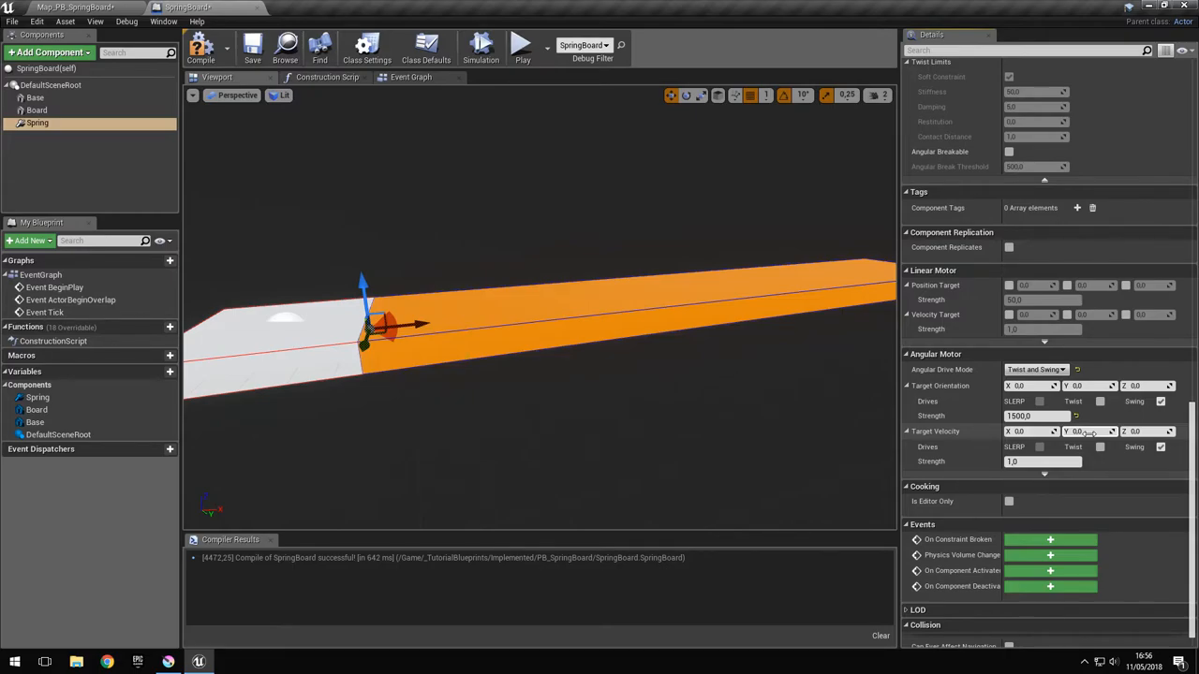
Step: Enable the Swing target velocity drive with its strength, then return to the level editor
click(1041, 461)
text(50)
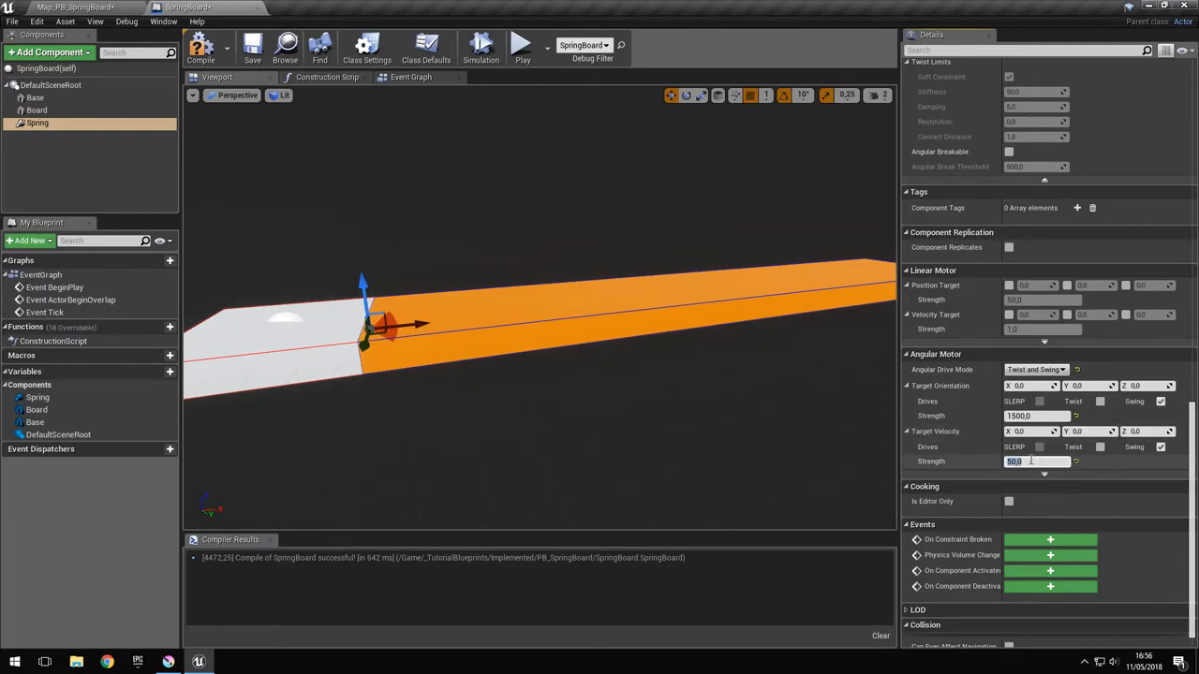
click(201, 47)
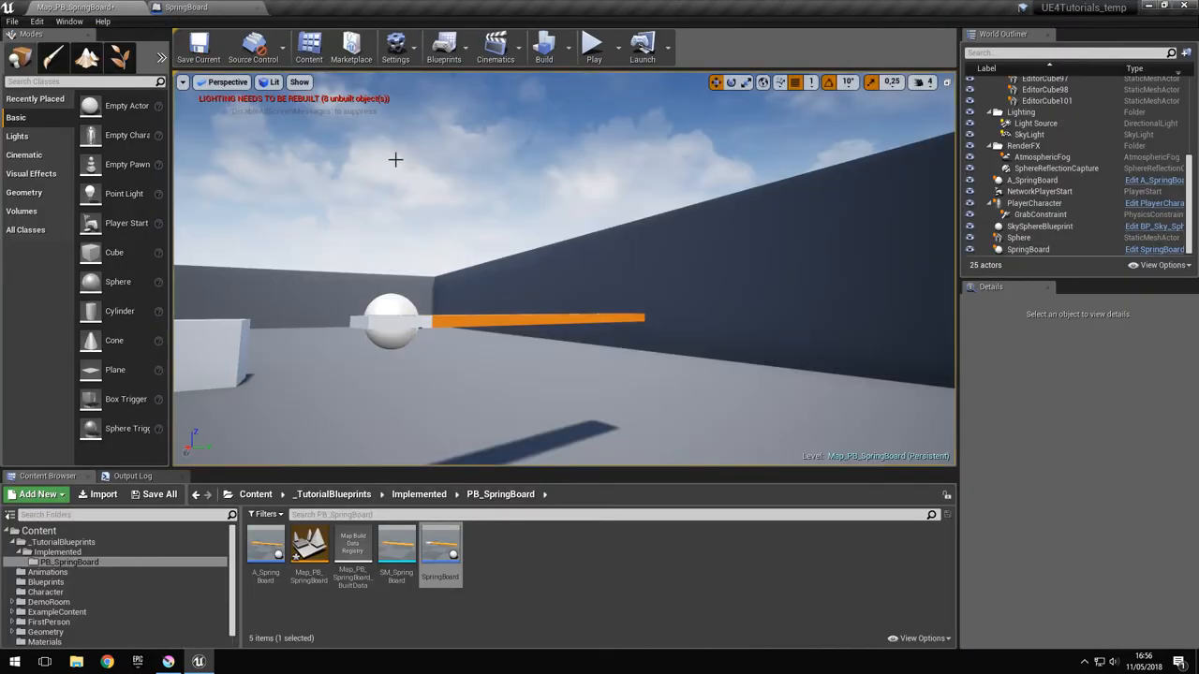
click(592, 45)
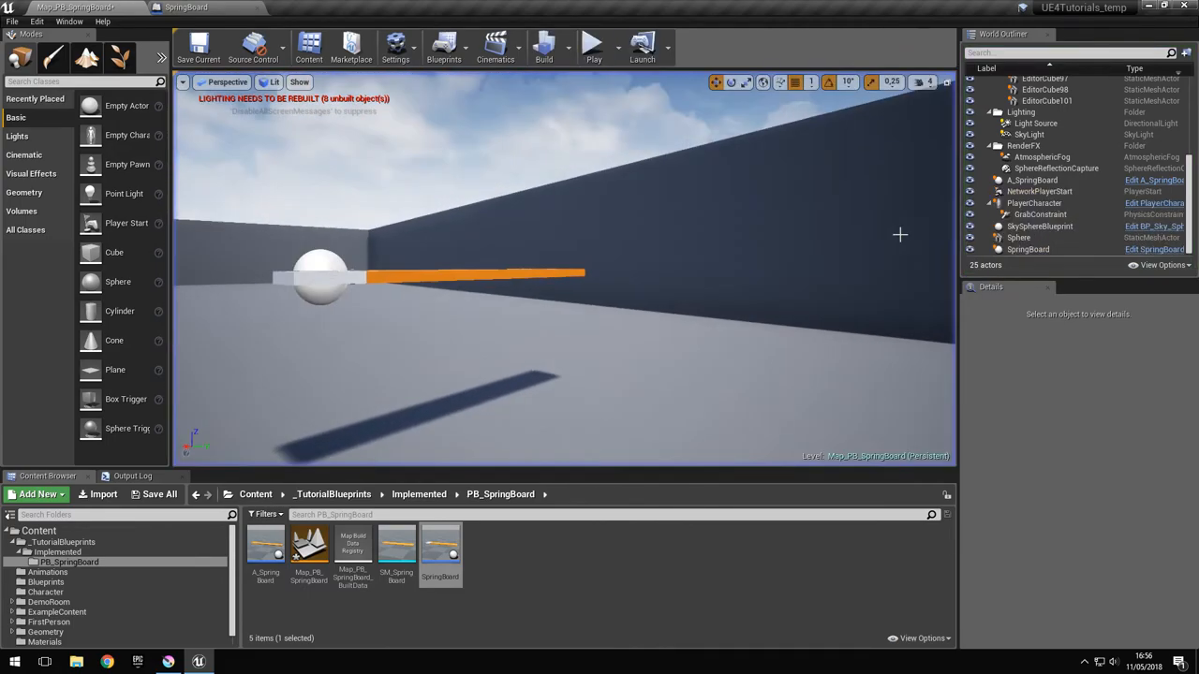
double_click(438, 547)
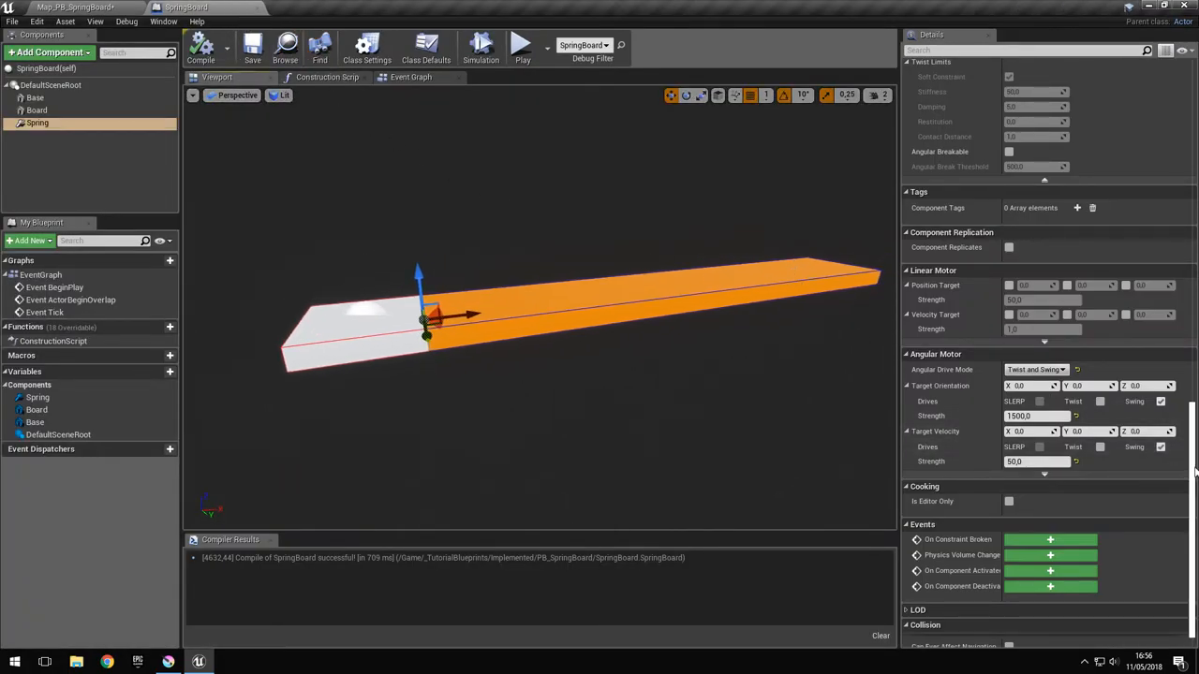
Step: Select the Base component to show its properties in Details
scroll(up, 3)
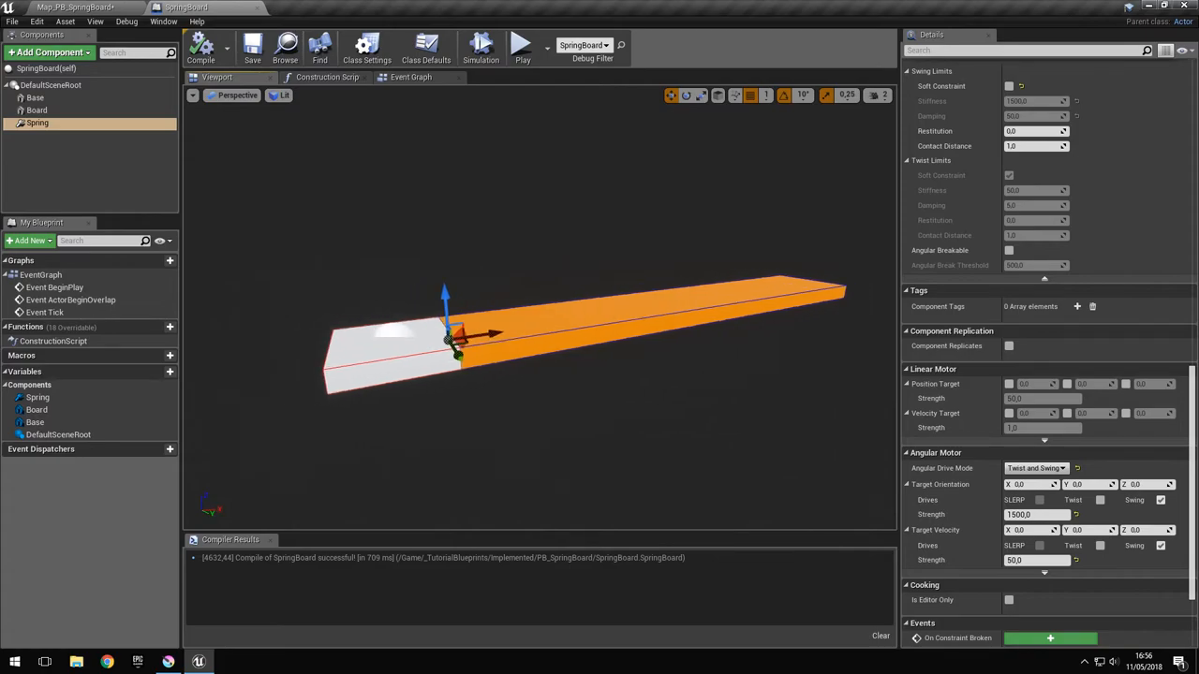
click(34, 97)
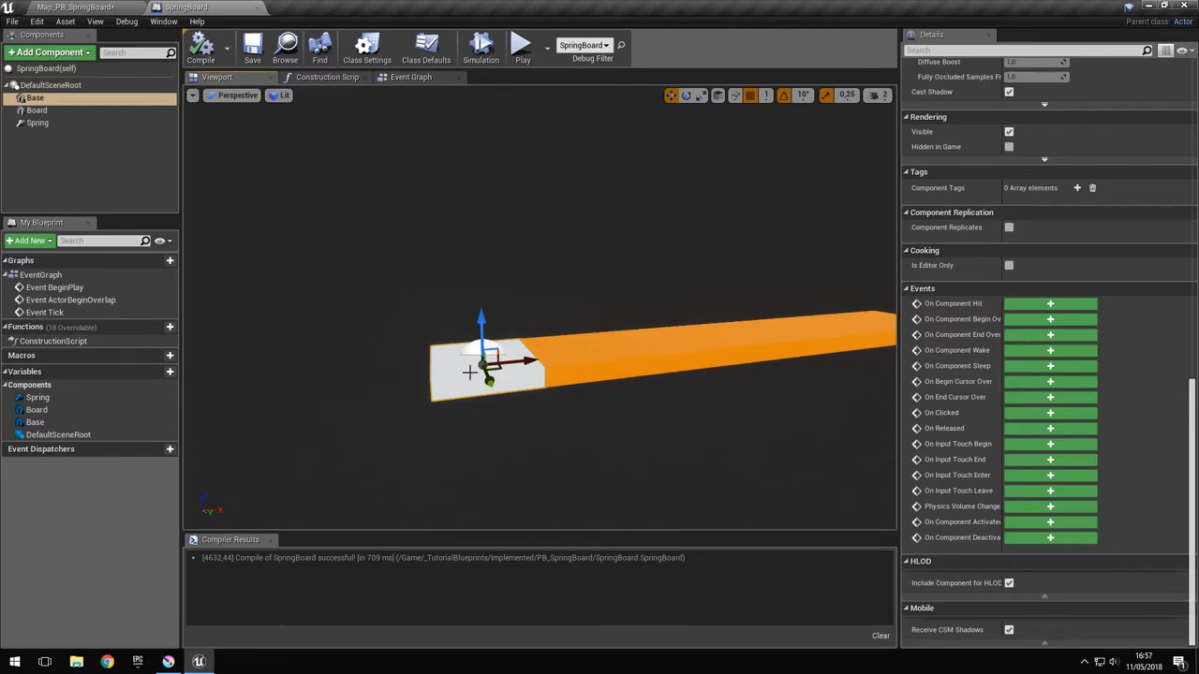
mouse_move(562, 352)
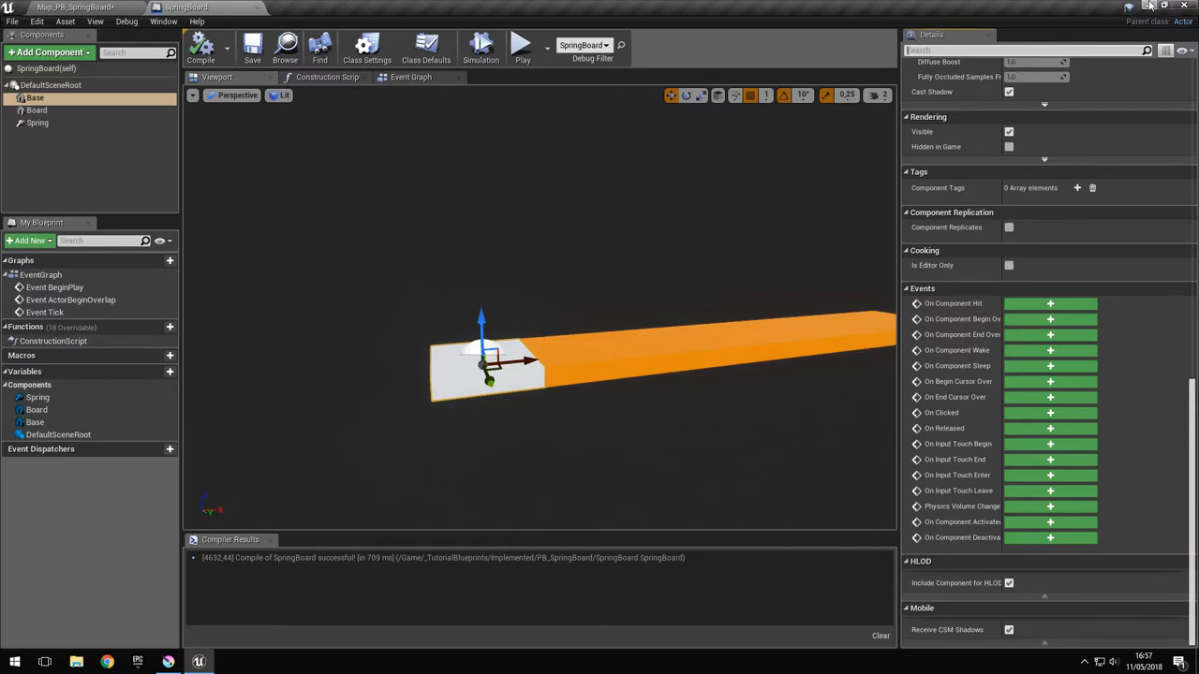
Step: Search the Base component's Details for 'vi' and set it Hidden in Game, leaving it visible in the editor
click(35, 97)
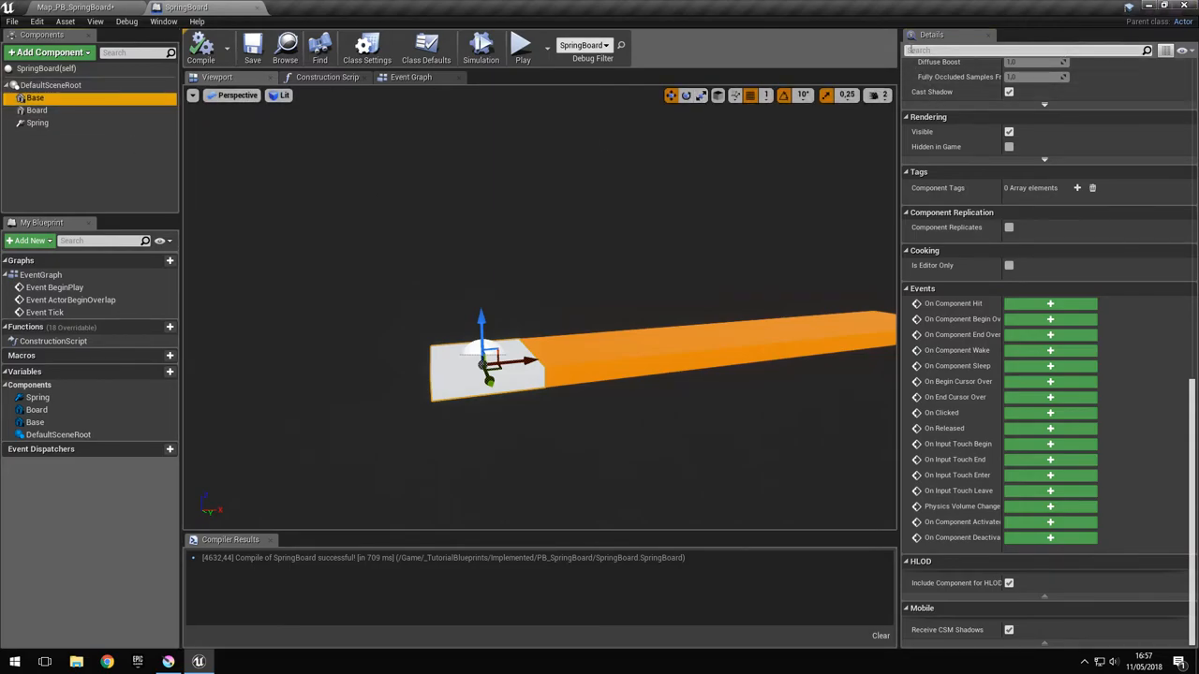
text(visi)
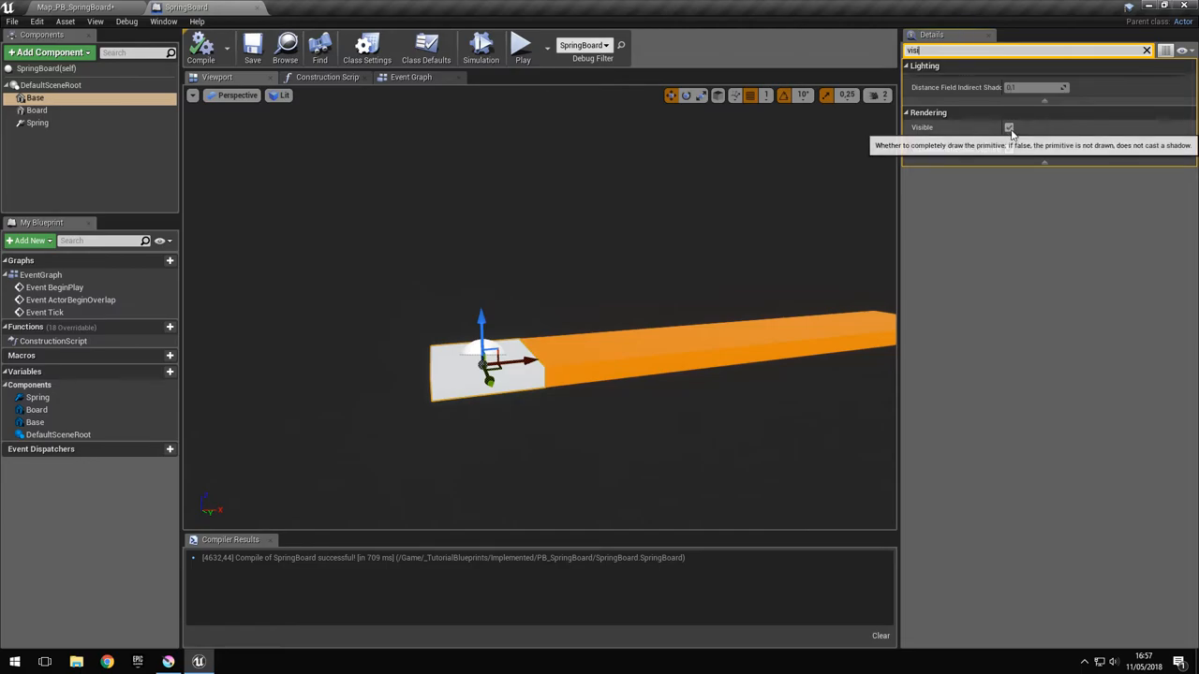
click(1008, 128)
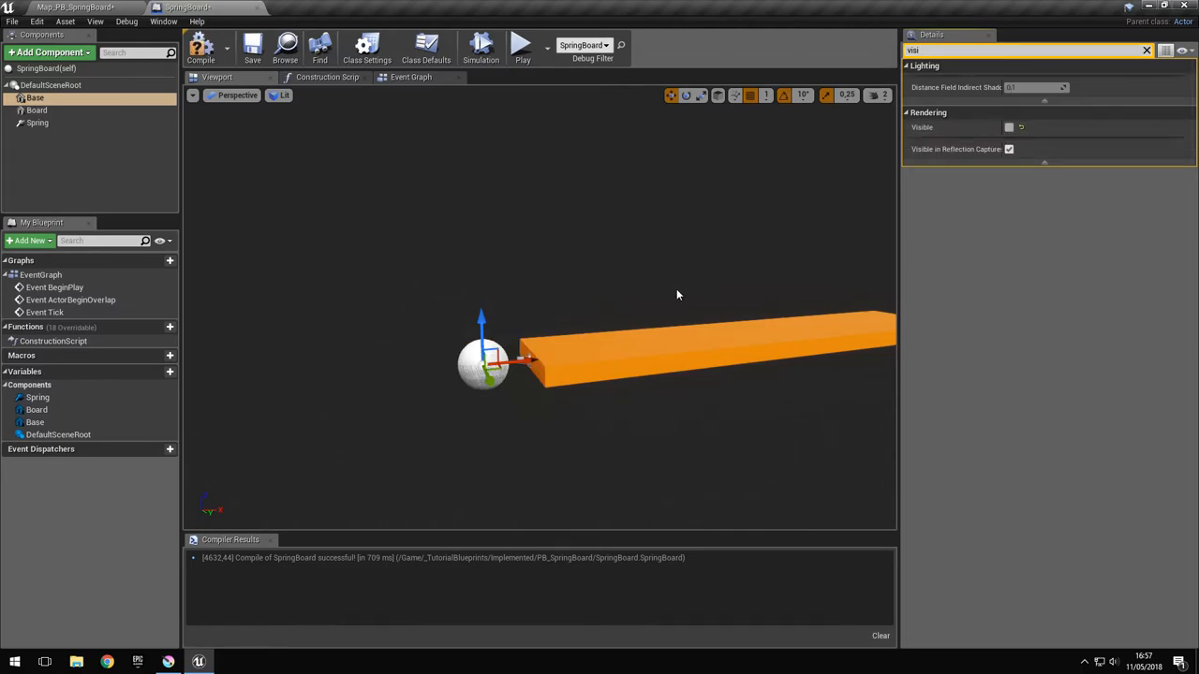
mouse_move(419, 382)
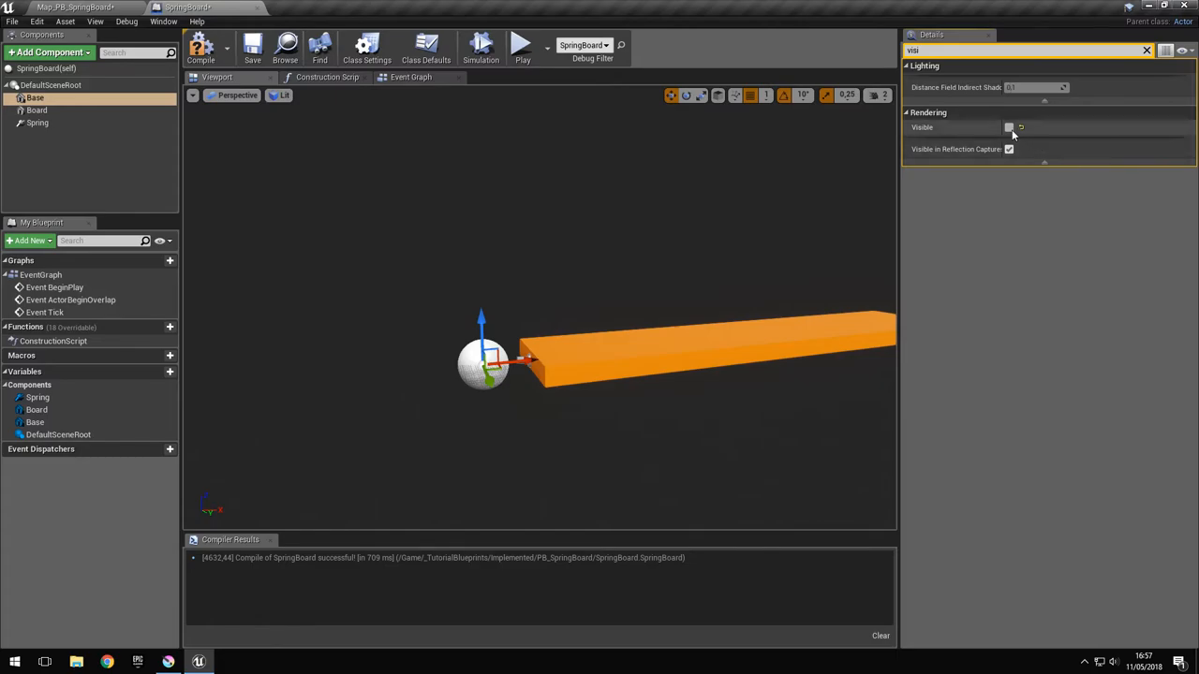
click(1007, 127)
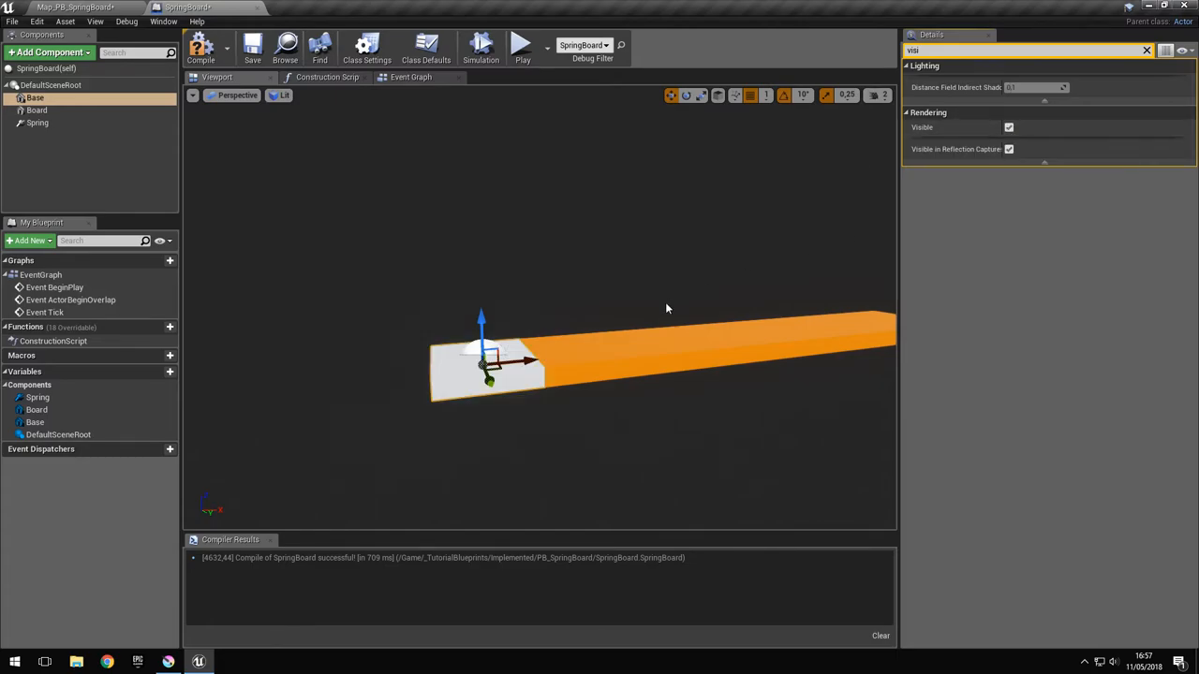
mouse_move(513, 375)
text(hidd)
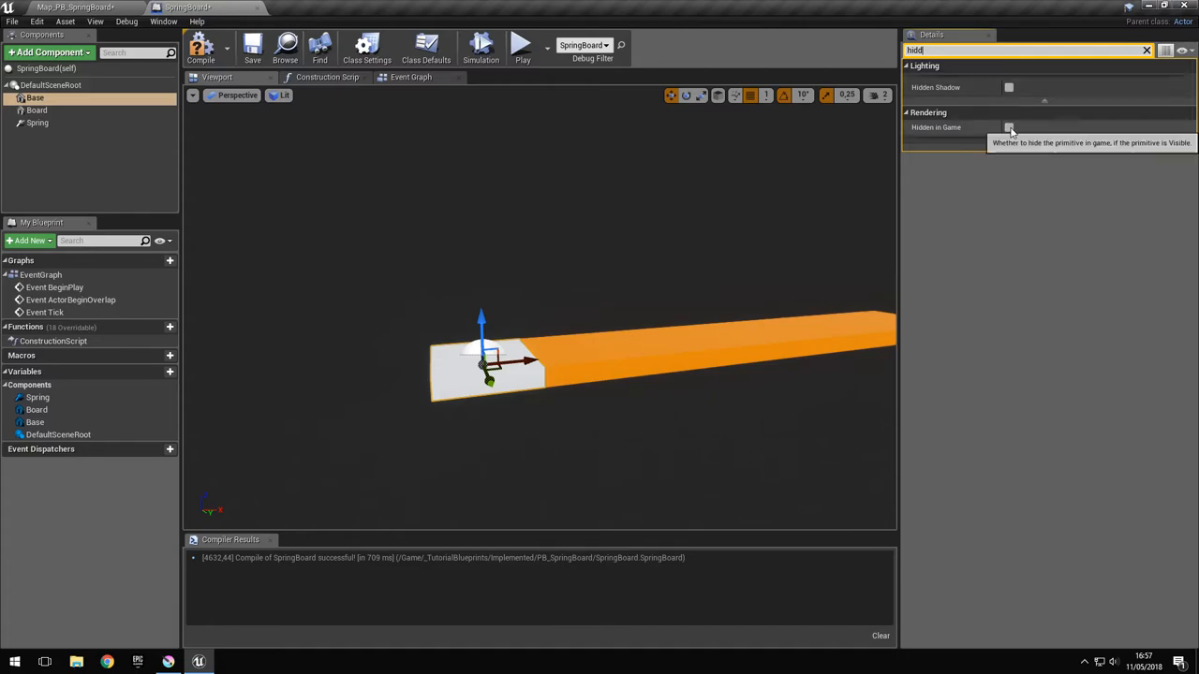
click(1007, 128)
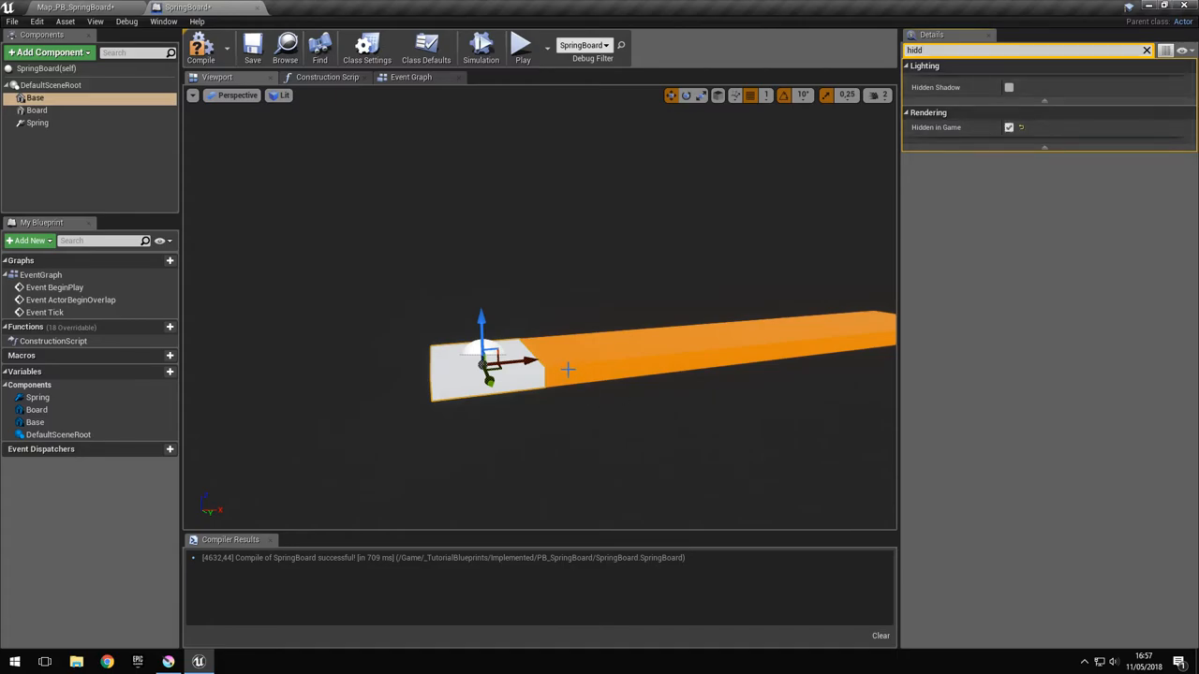
mouse_move(521, 345)
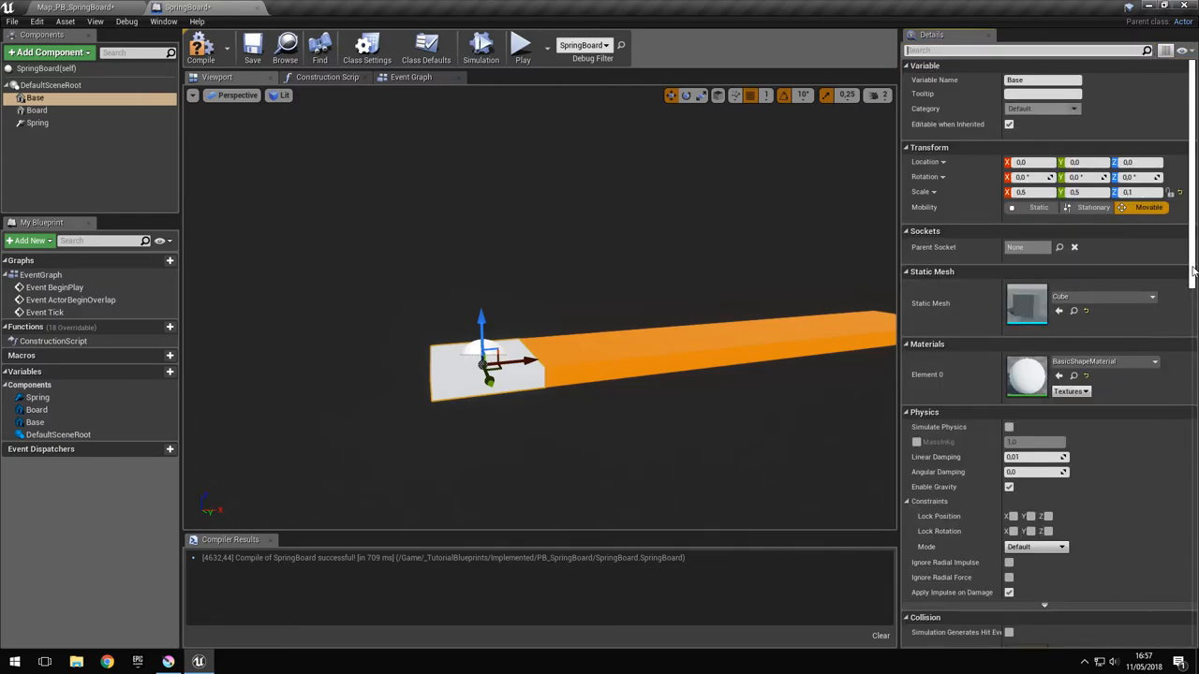
Step: Give the Base a Custom collision preset with Collision Enabled set to Query Only (No Physics Collision)
scroll(down, 3)
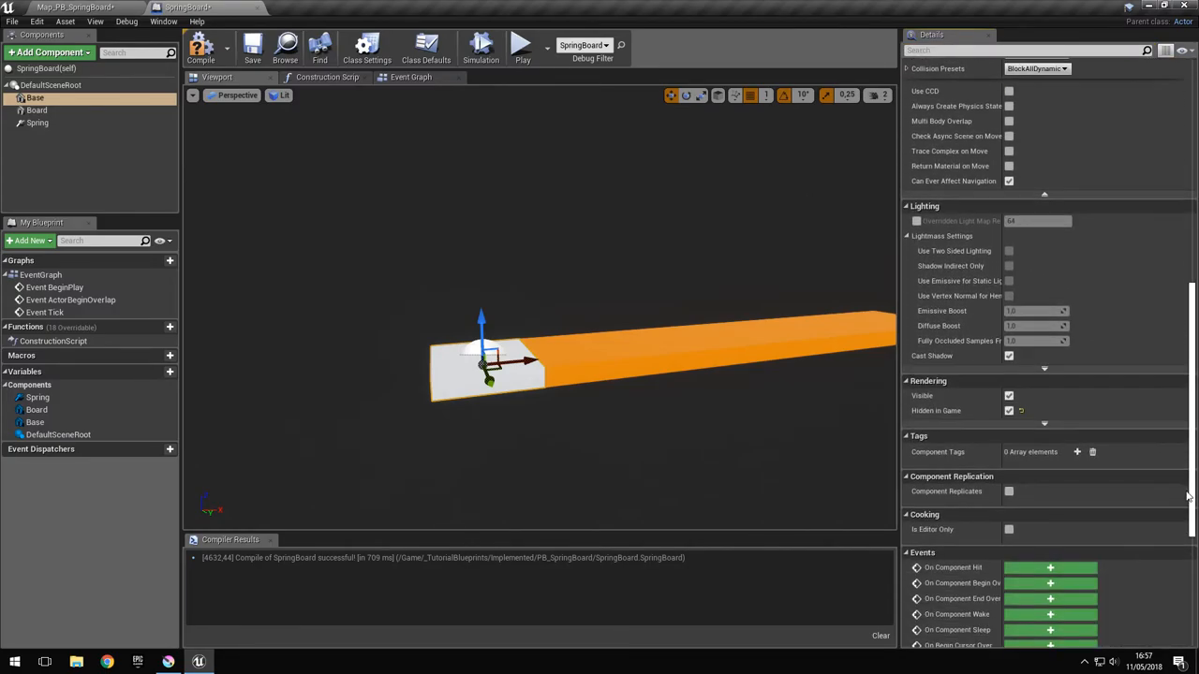
scroll(up, 3)
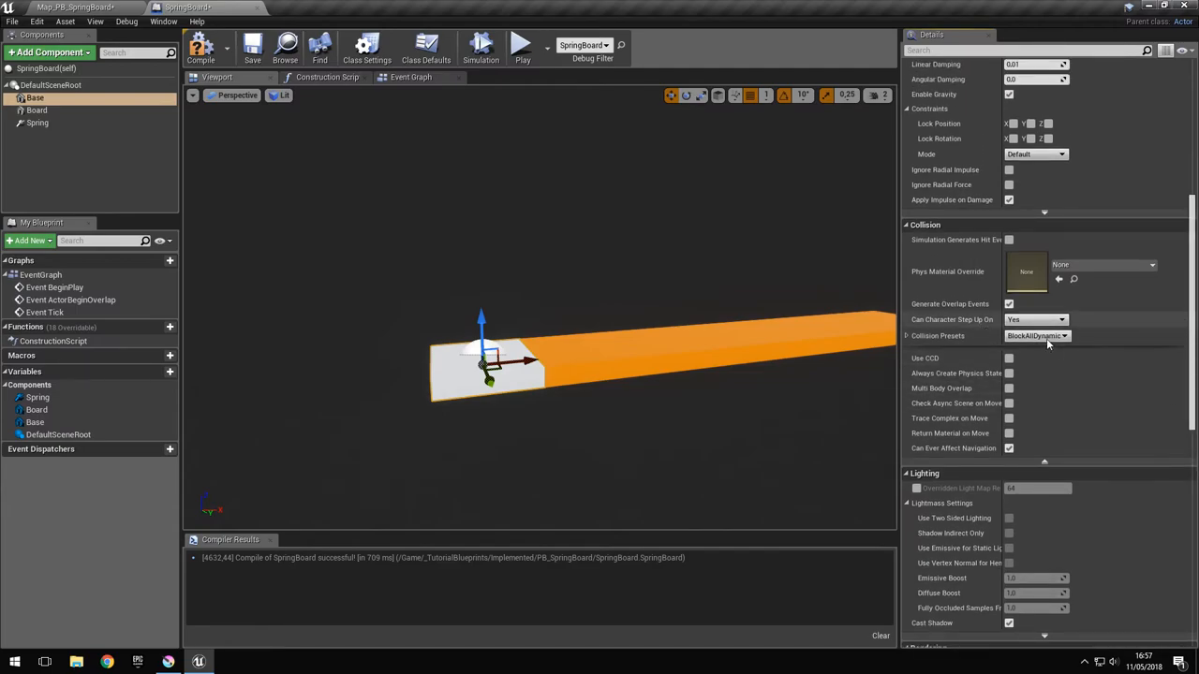
click(1034, 335)
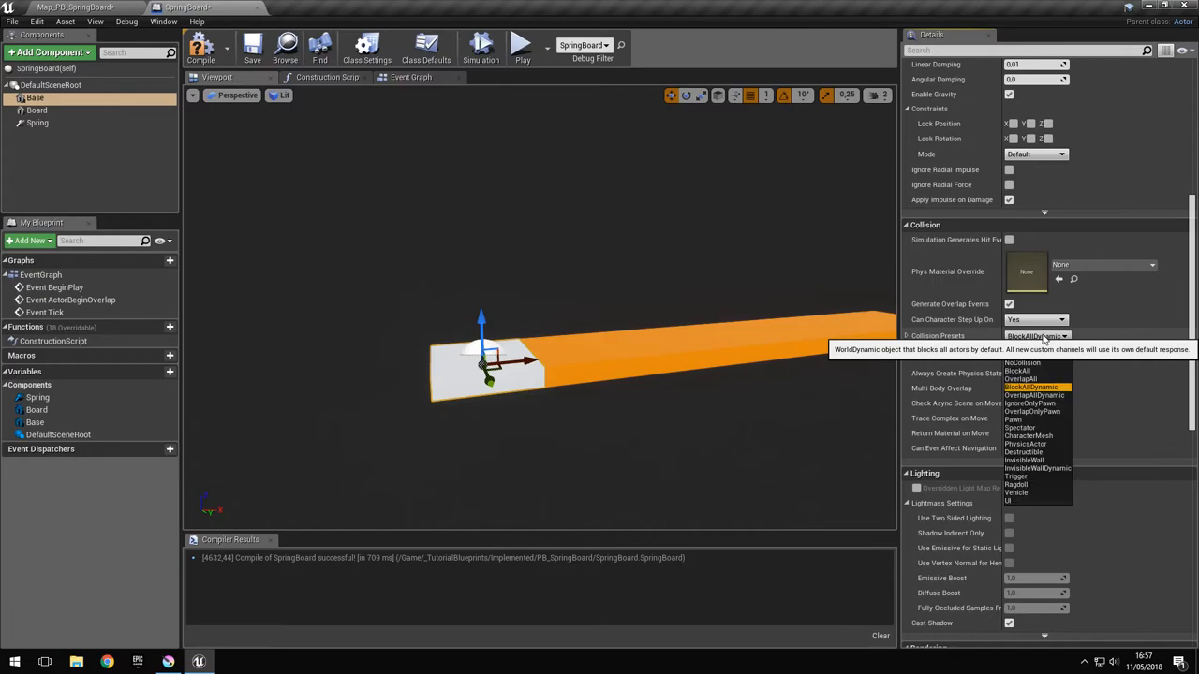
mouse_move(1045, 364)
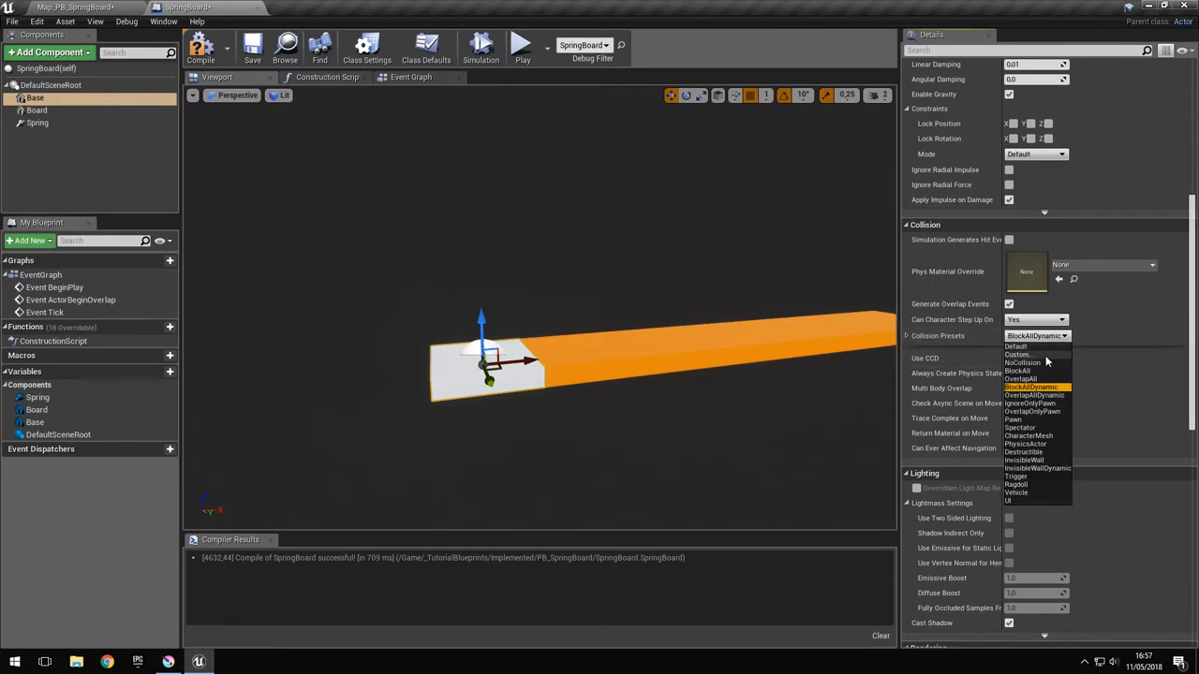
click(1019, 354)
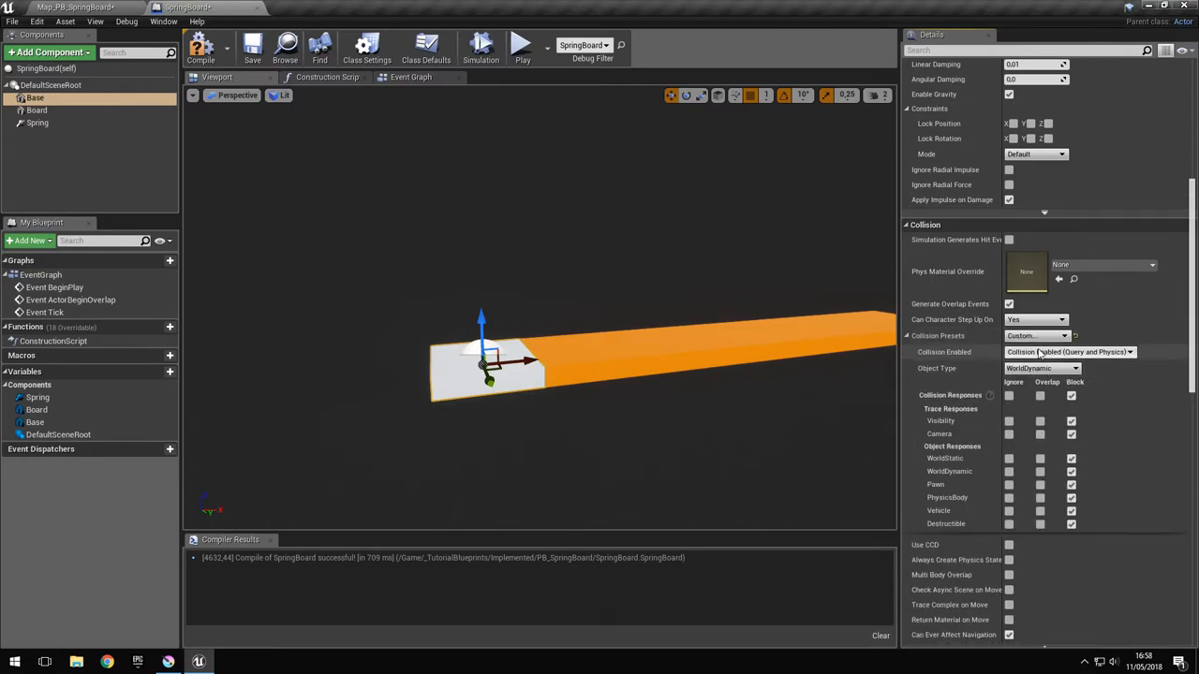
click(1067, 352)
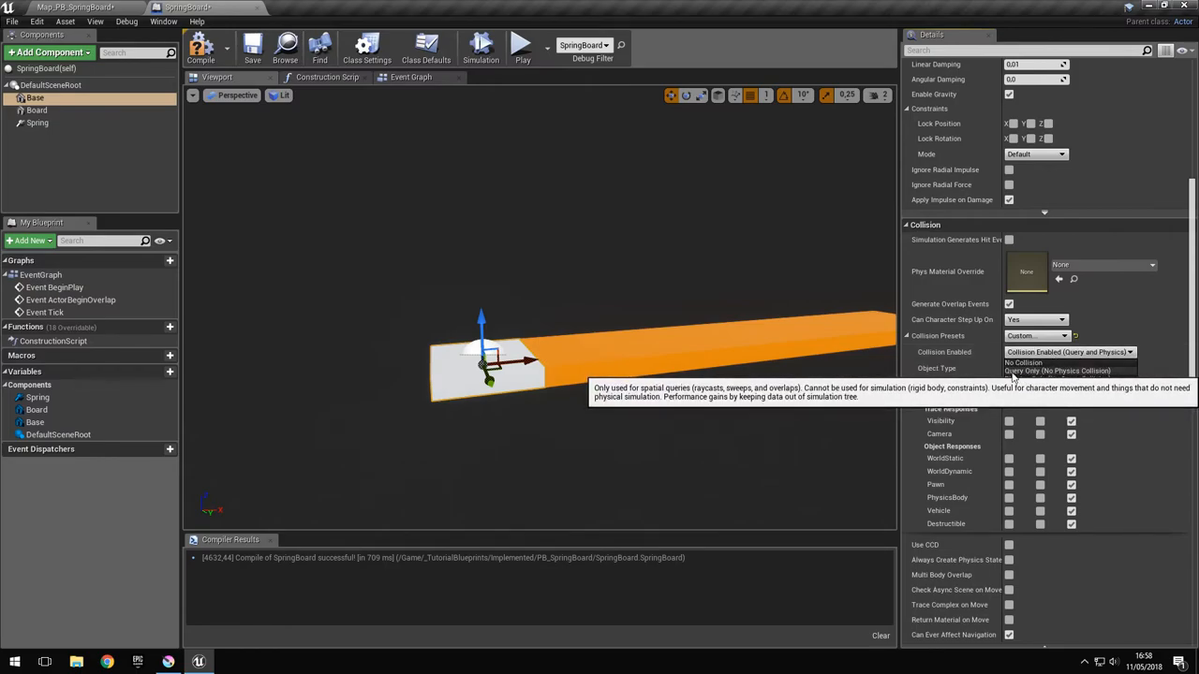
mouse_move(1064, 386)
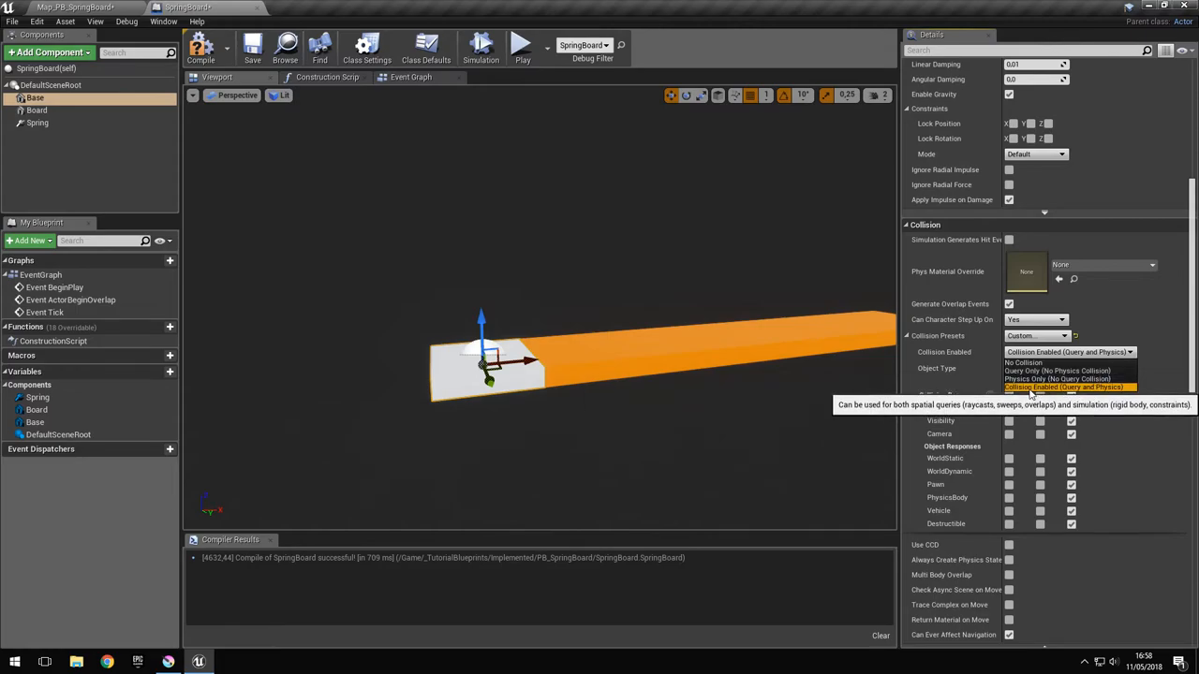
mouse_move(1109, 393)
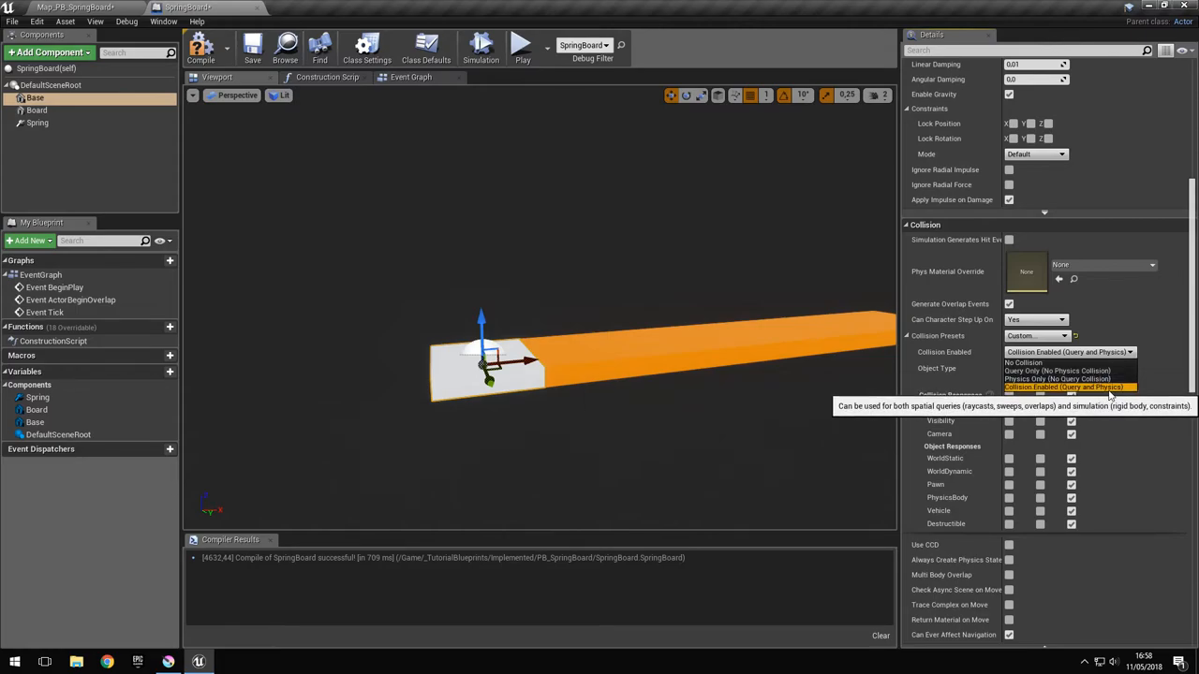
click(1057, 370)
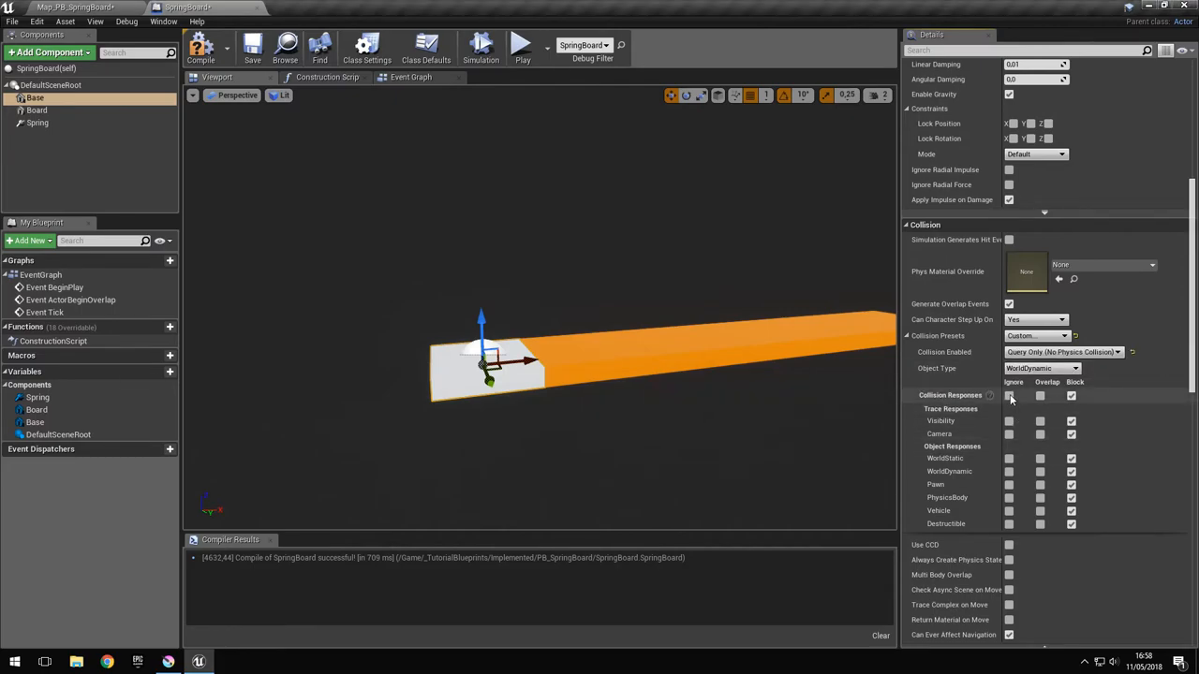
click(1008, 395)
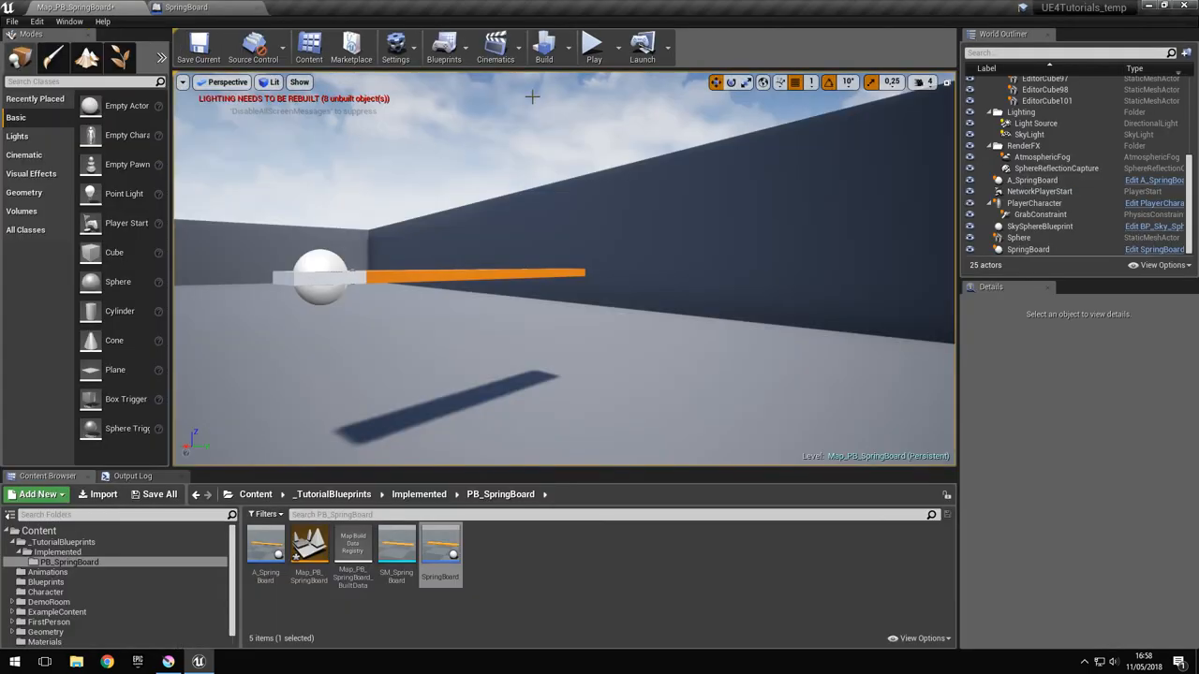
Step: Play-test the spring board in the level, then reopen the SpringBoard Blueprint from the Content Browser
click(592, 44)
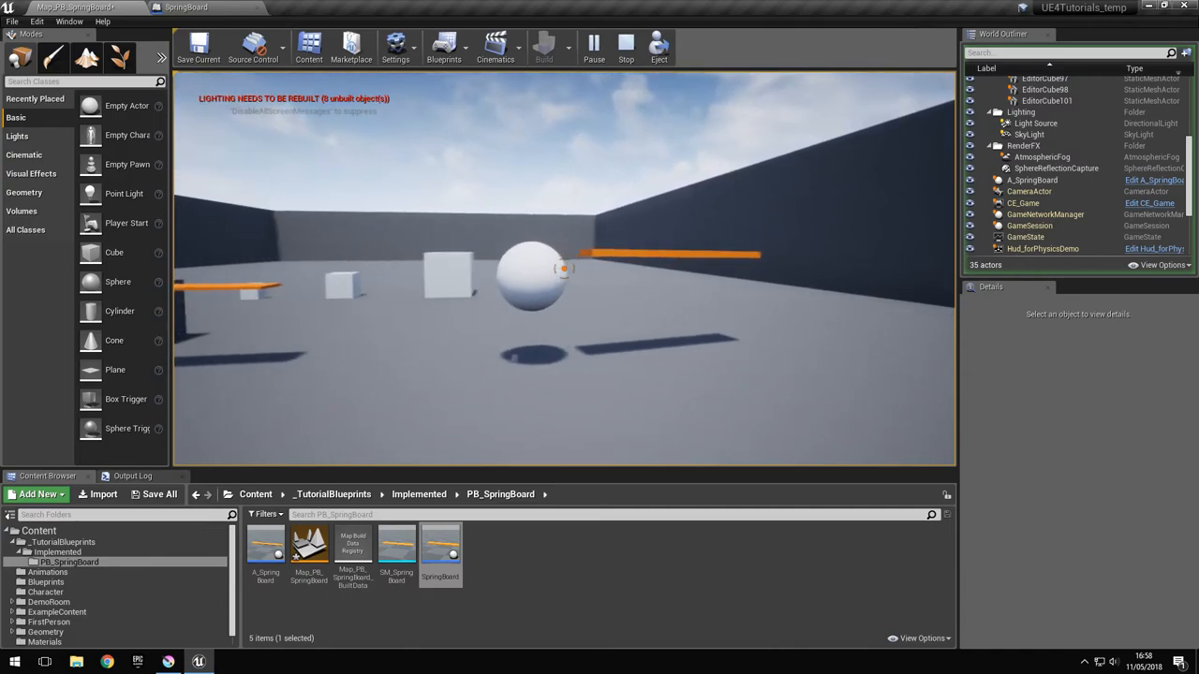
drag(562, 272, 581, 328)
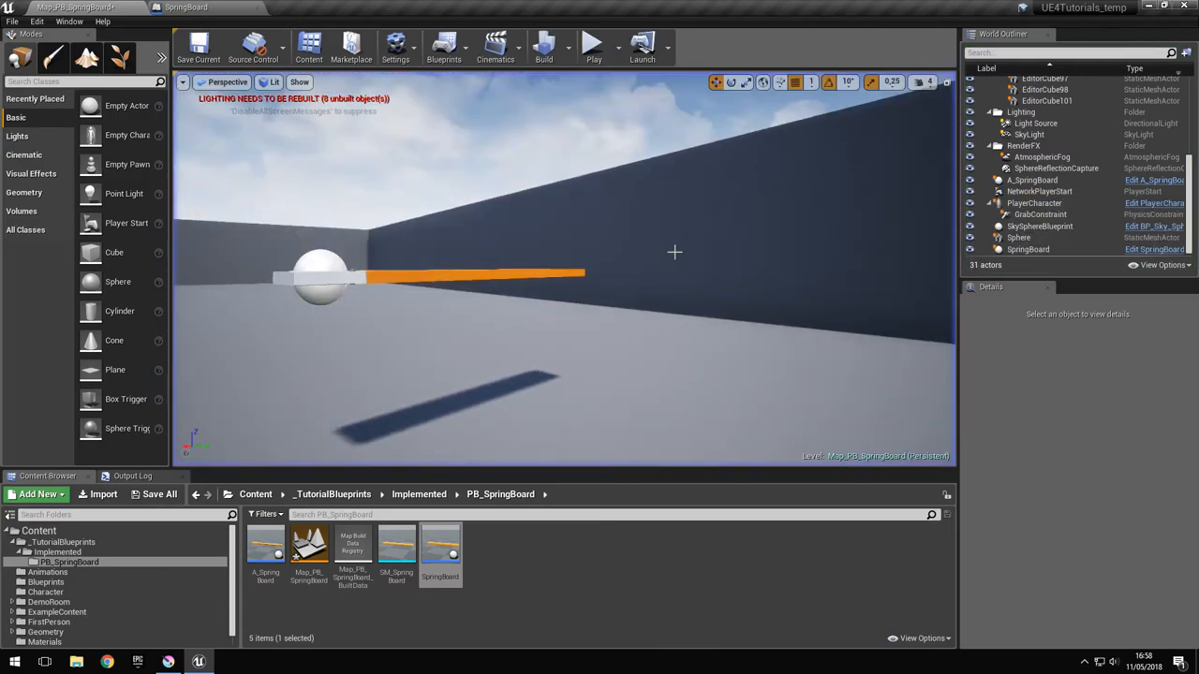
double_click(438, 543)
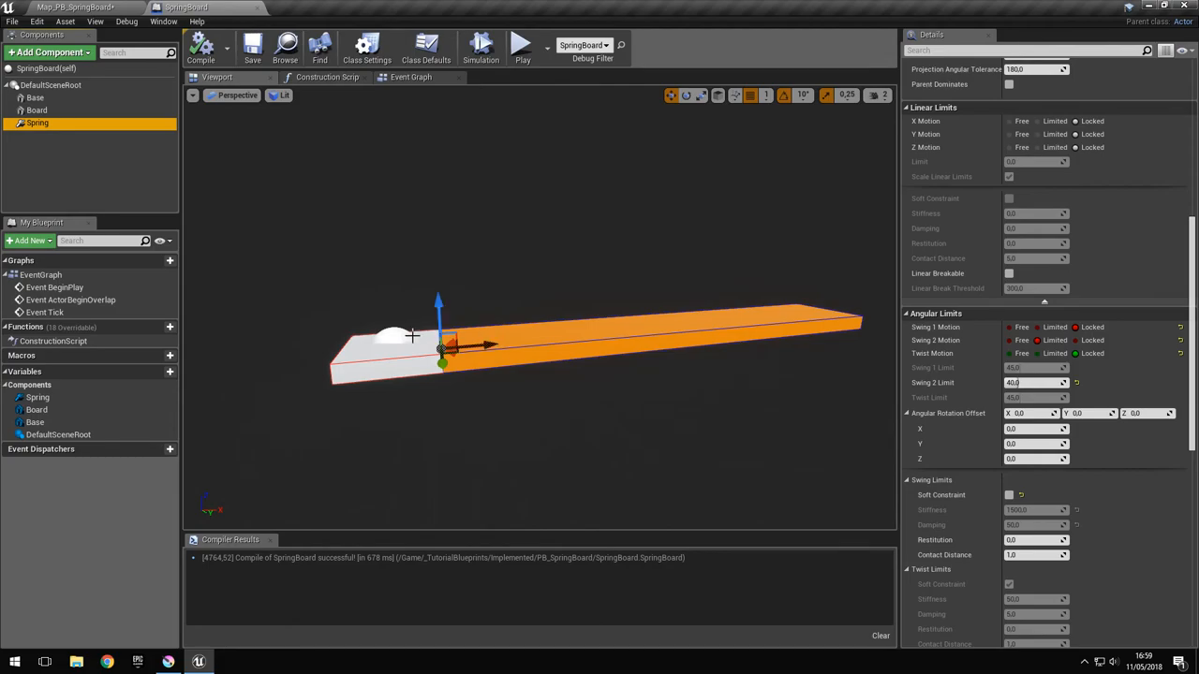
mouse_move(439, 347)
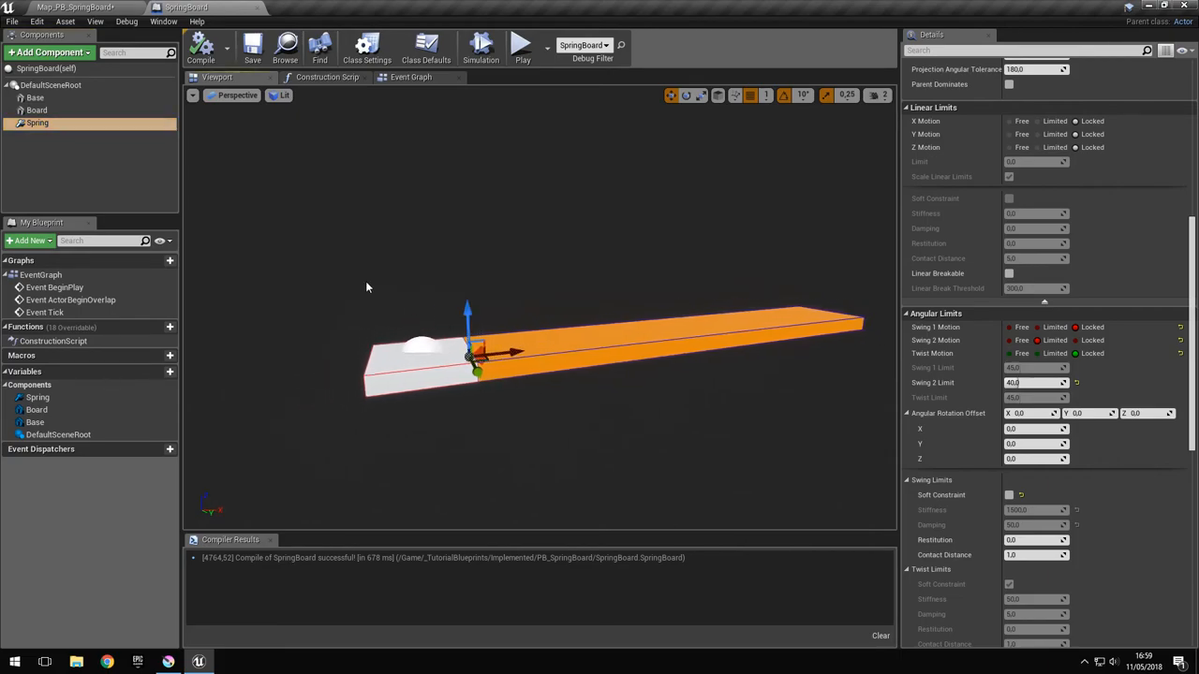
mouse_move(253, 225)
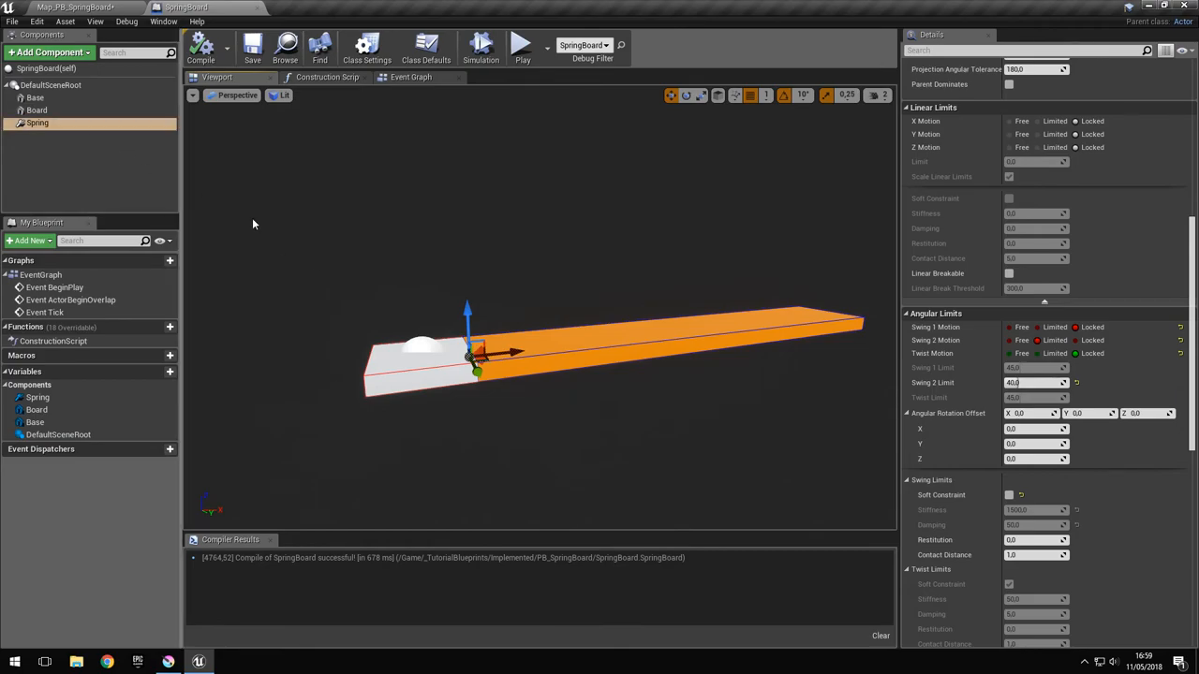
mouse_move(382, 298)
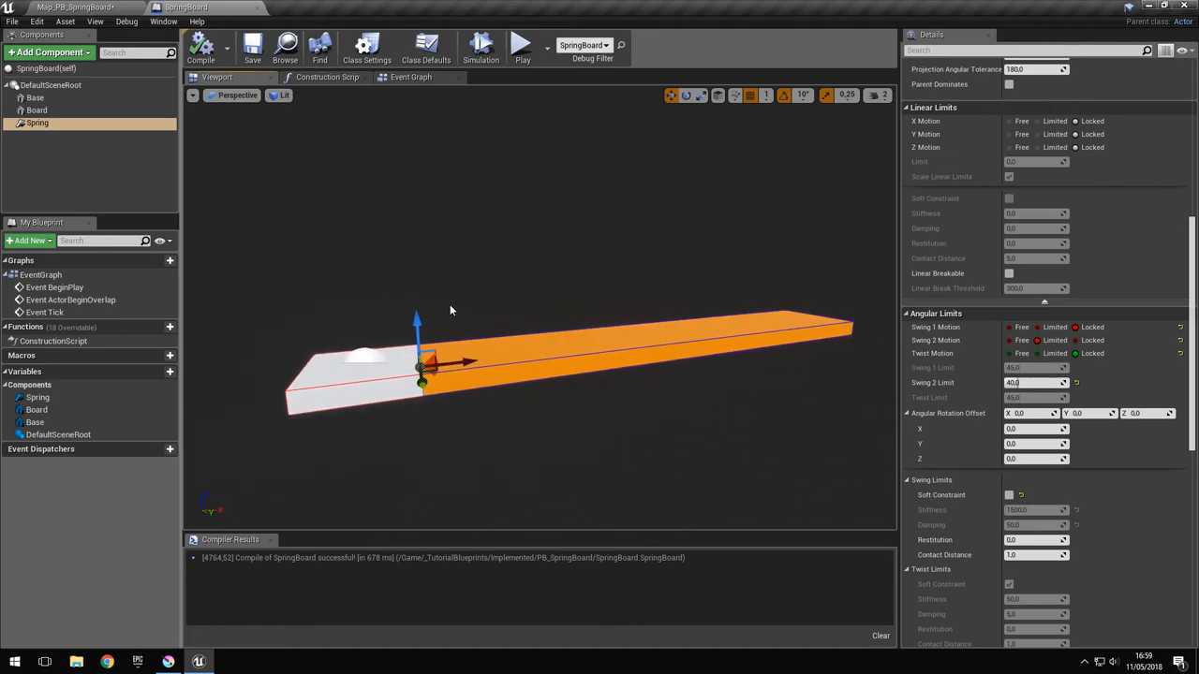
mouse_move(441, 304)
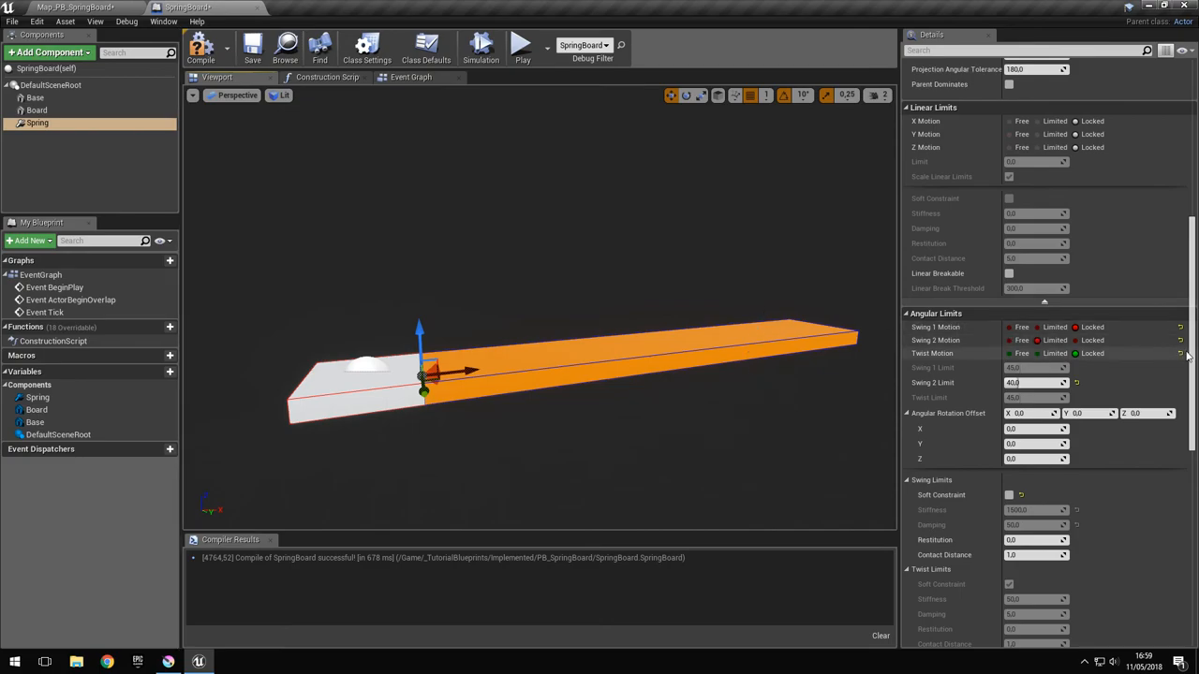
Step: Scroll the Spring constraint's Details to the Angular Breakable and Angular Break Threshold settings
scroll(down, 3)
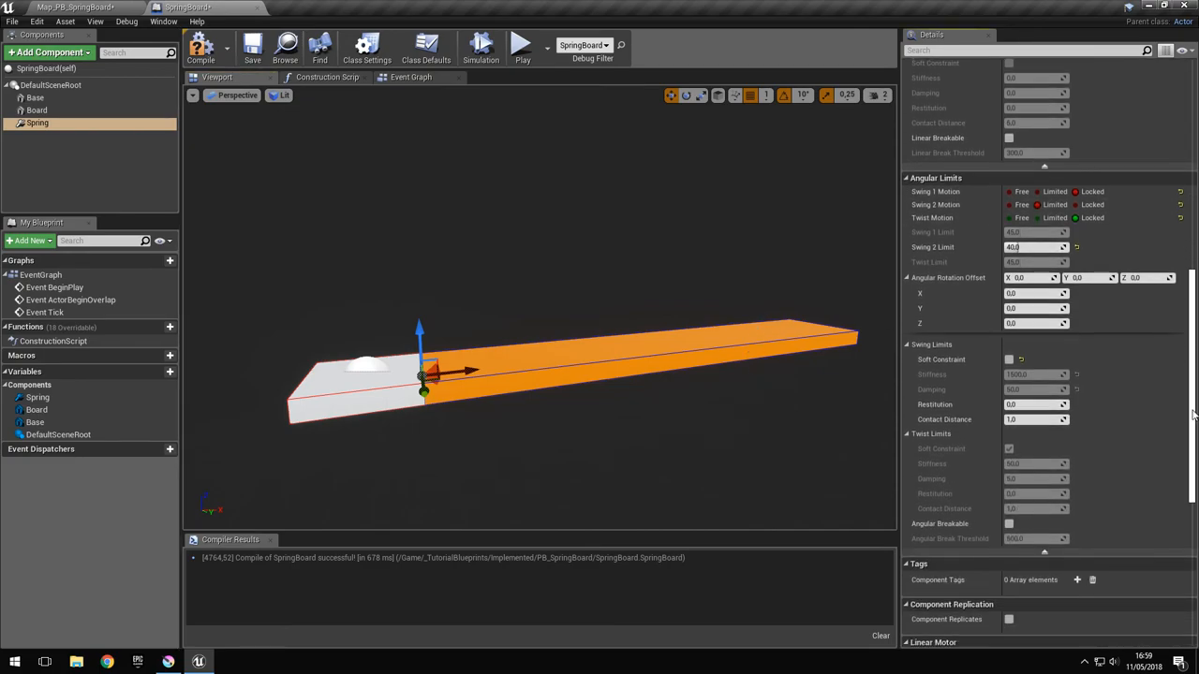
scroll(down, 3)
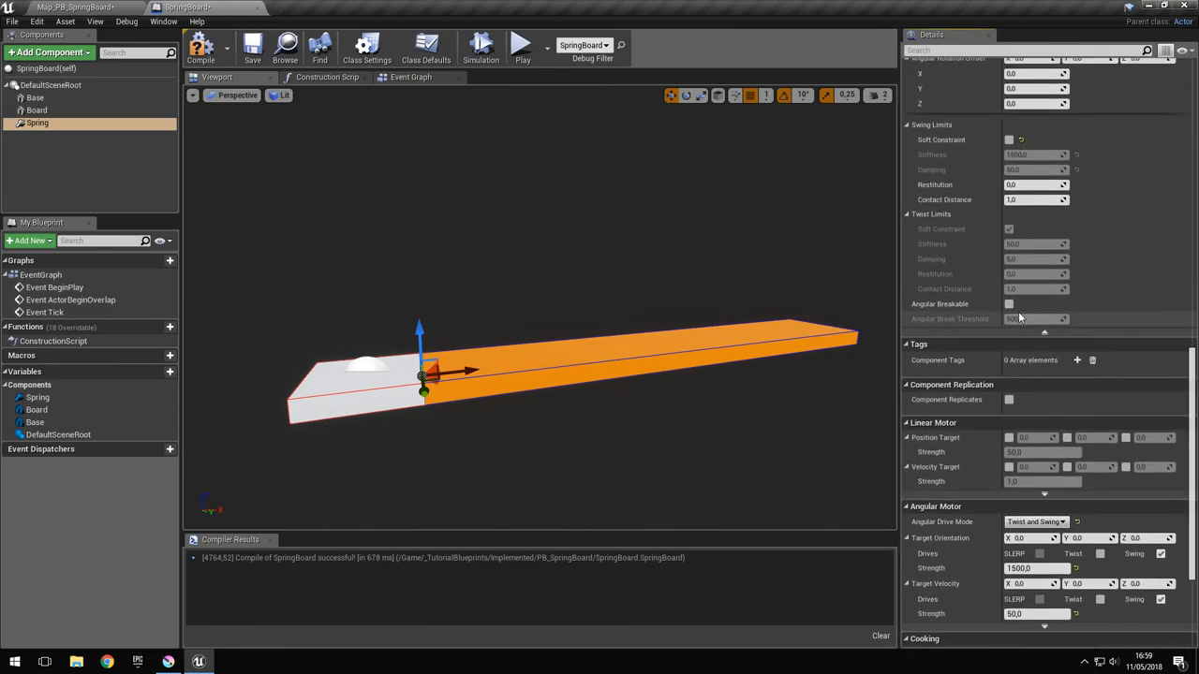
scroll(up, 3)
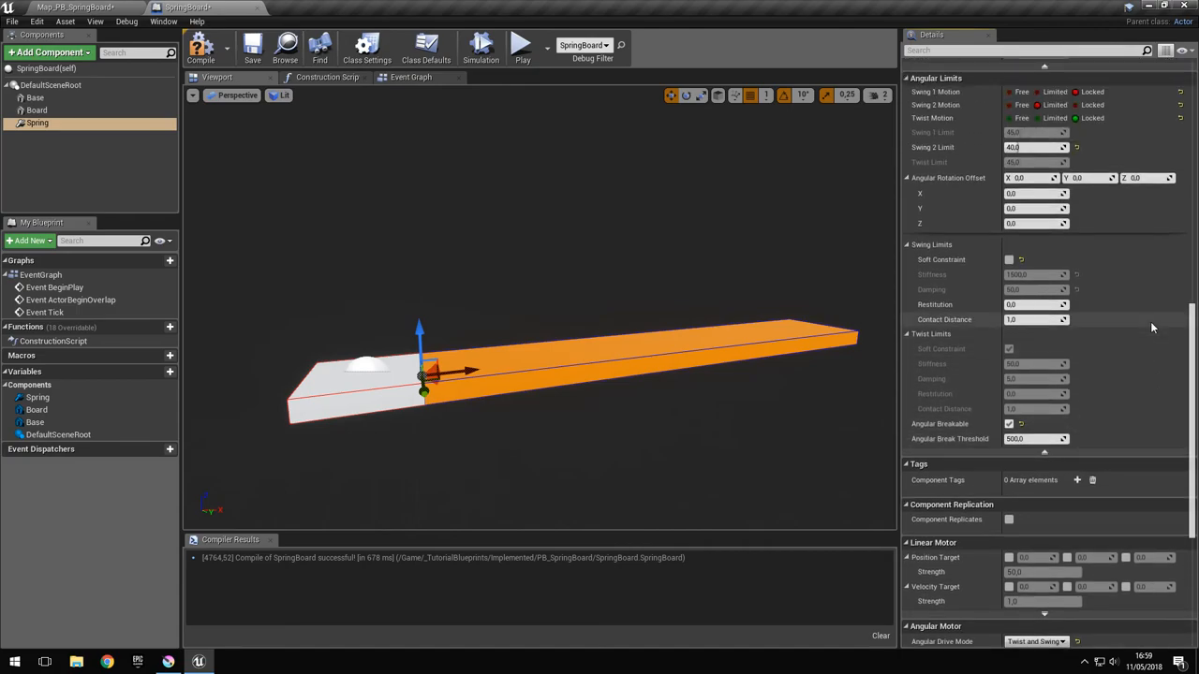
scroll(up, 3)
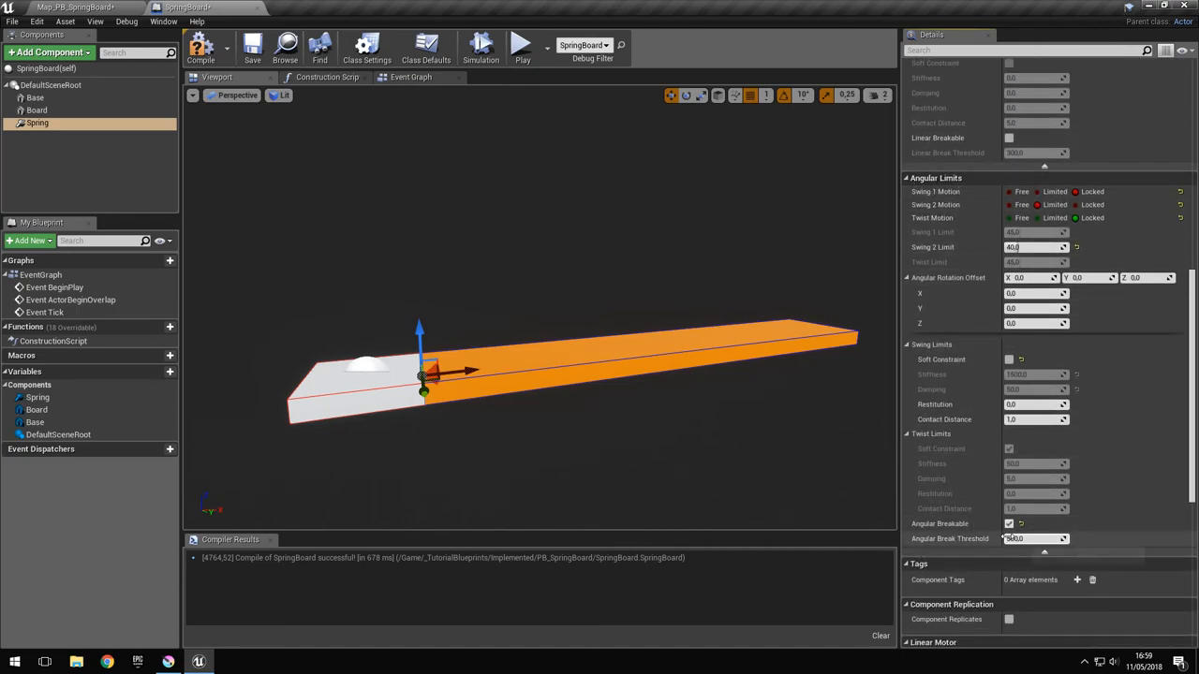
scroll(up, 3)
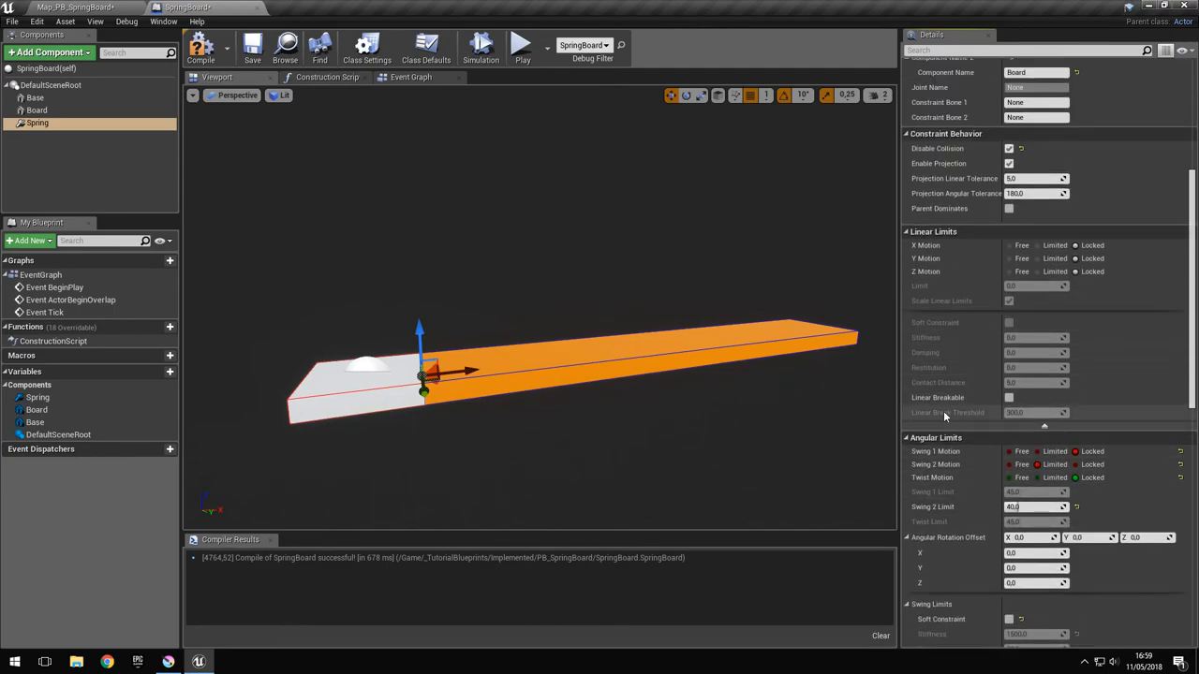
scroll(down, 3)
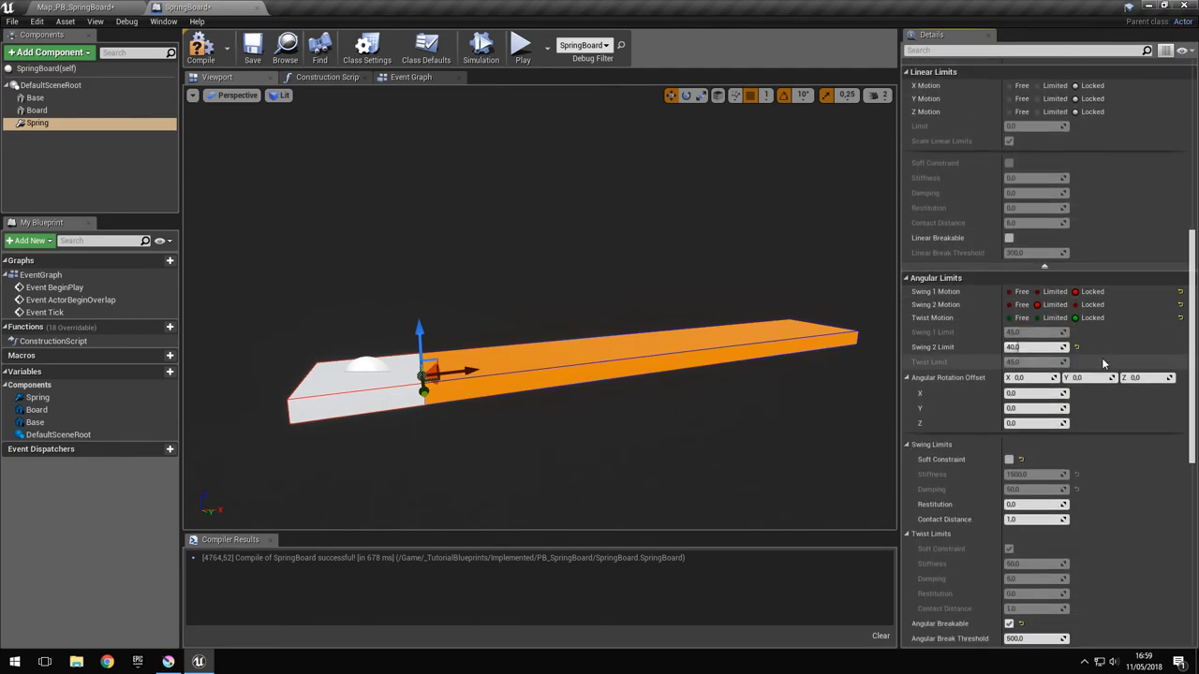
scroll(down, 3)
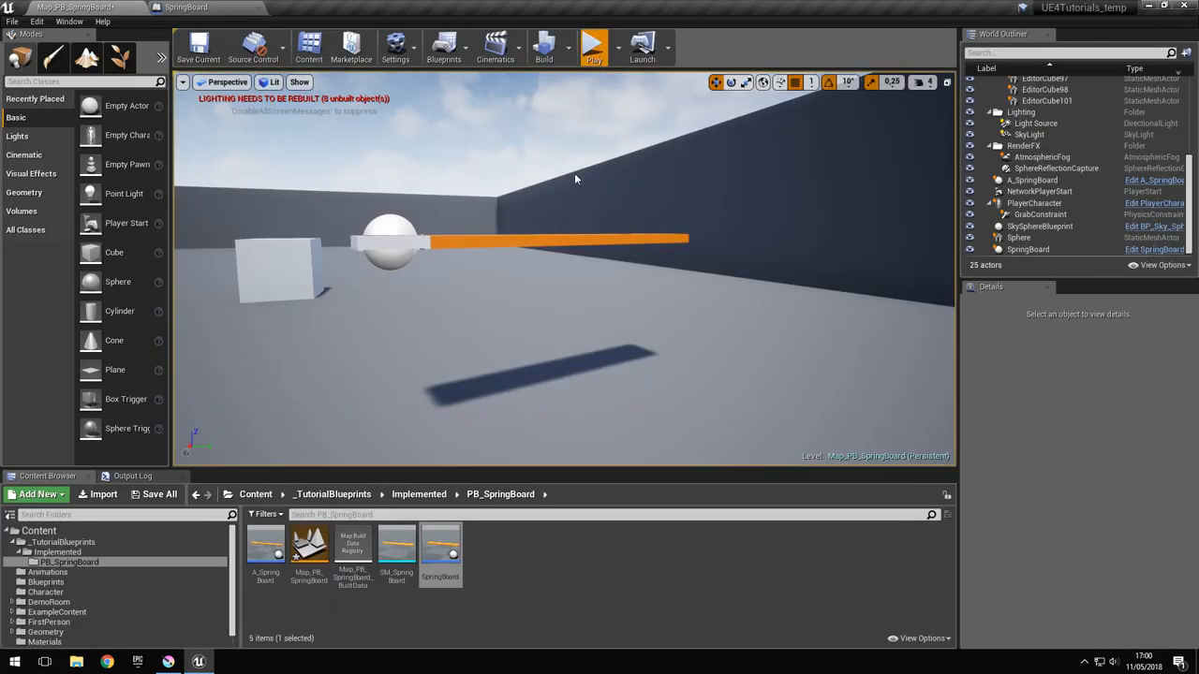
Step: Play-test the level with the breakable spring board, then stop play
click(592, 45)
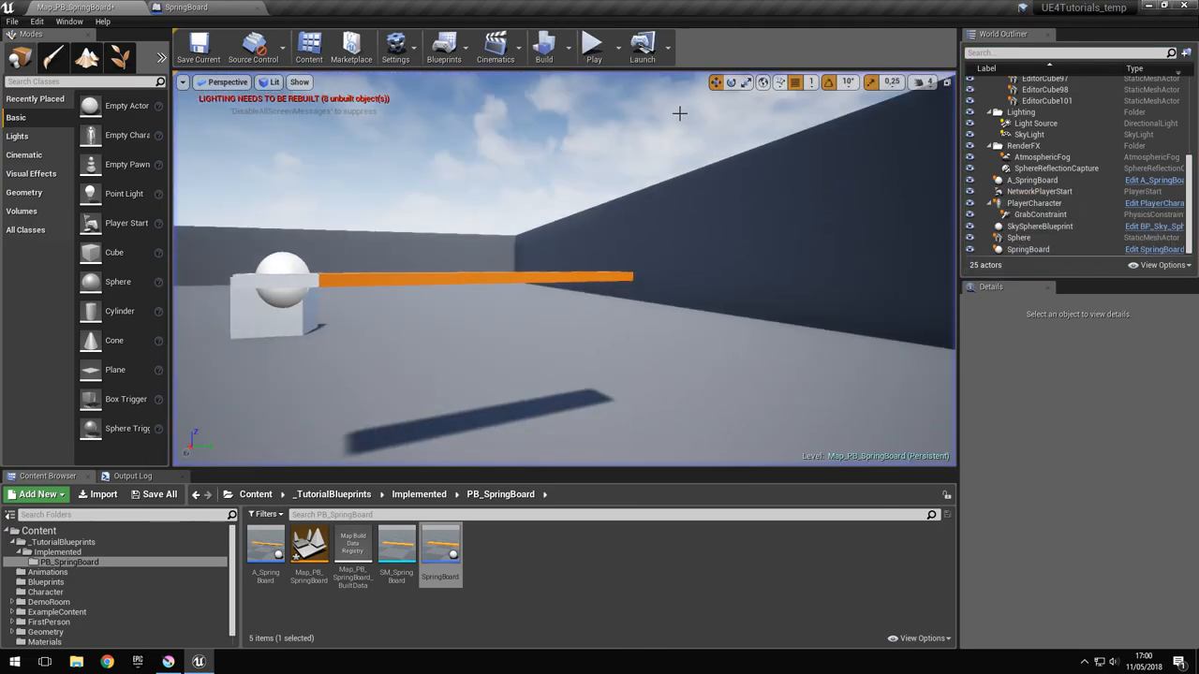
click(592, 46)
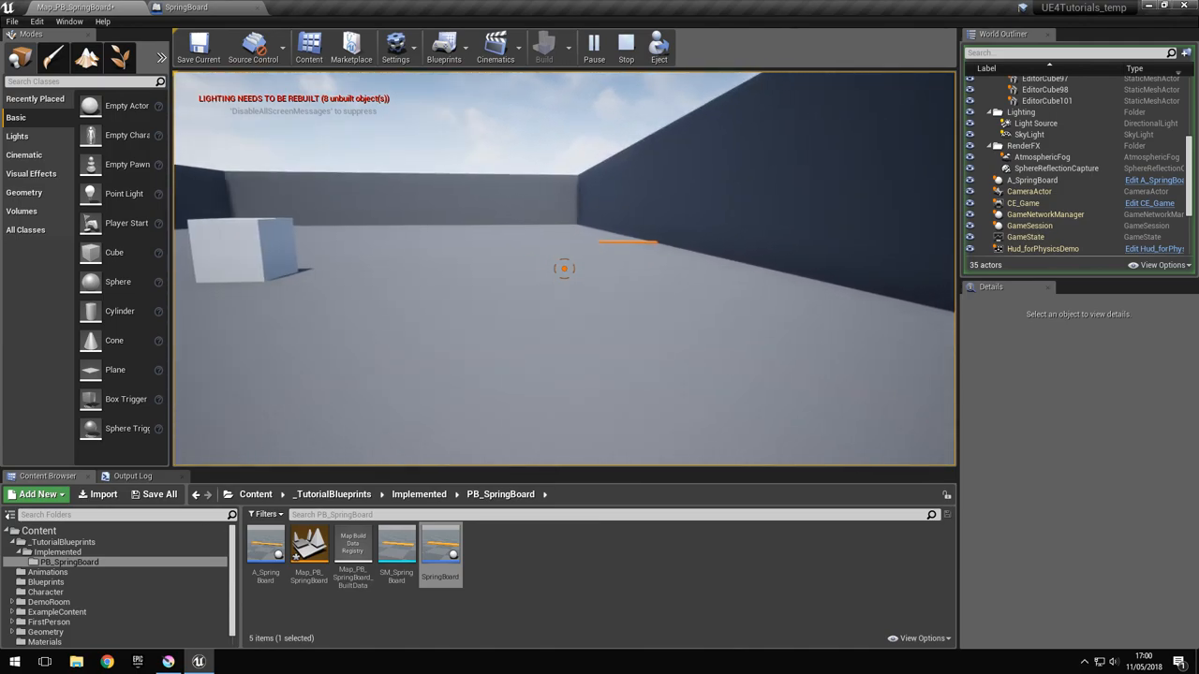
click(625, 45)
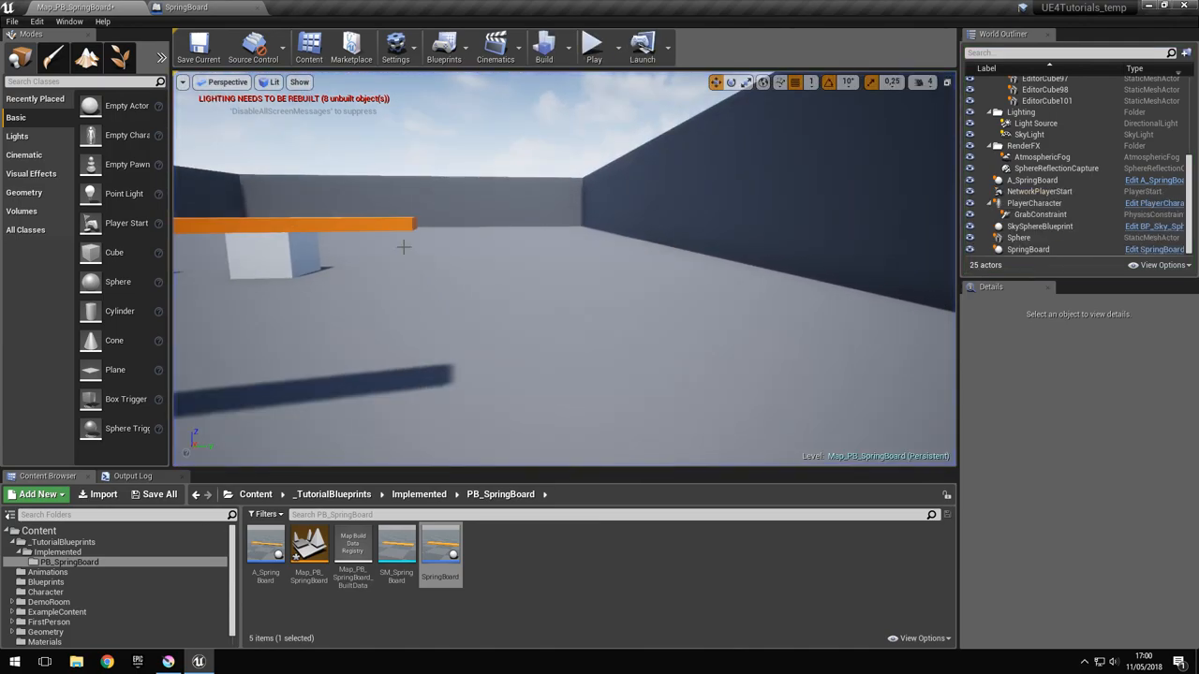